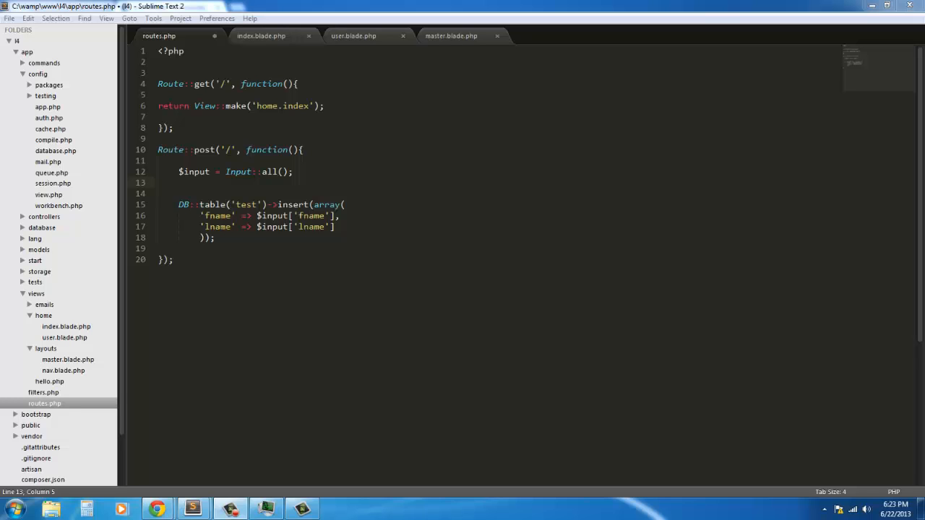
mouse_move(623, 220)
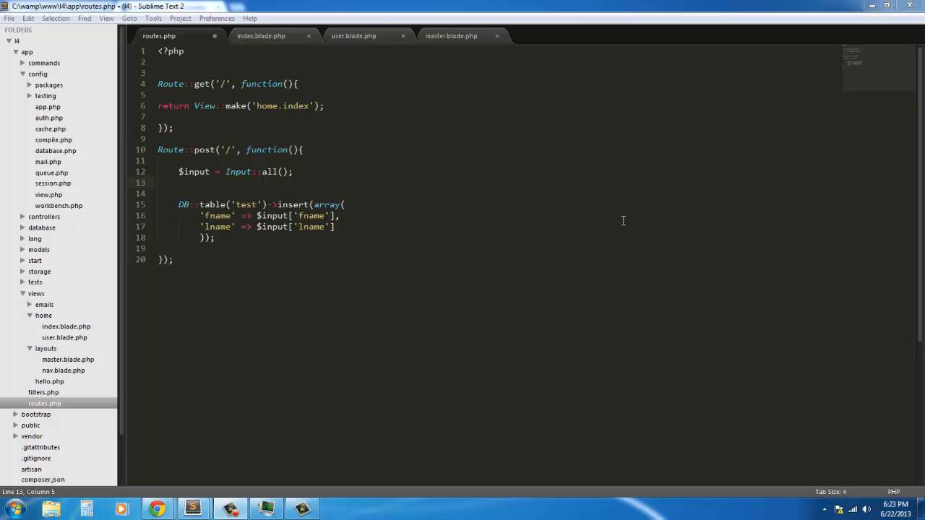
mouse_move(506, 229)
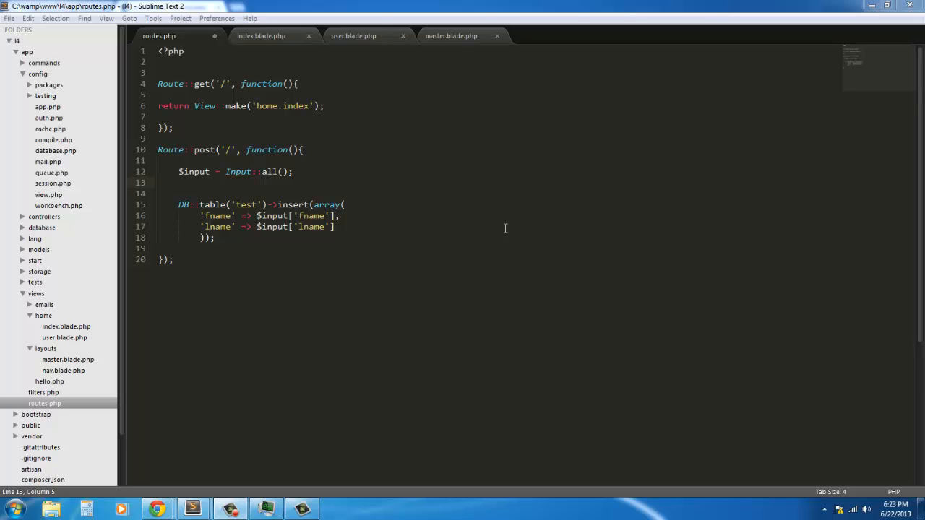
- Cut the entire form markup out of index.blade.php
left_click_drag(178, 190, 215, 237)
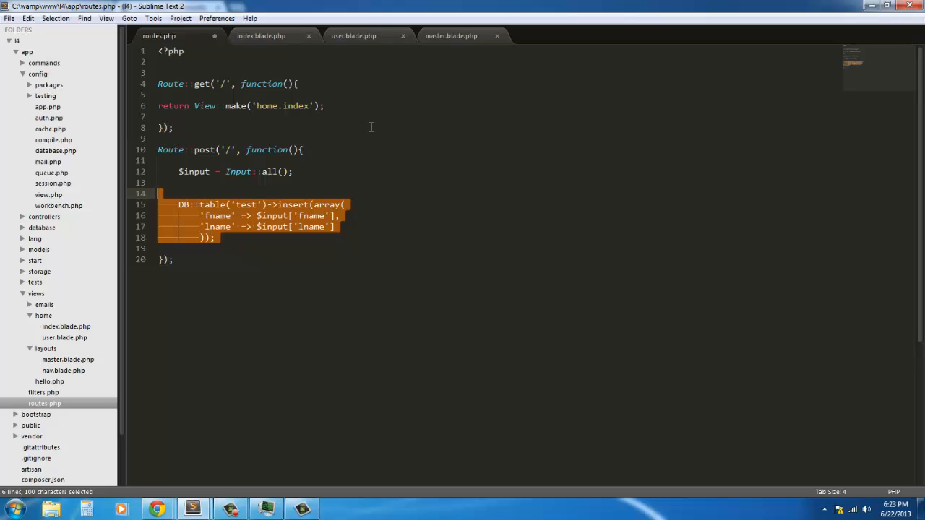
mouse_move(261, 23)
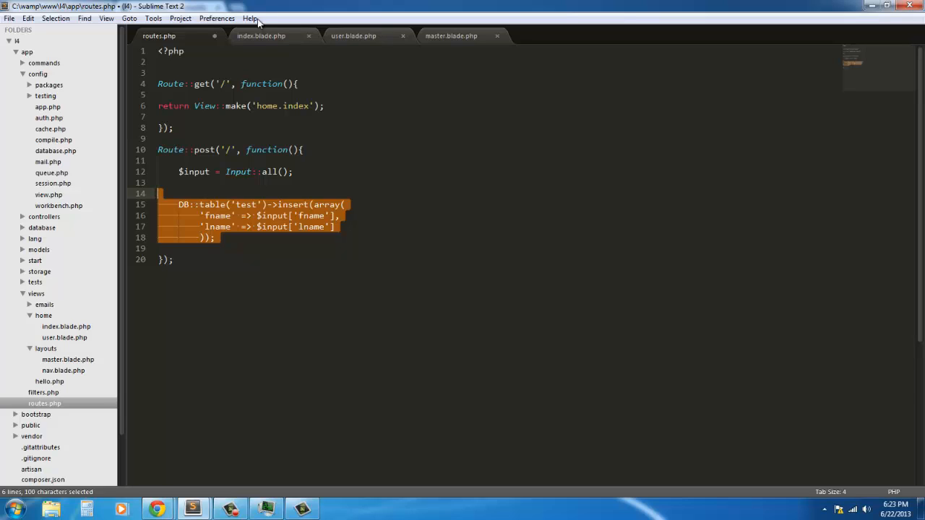
left_click(261, 35)
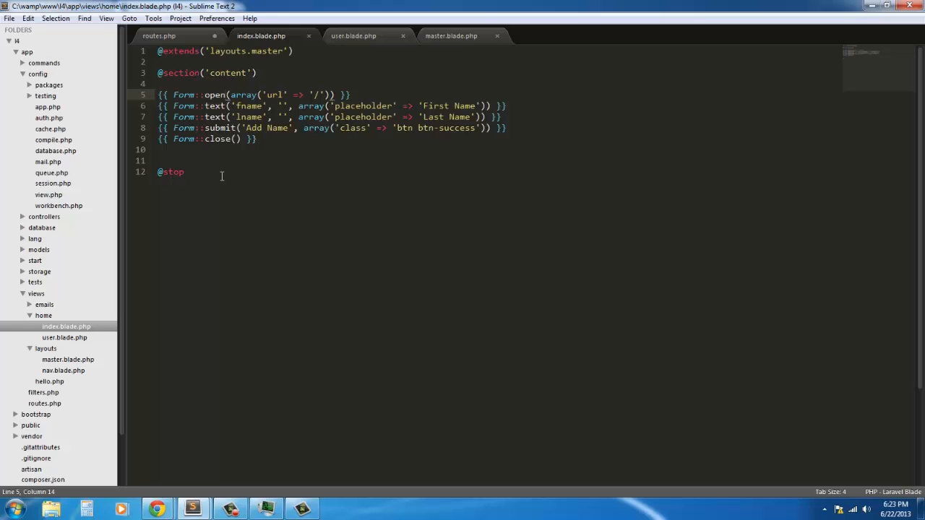
key("ctrl+a")
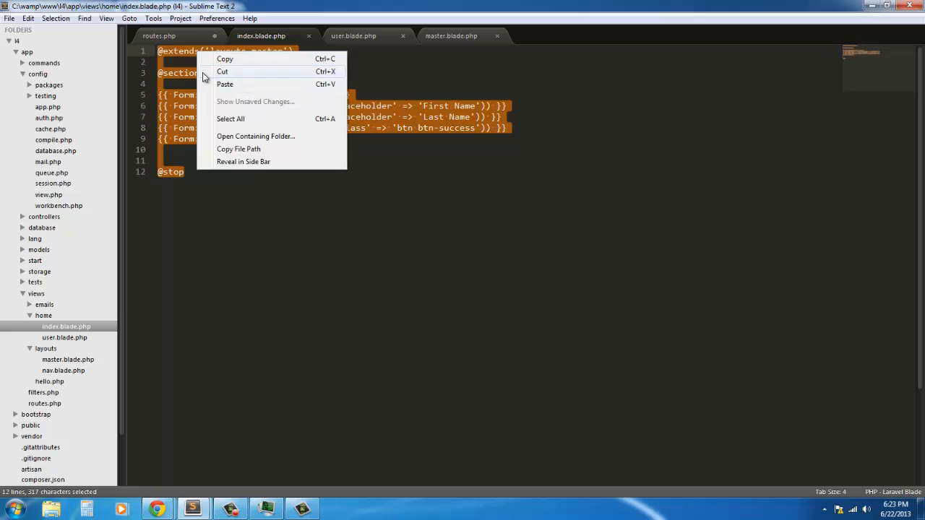
left_click(222, 70)
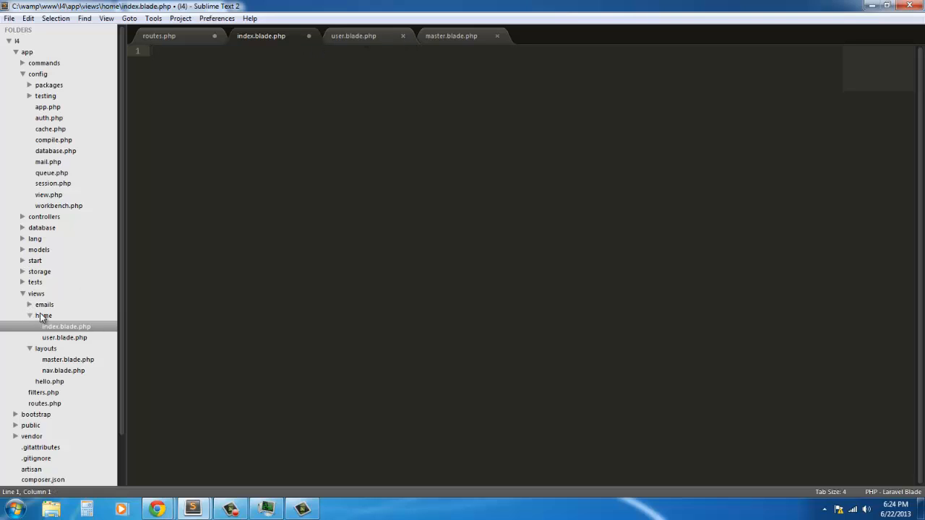
- Create create.blade.php in the home views folder, paste the form, and save
right_click(64, 338)
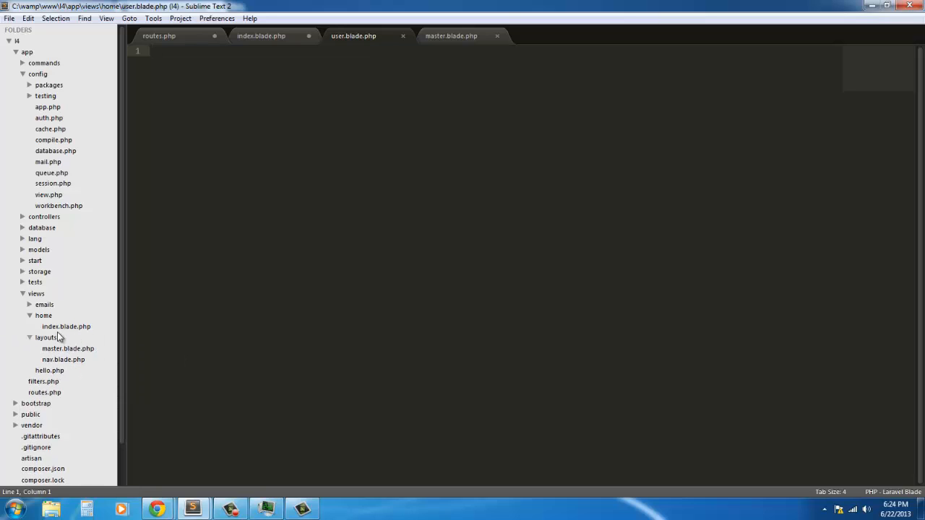
right_click(44, 316)
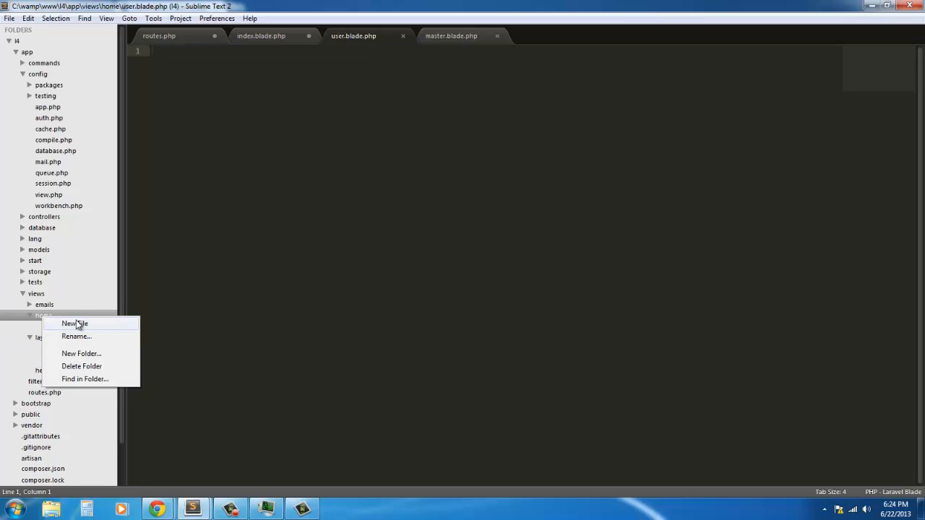
left_click(75, 323)
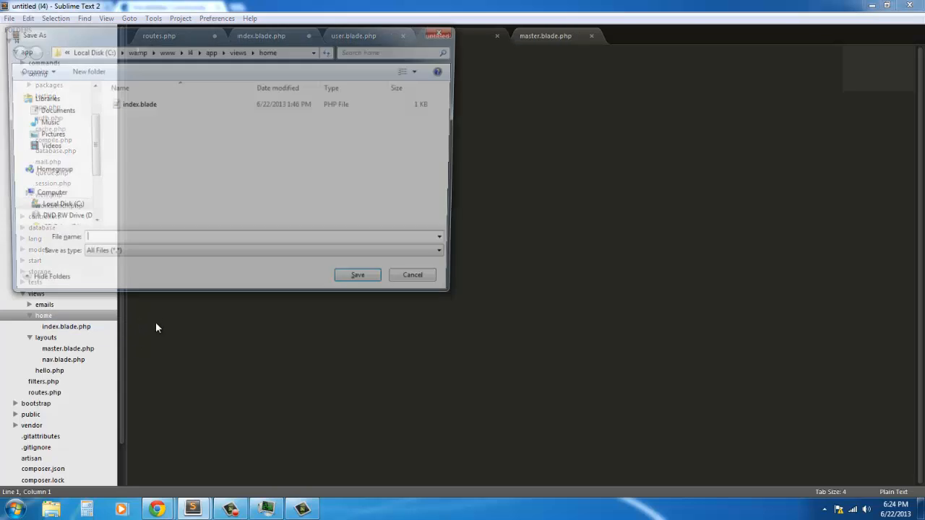
type("create")
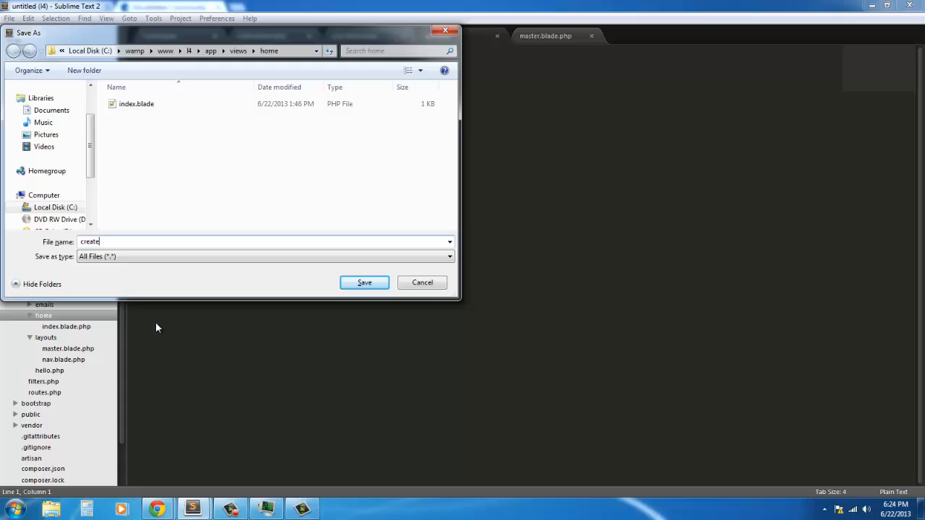
type(".blade.php")
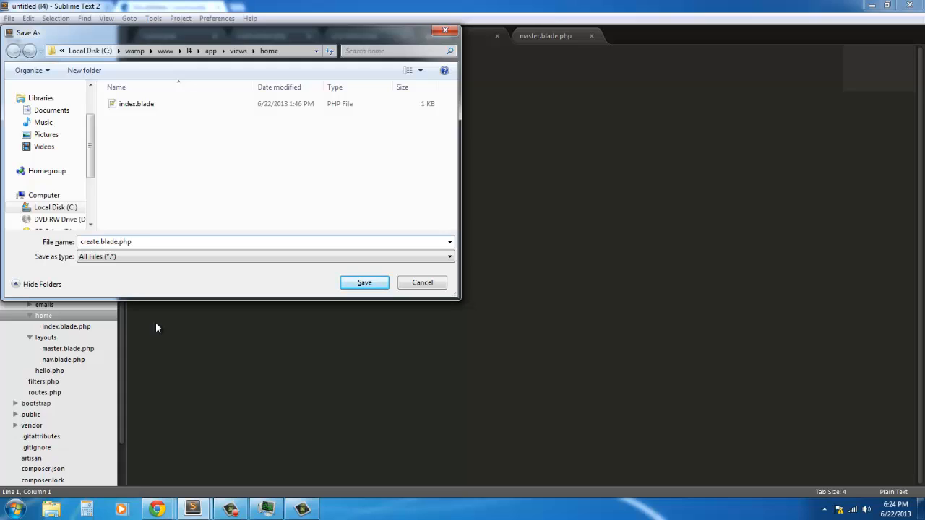
left_click(365, 283)
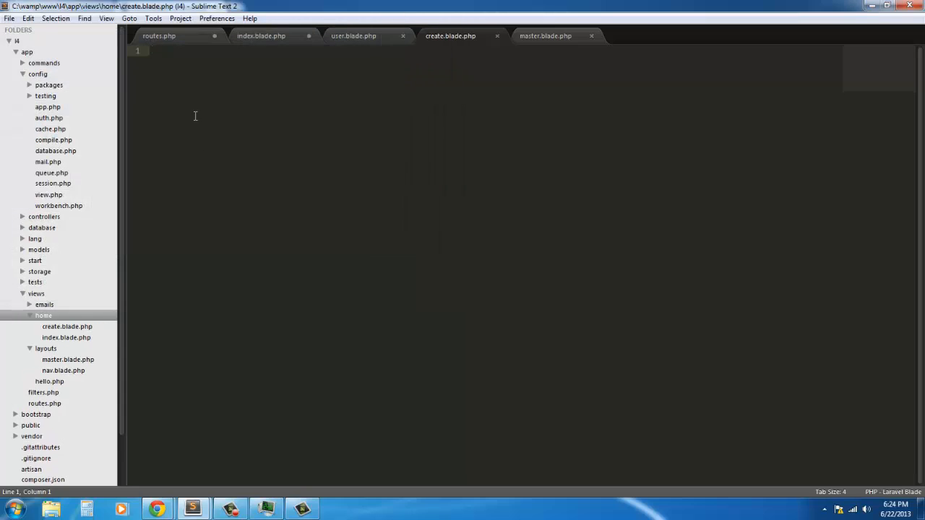
right_click(195, 117)
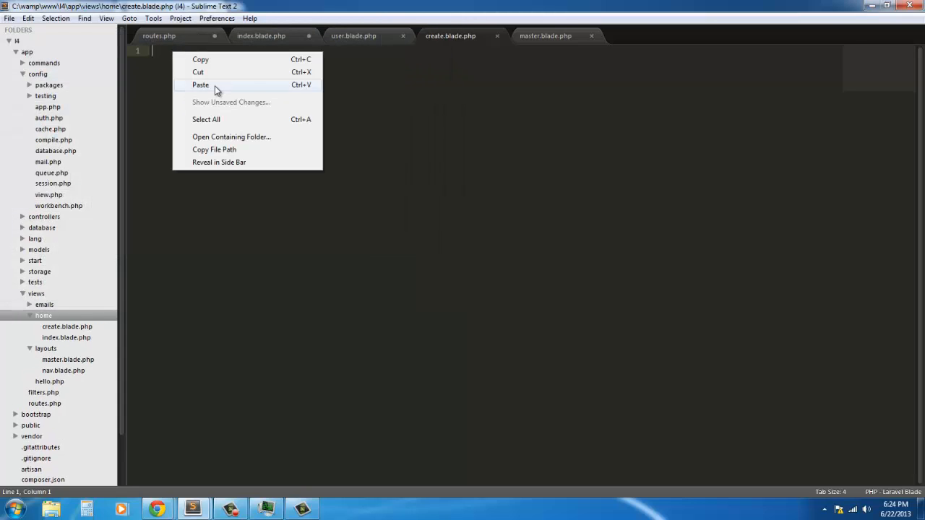
left_click(201, 84)
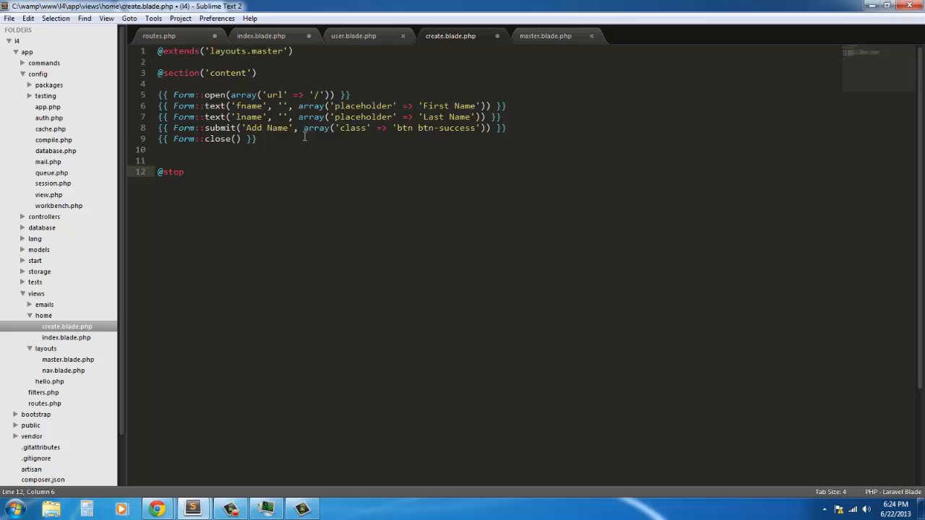
mouse_move(245, 174)
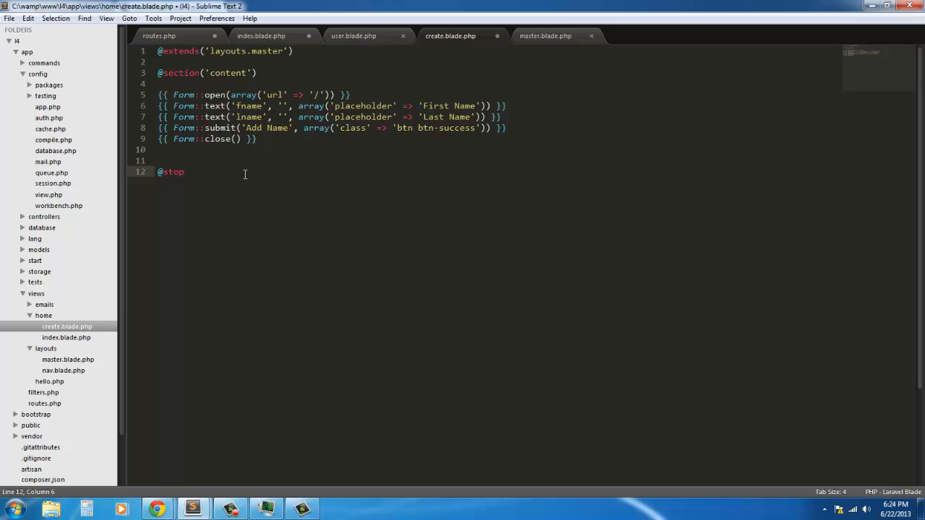
key("ctrl+s")
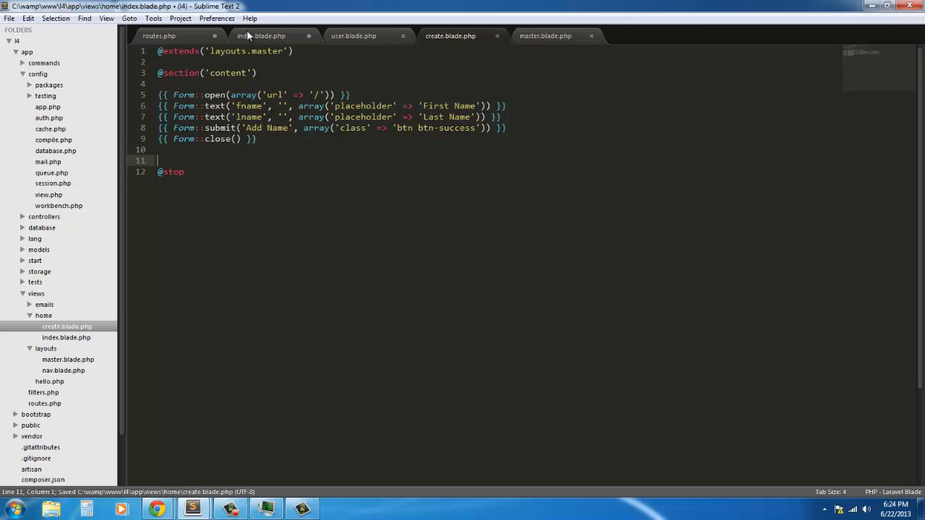
left_click(261, 36)
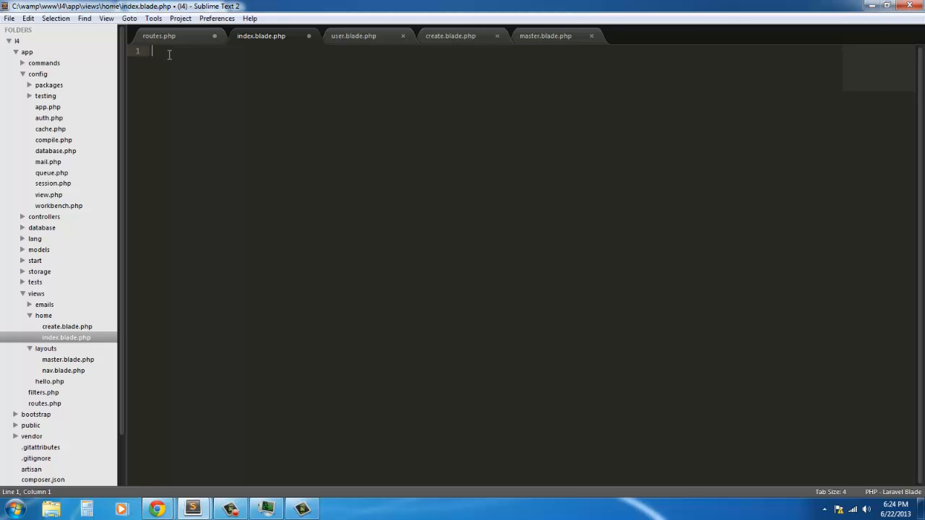
type("@extends('")
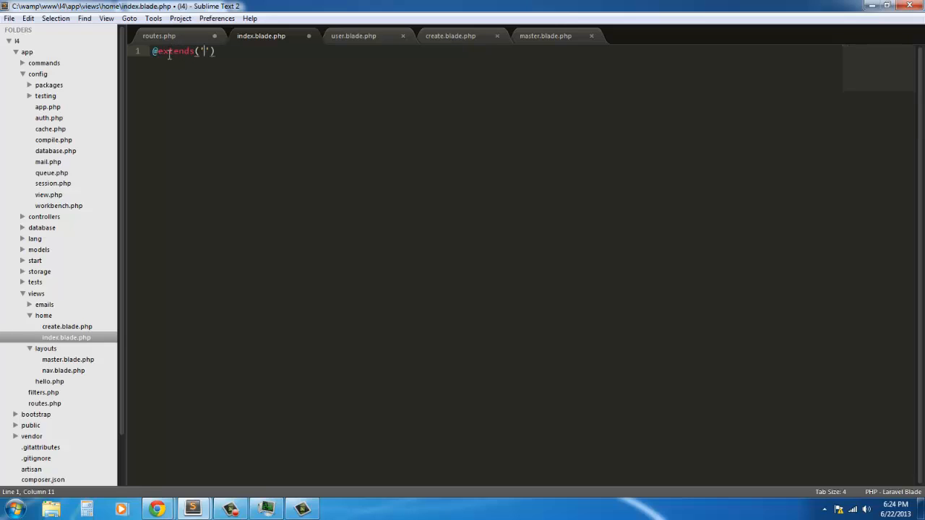
type("layouts.master")
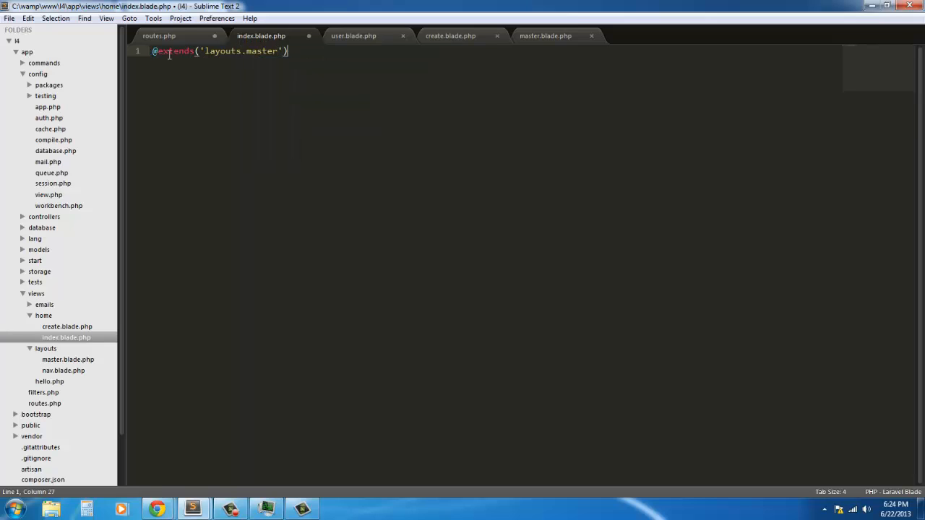
key("enter")
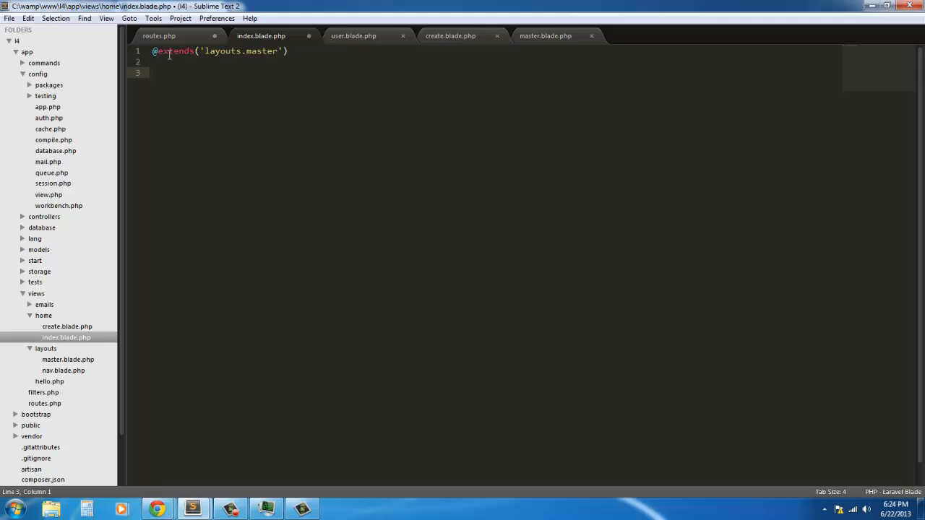
type("@sectio")
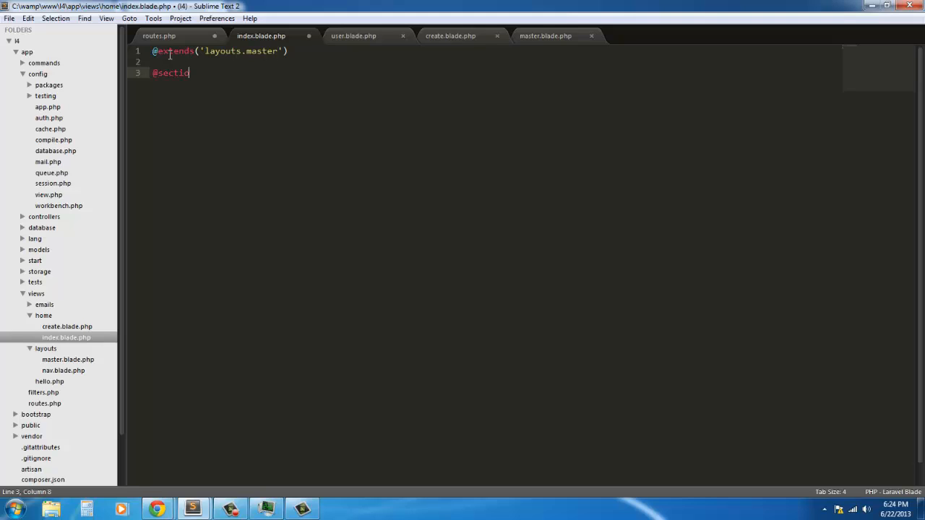
type("n('')")
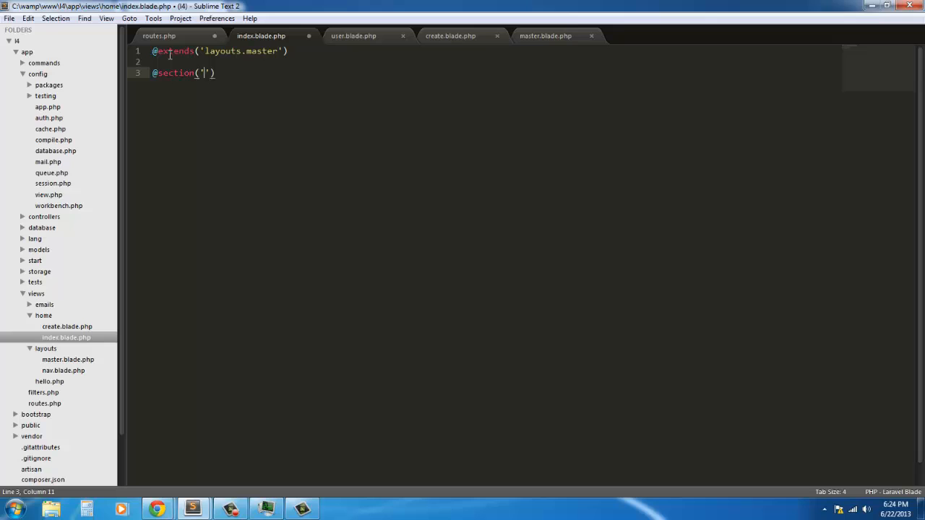
type("content")
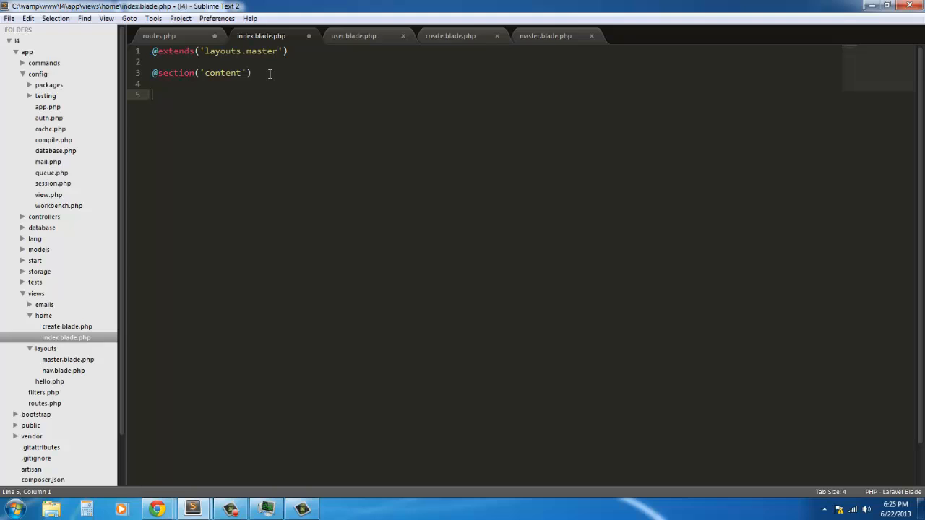
type("h1></h1>")
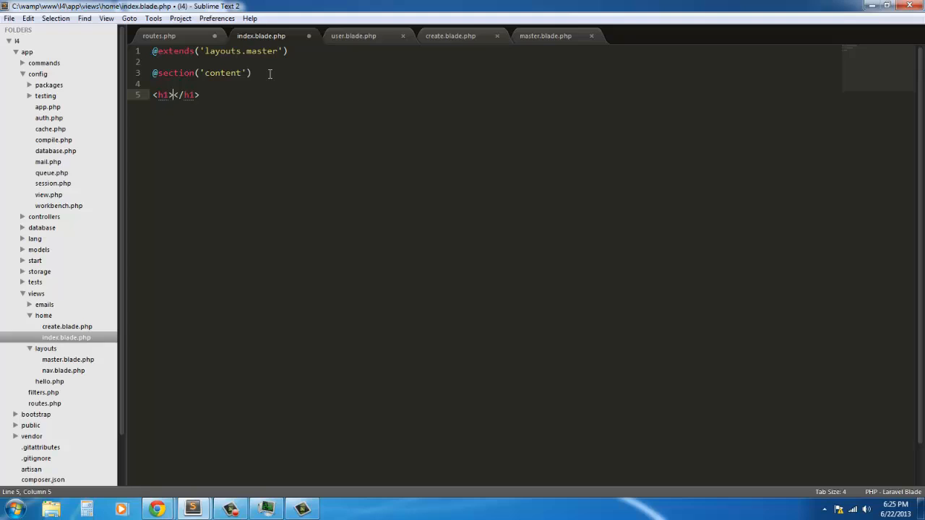
type("All S")
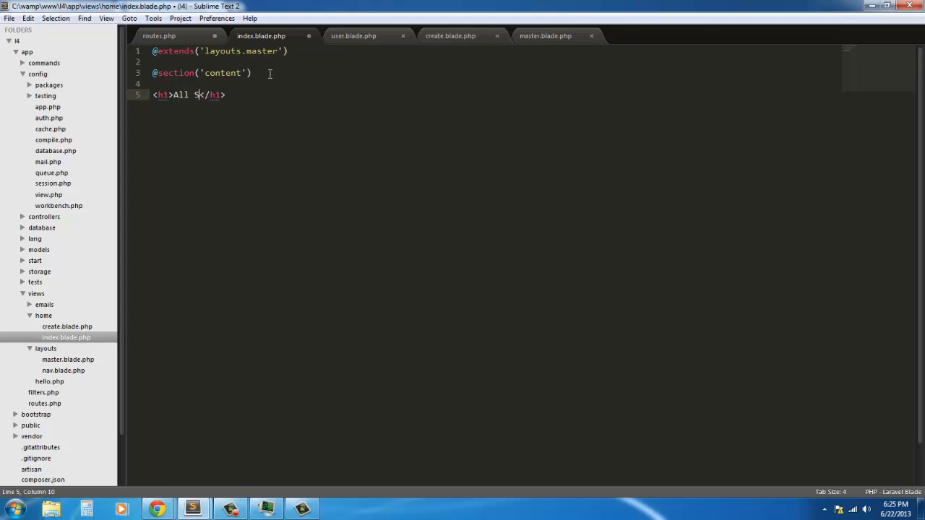
type("sers")
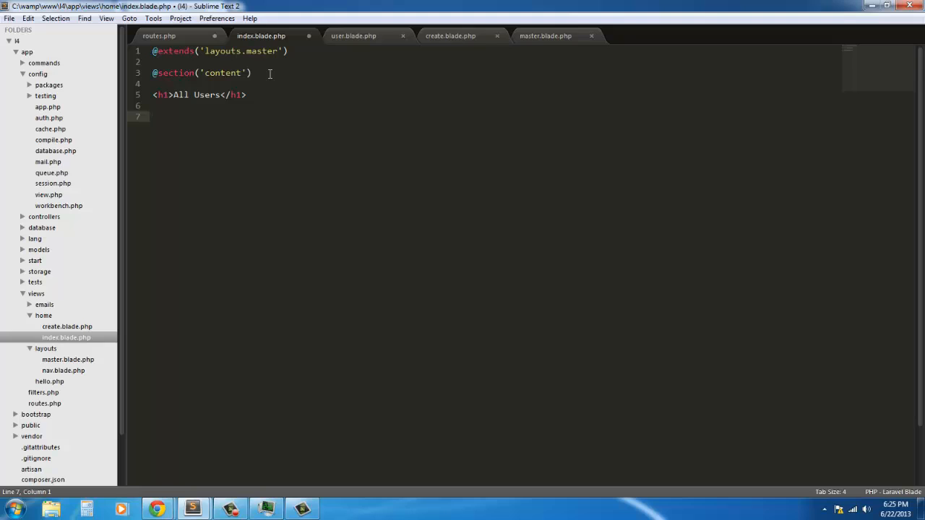
- Add {{ HTML::link('create', 'Add a New User') }} to the index view
type("{}}}")
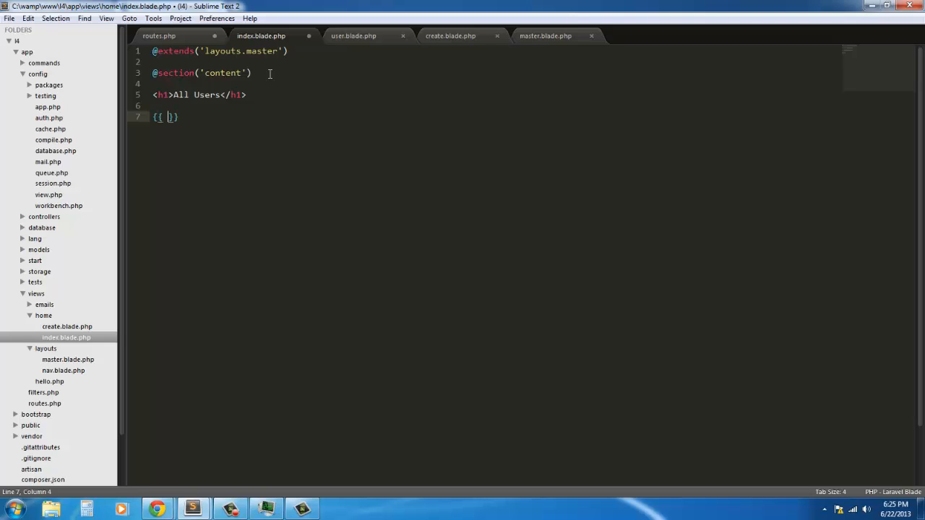
type("HTML::")
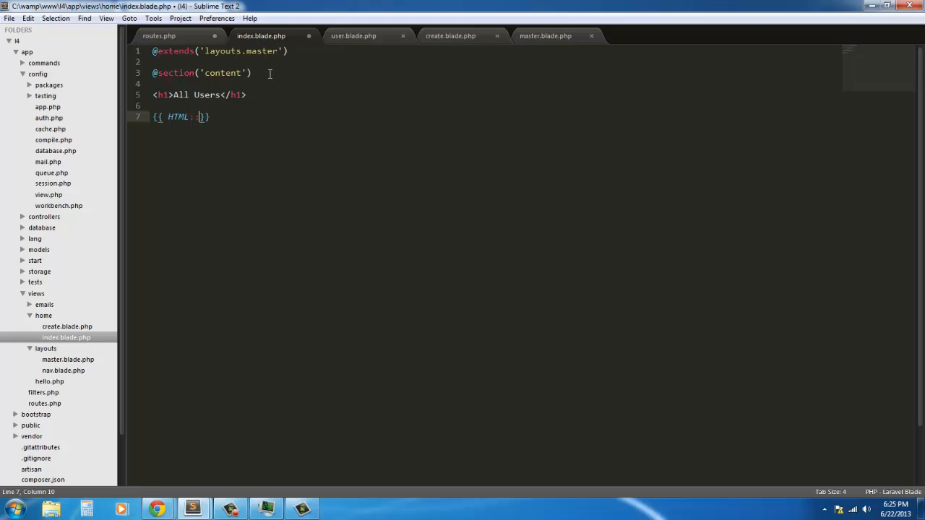
type("link('")
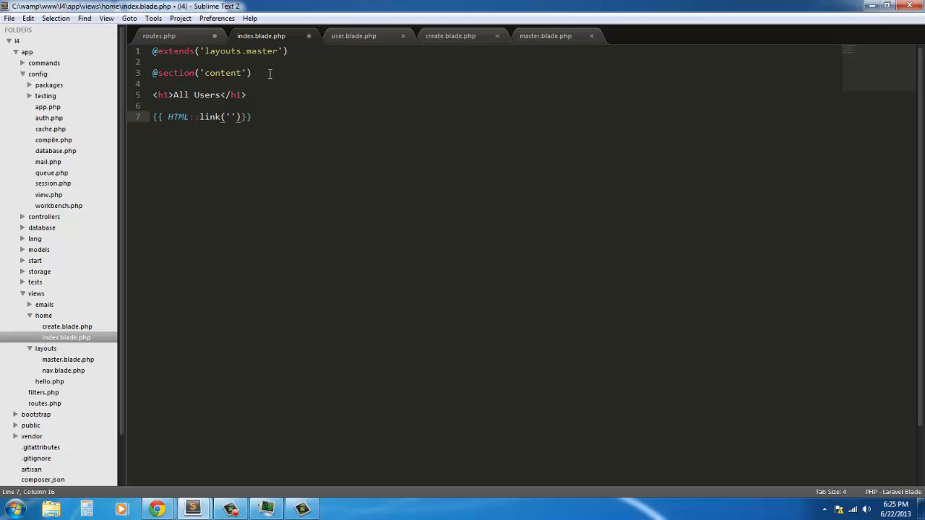
type("d")
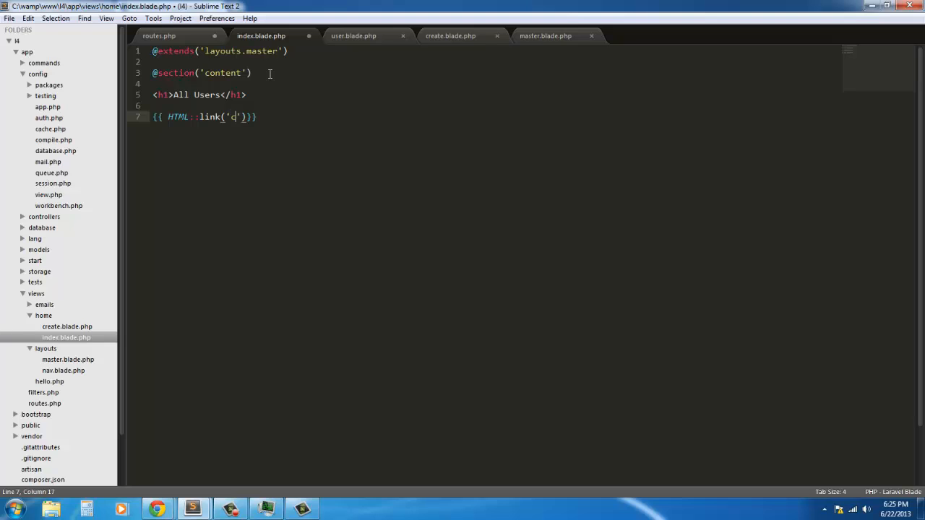
type("reate',")
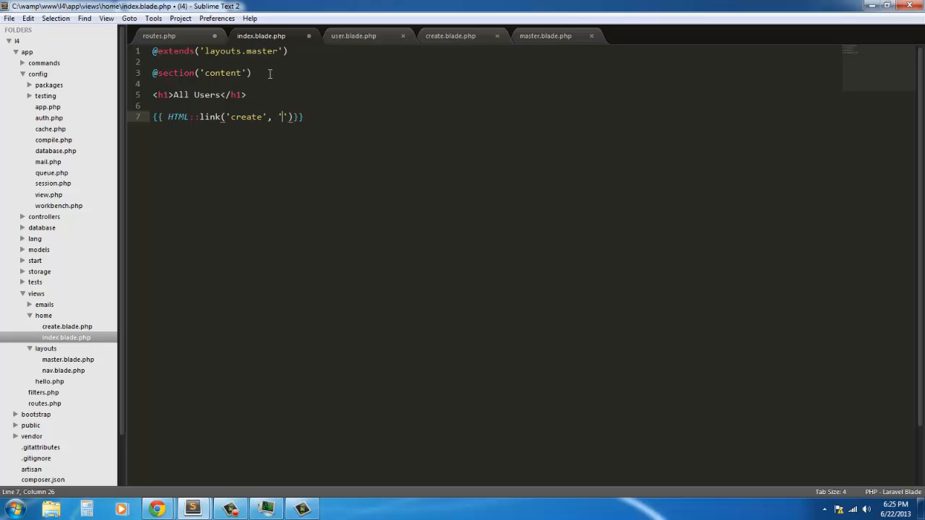
type("Add a n")
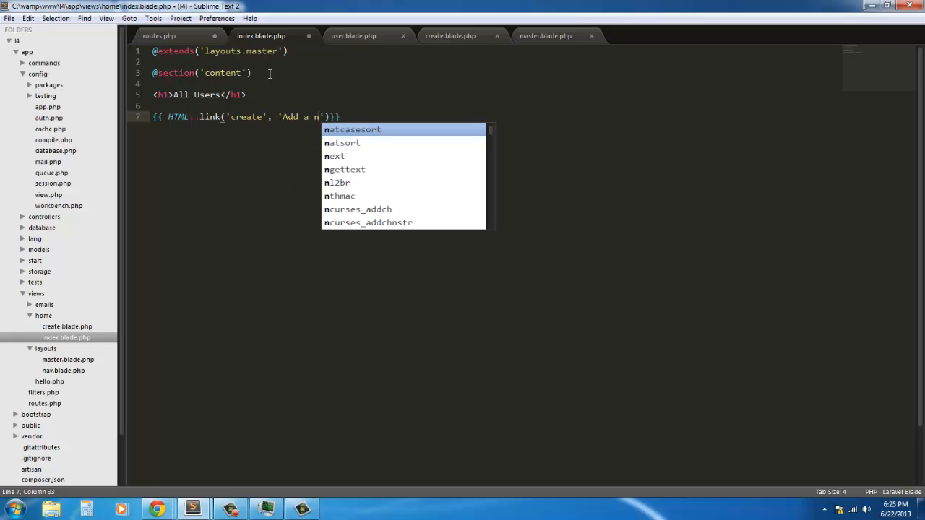
type("ew User")
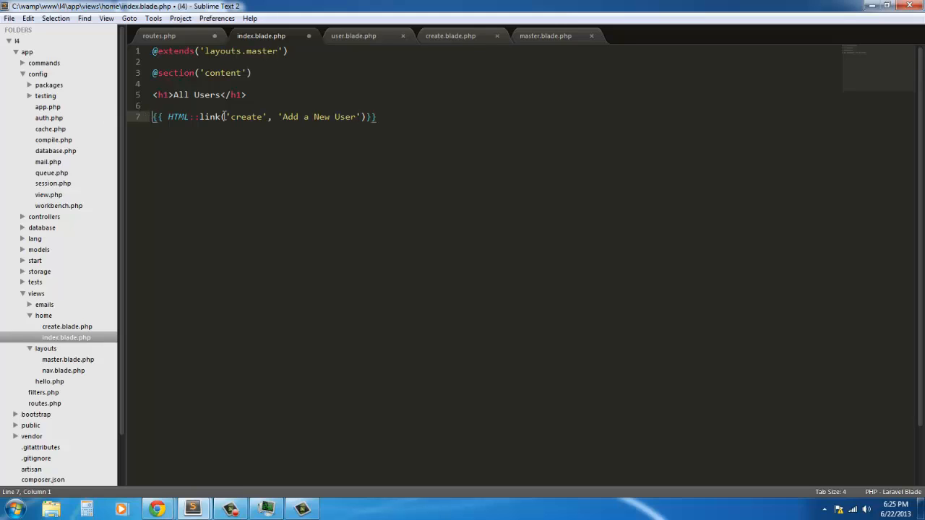
- Wrap the 'Add a New User' link in a <p> paragraph
type("<p></p>")
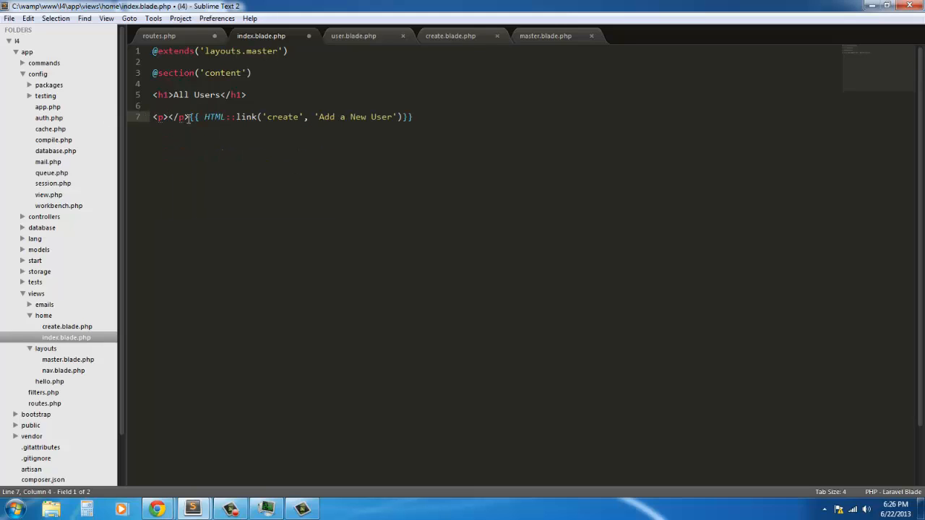
right_click(177, 116)
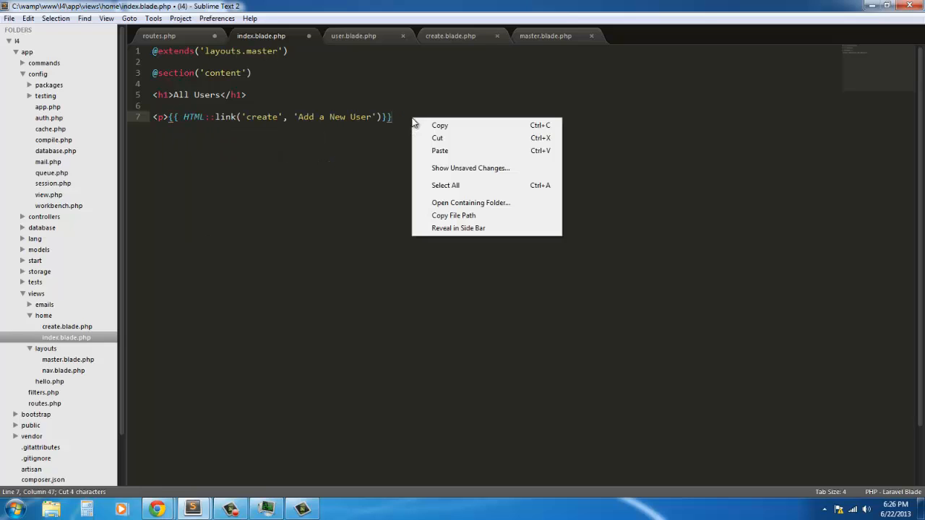
left_click(440, 151)
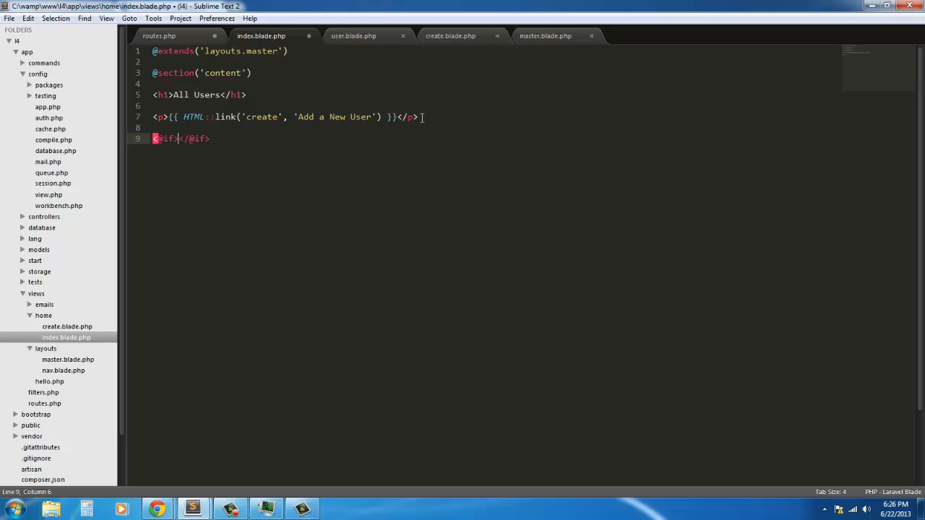
left_click_drag(153, 138, 211, 138)
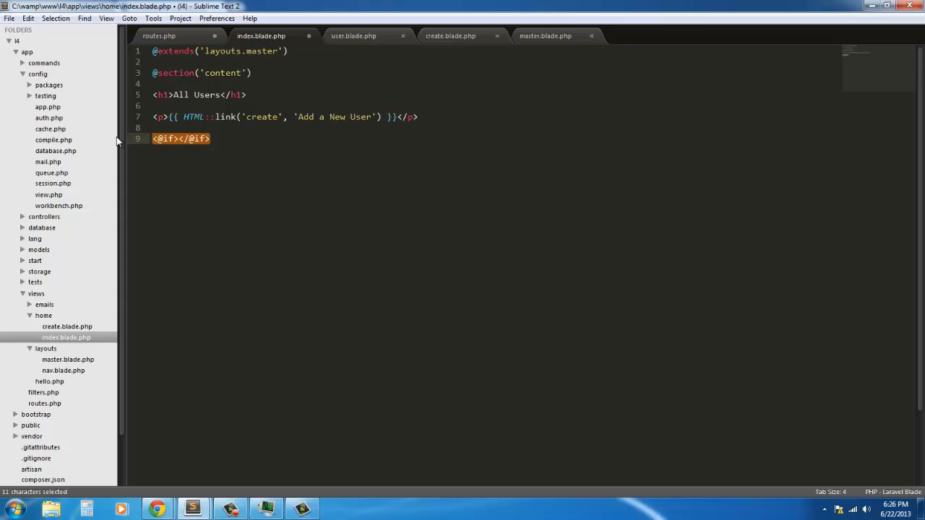
type("2")
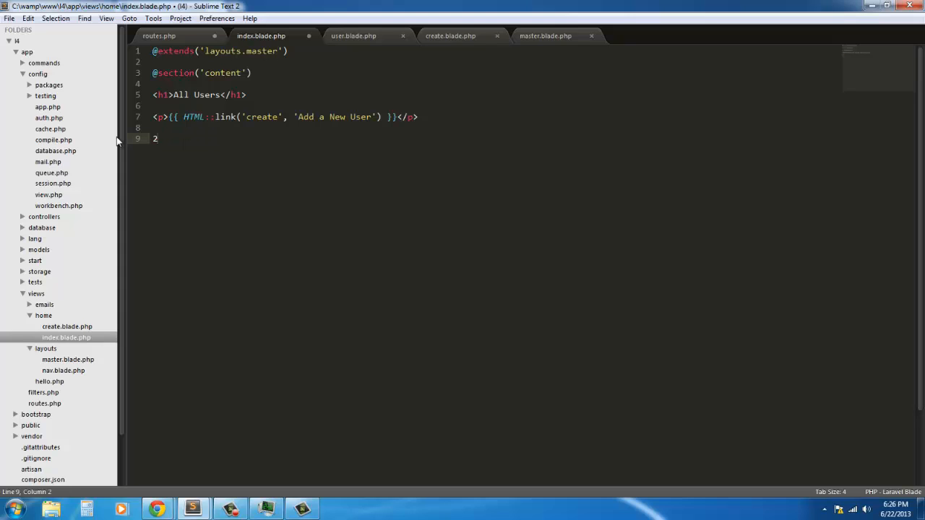
type("@if($")
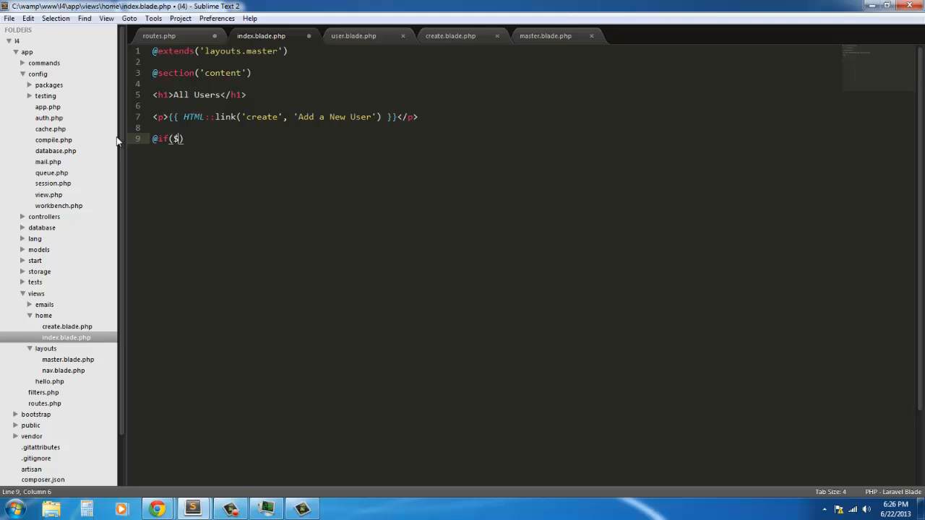
type("users")
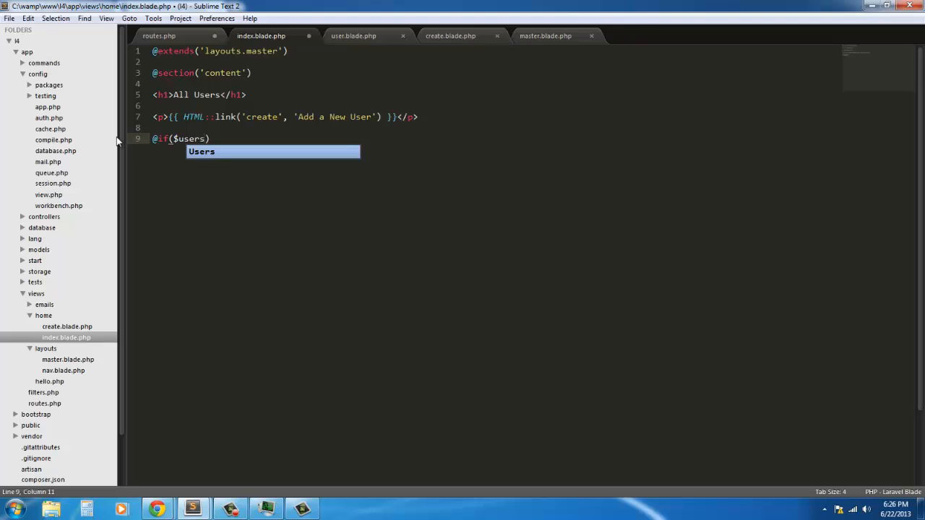
type("->count(")
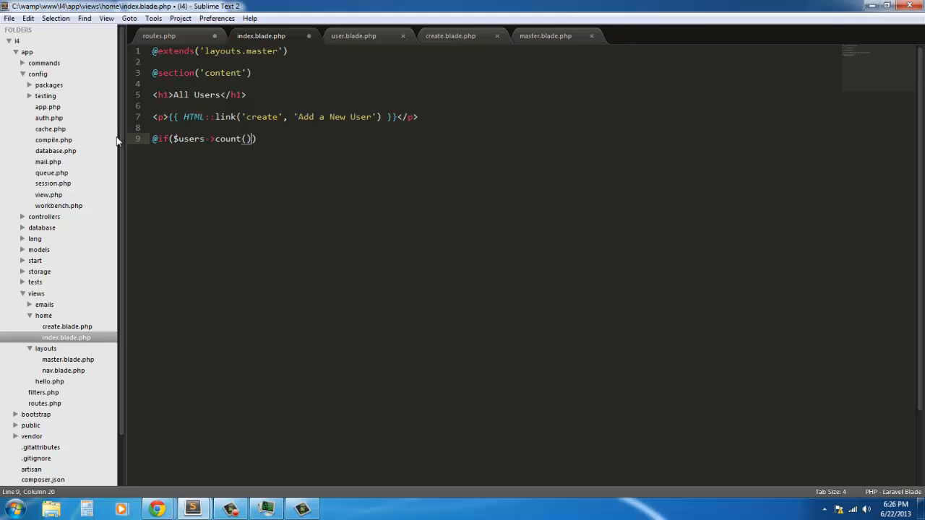
type(")")
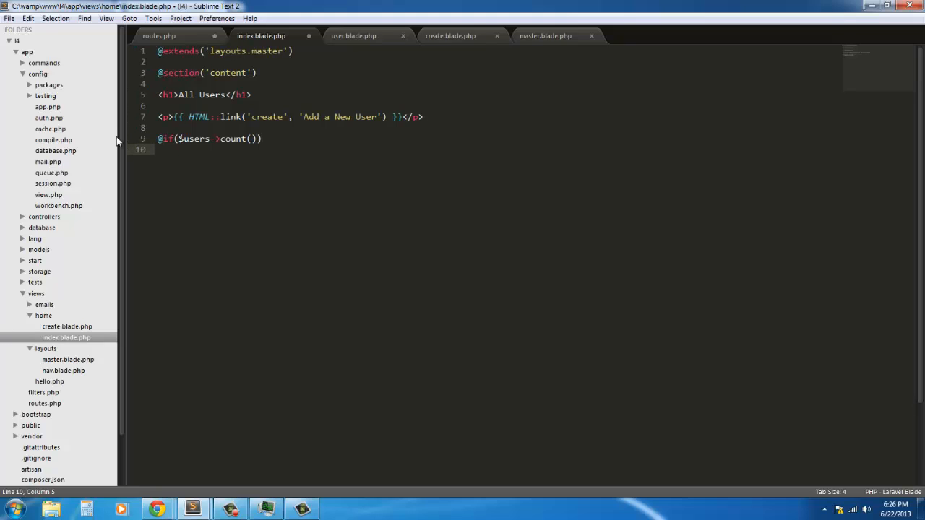
- Add a table with classes table, table-striped, table-bordered and table-hover
type("table")
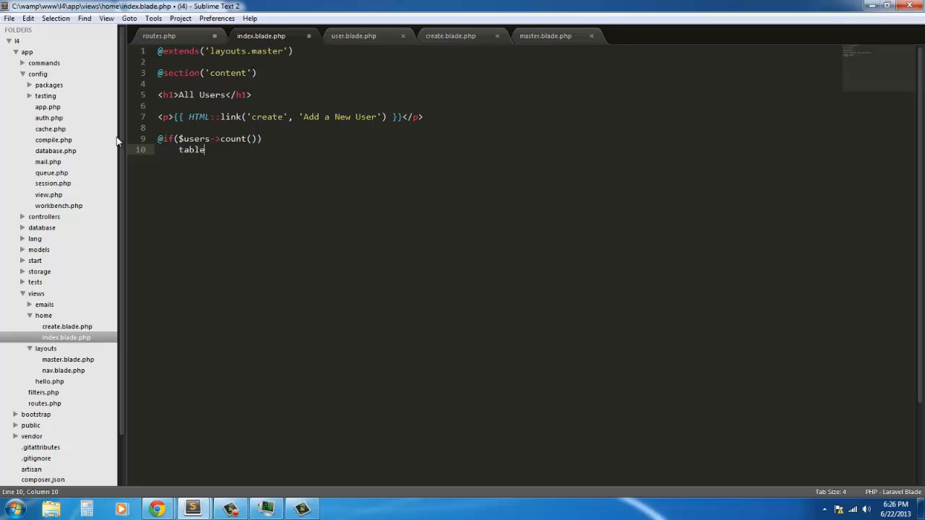
type(".tar")
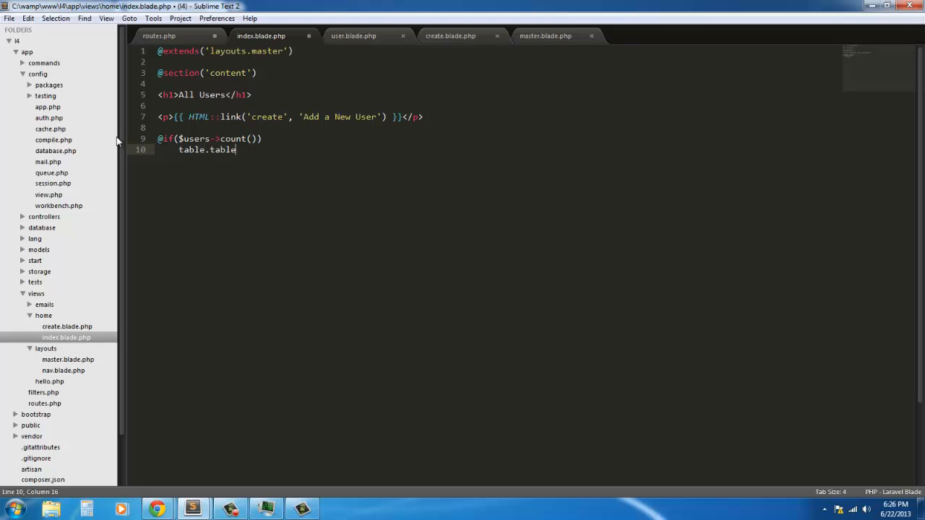
type(".")
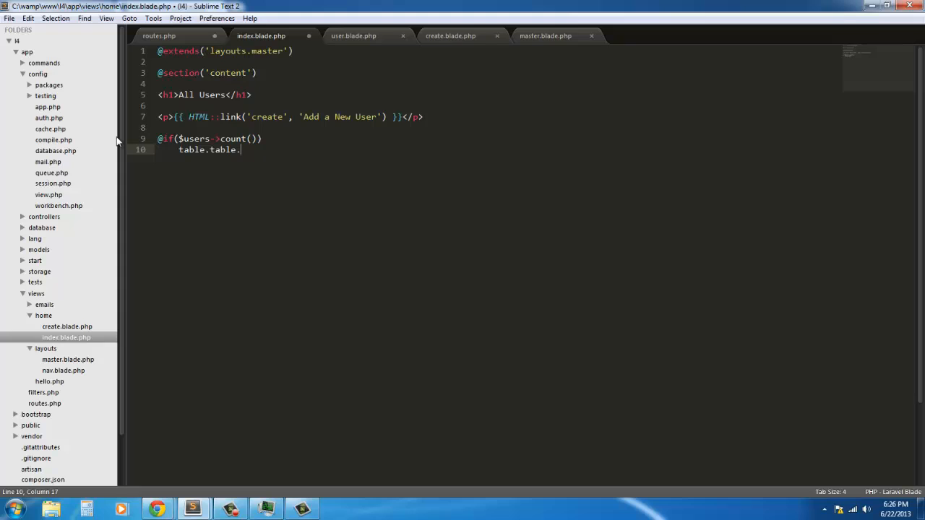
type("table")
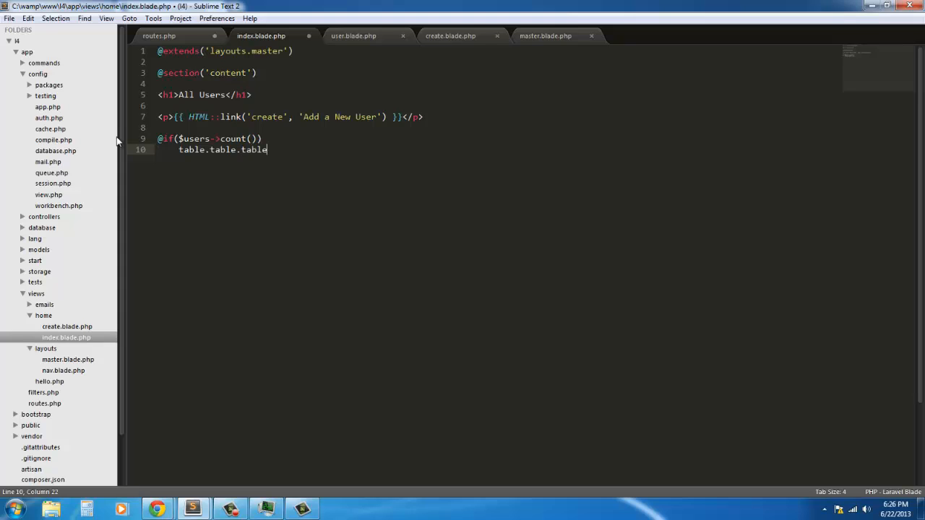
type("-stri")
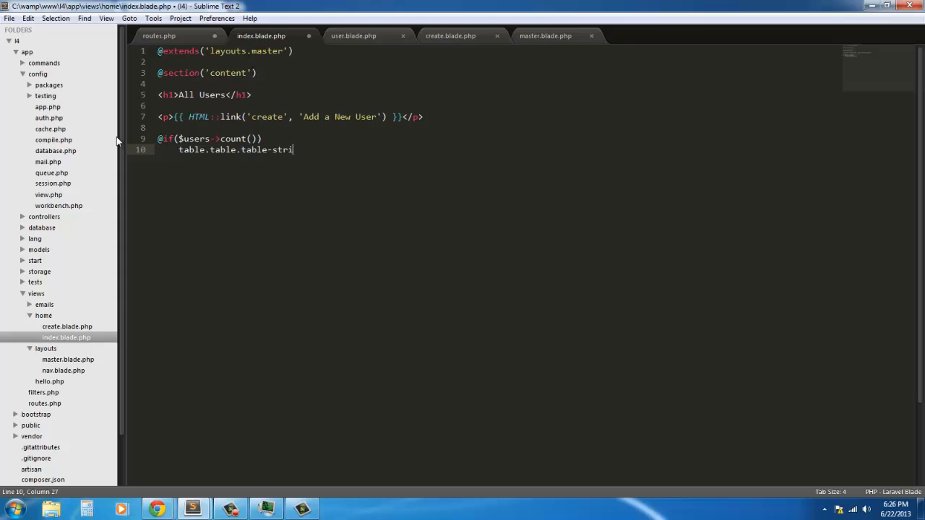
type("ped-t")
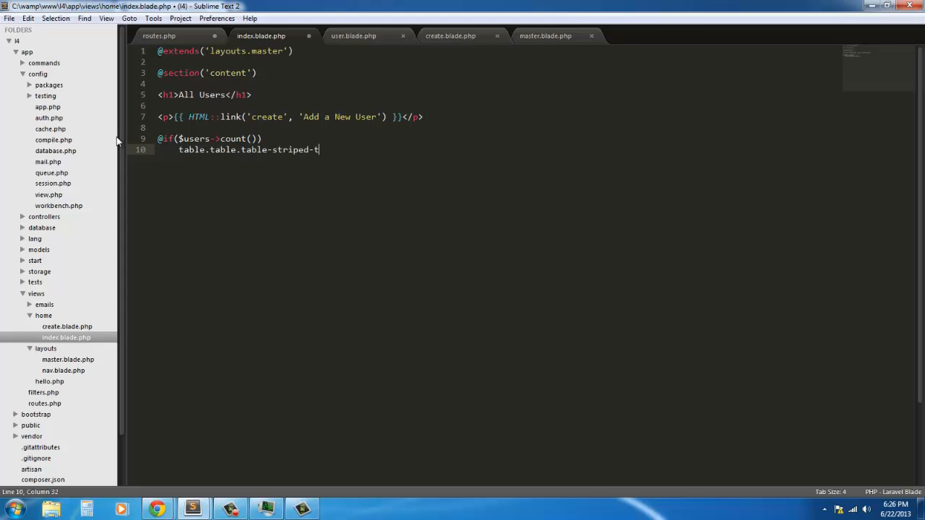
type("abl")
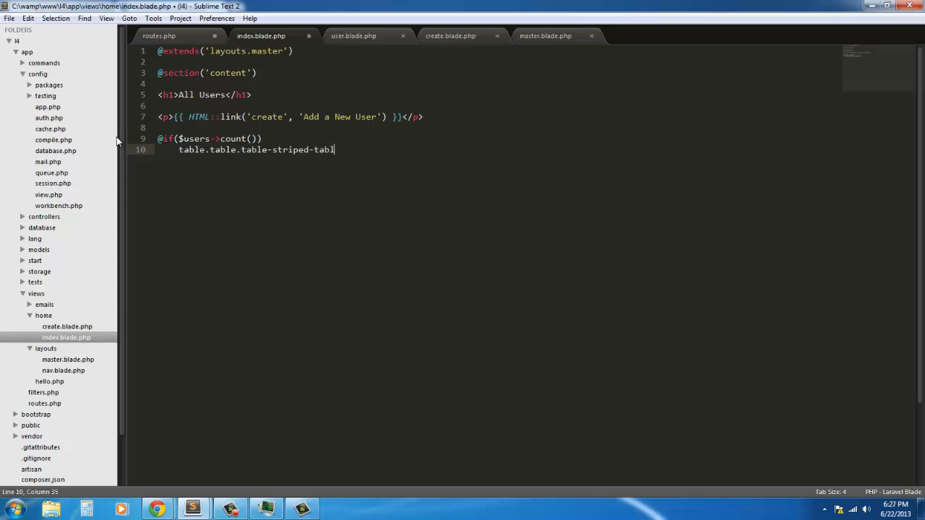
key("backspace")
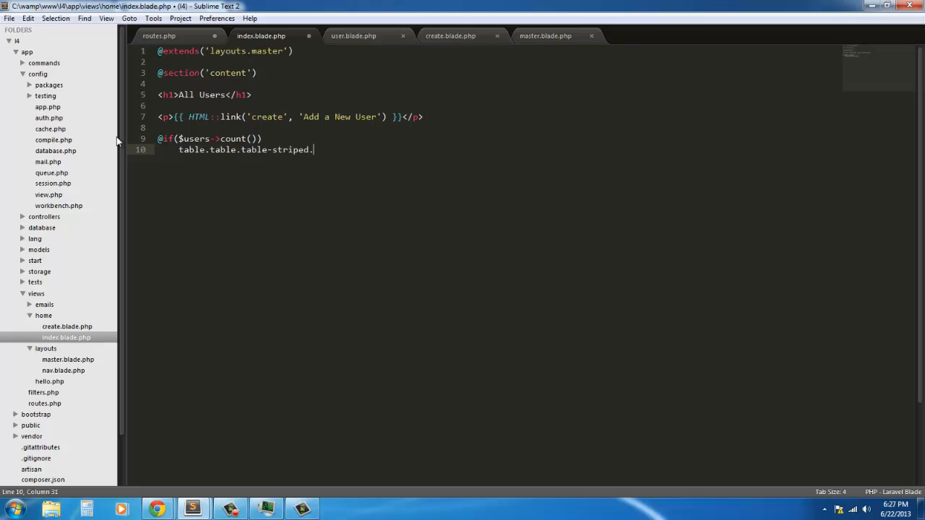
type("table-")
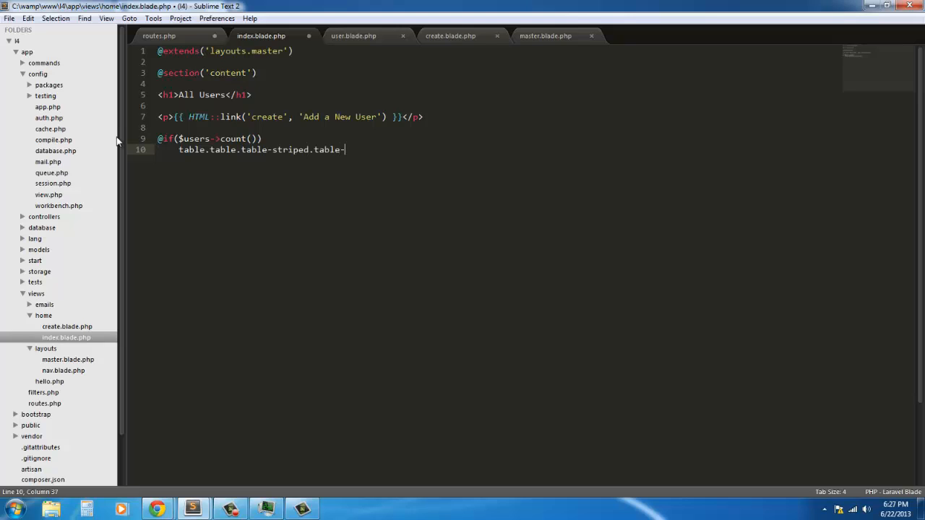
type("bordered")
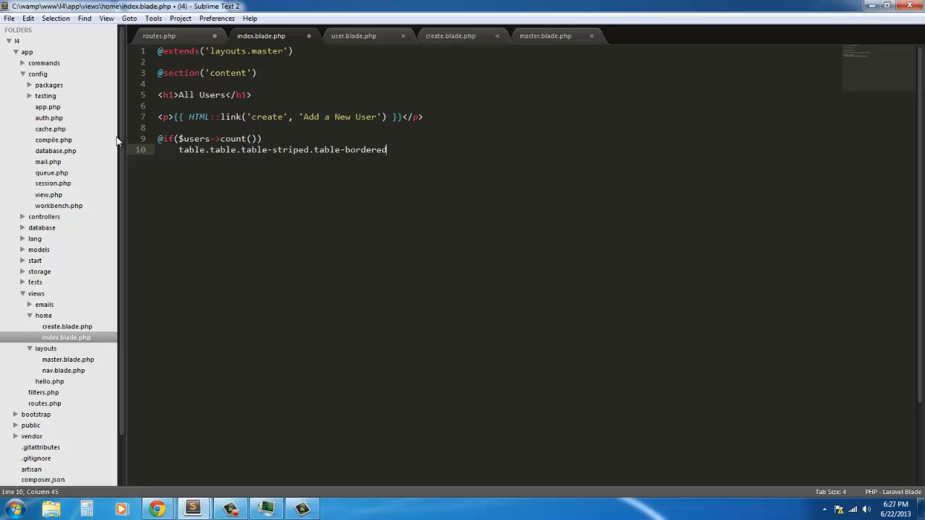
type(".")
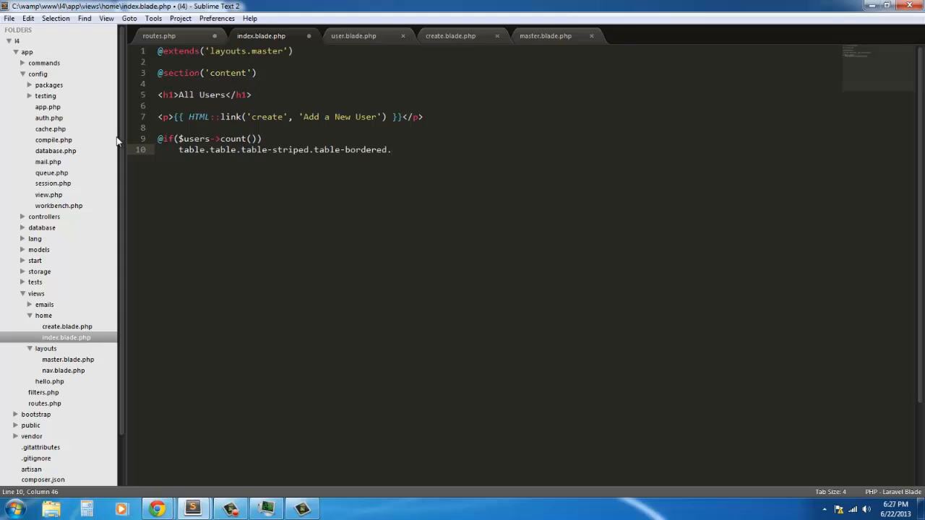
type(".table-hover\"></table>")
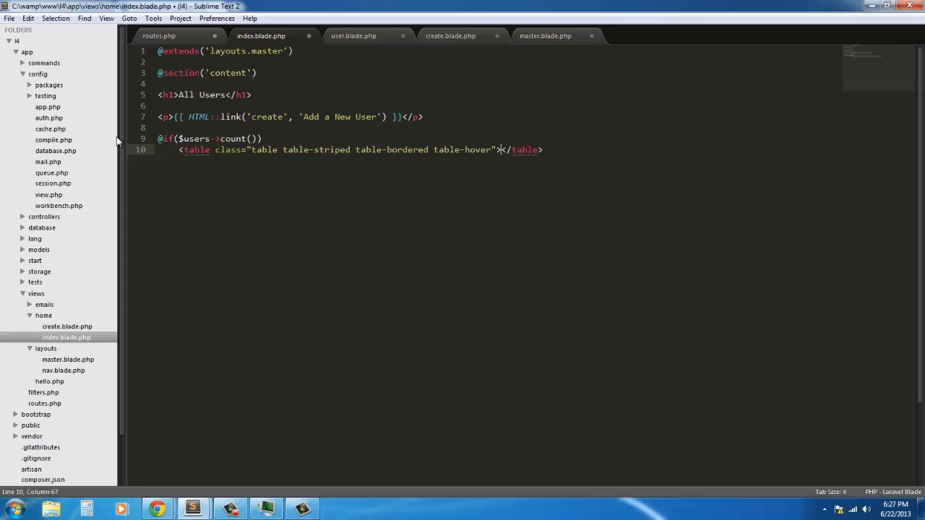
- Add a thead with 'First Name' and 'Last Name' header cells
key("enter")
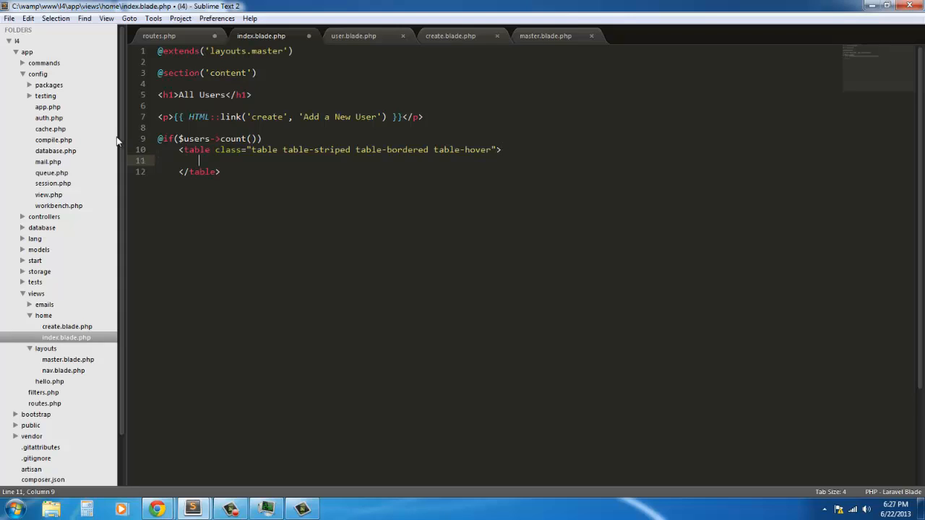
type("thead></thead>")
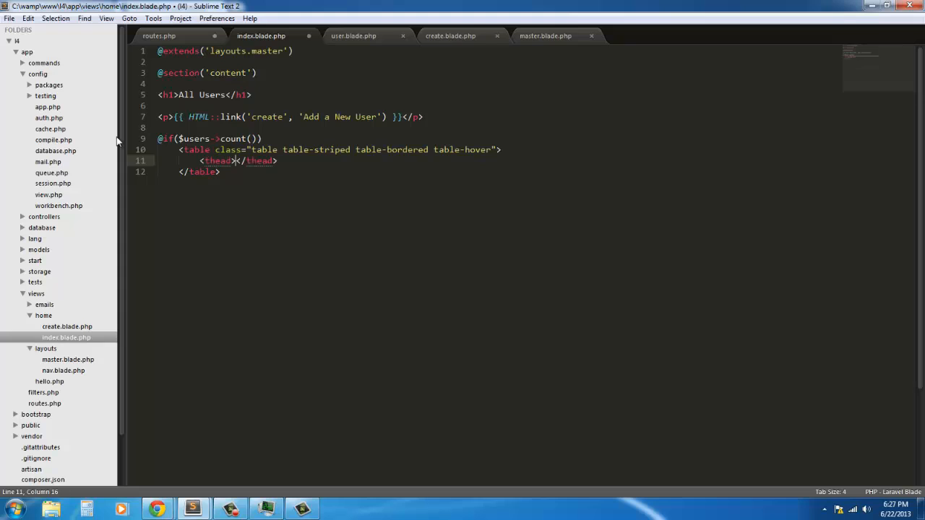
key("enter")
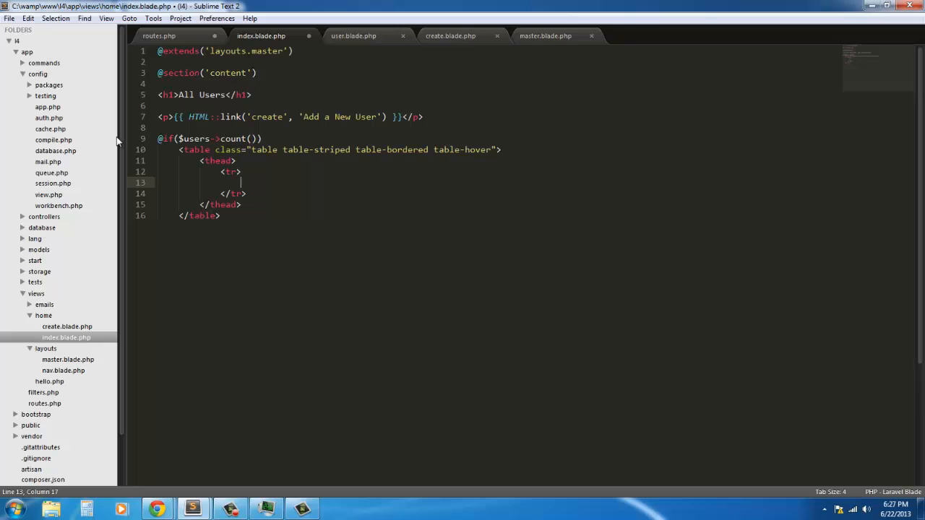
type("<th></th>")
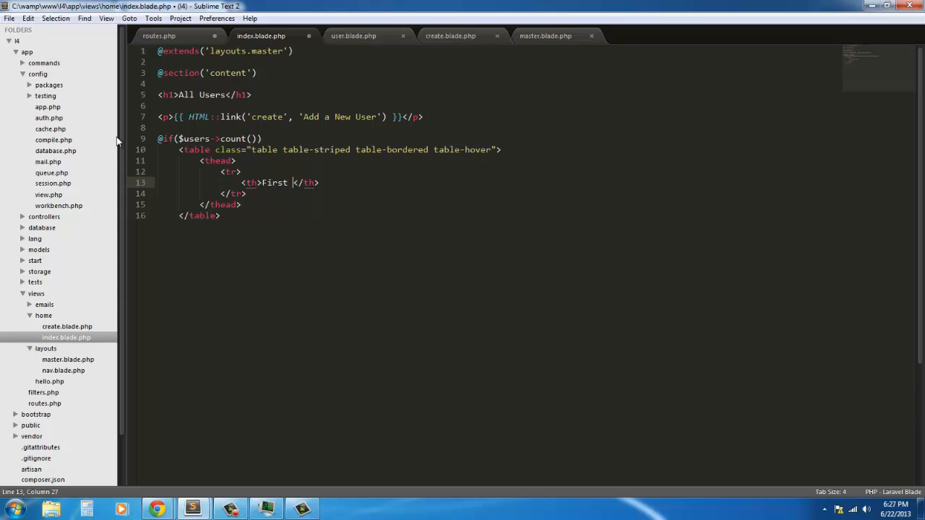
type("Name")
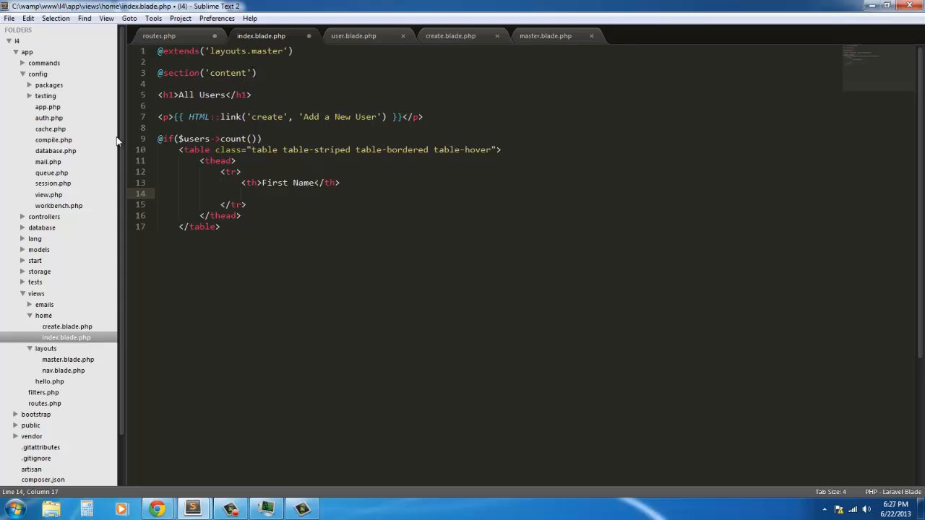
type("<th>Las</th>")
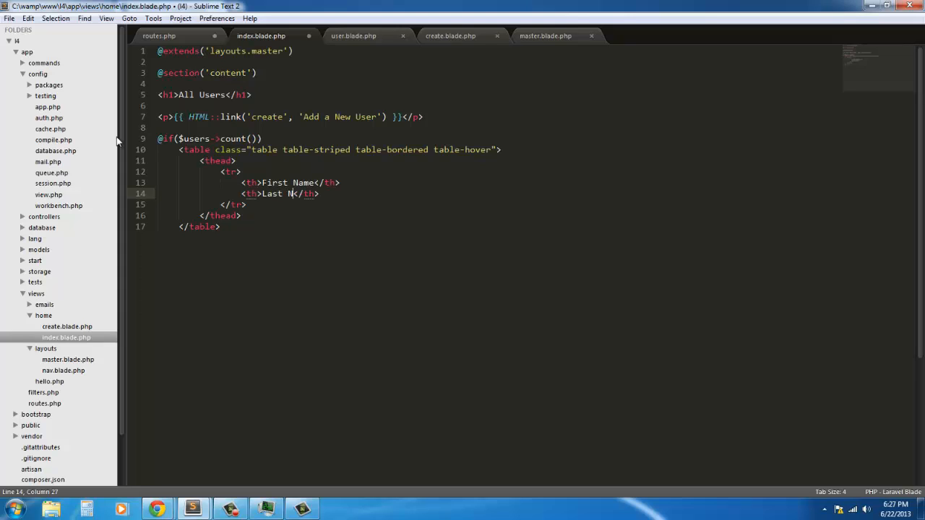
type("ame")
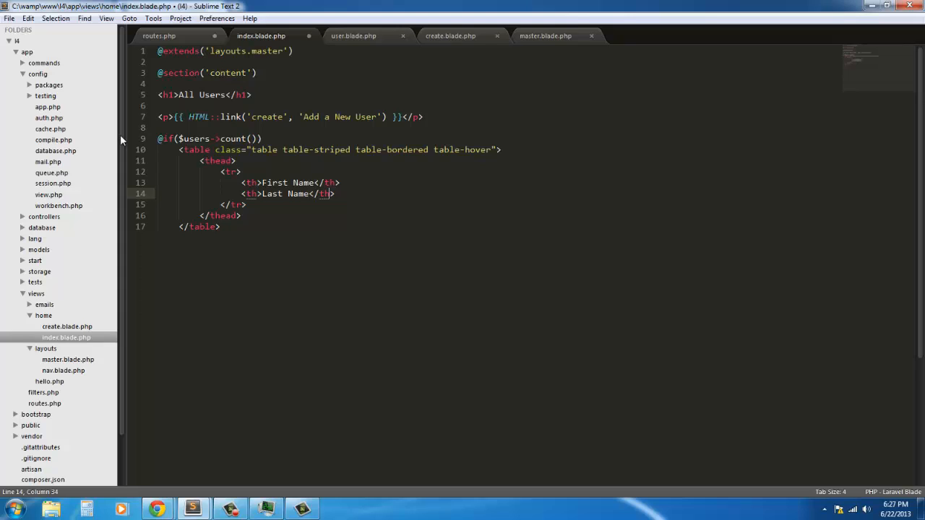
left_click(242, 216)
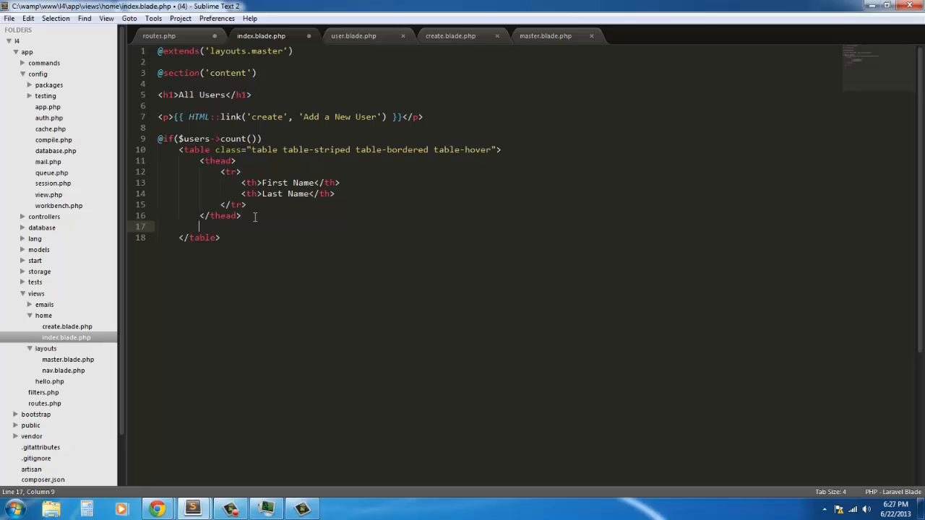
- Add a tbody below the thead and begin an @ directive inside it
type("tbody></tbody>")
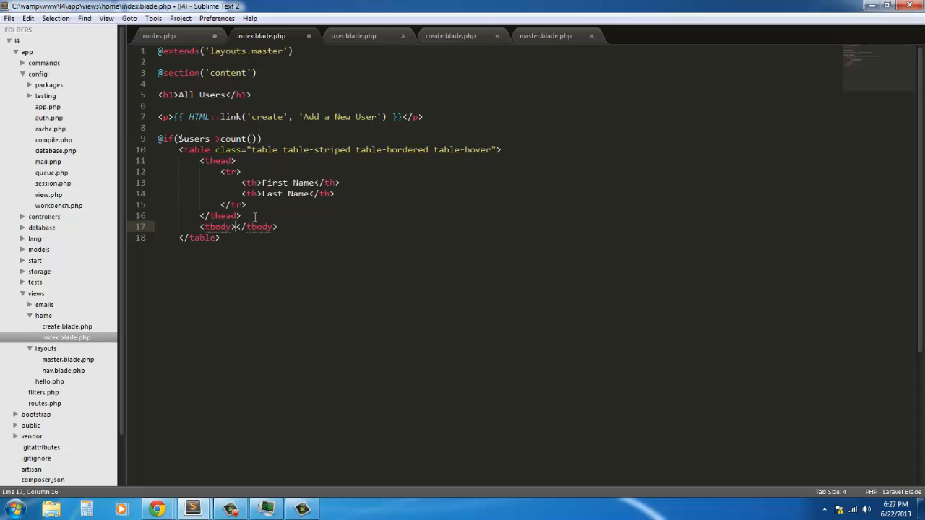
key("enter")
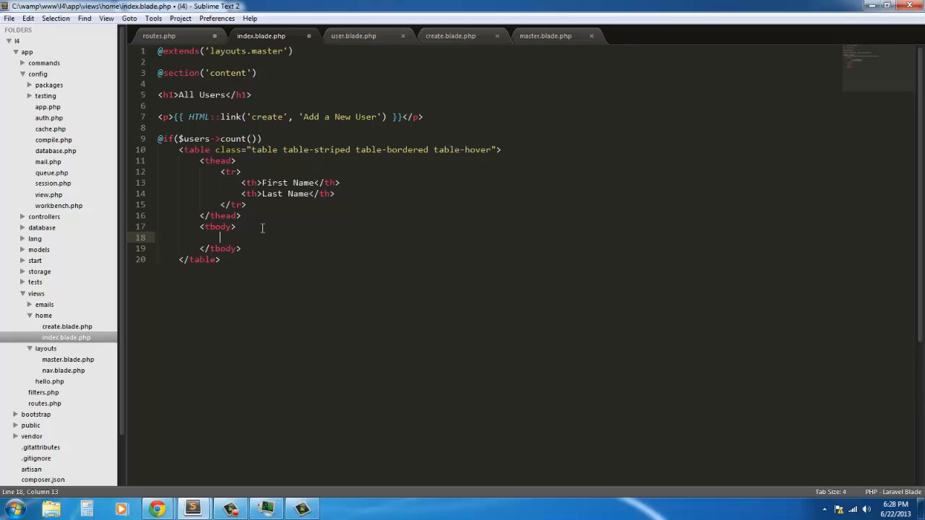
type("@")
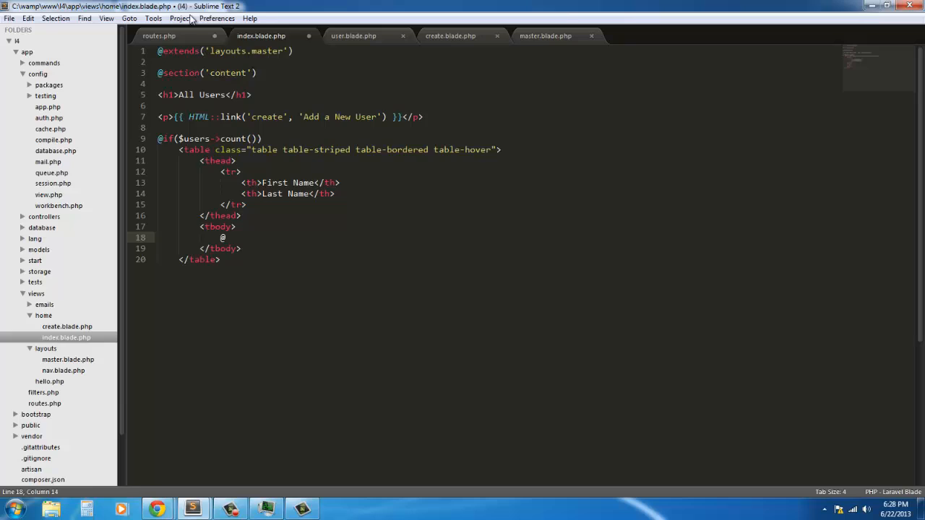
left_click(159, 36)
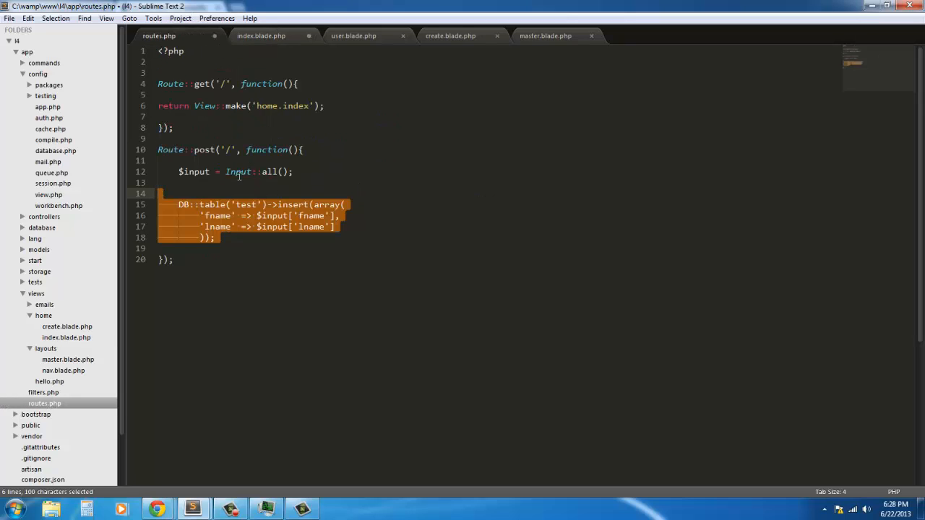
mouse_move(193, 242)
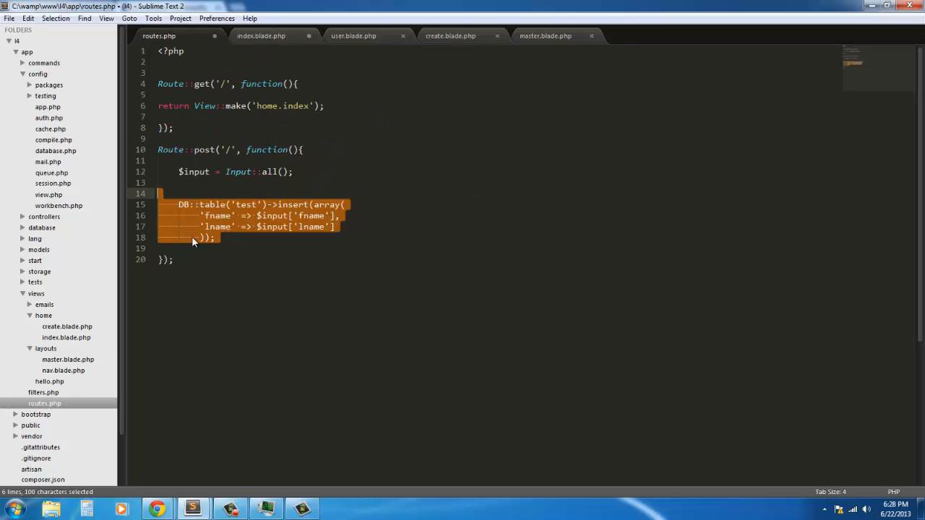
left_click(261, 35)
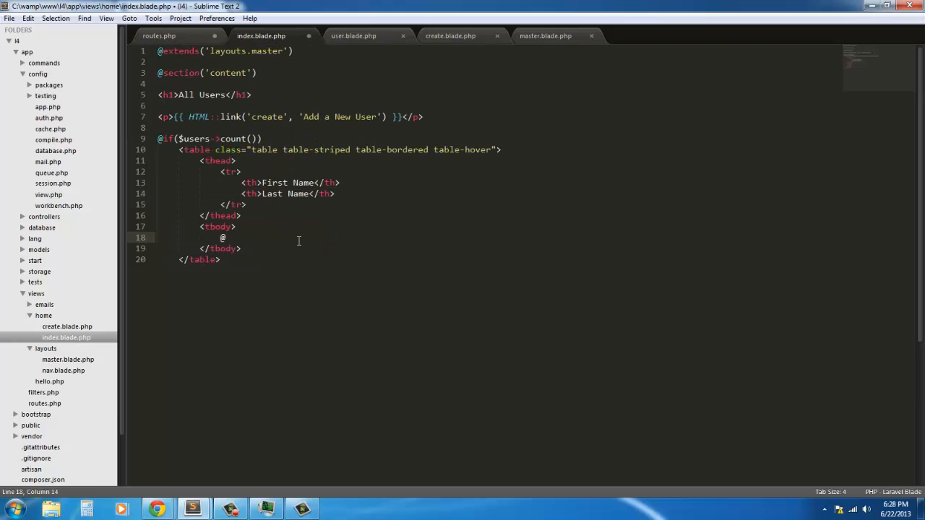
type("fore")
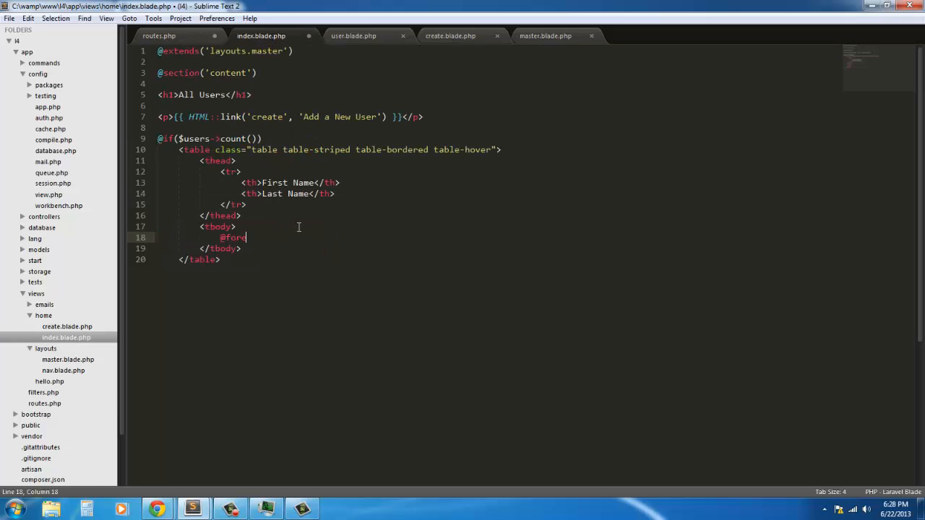
key("backspace")
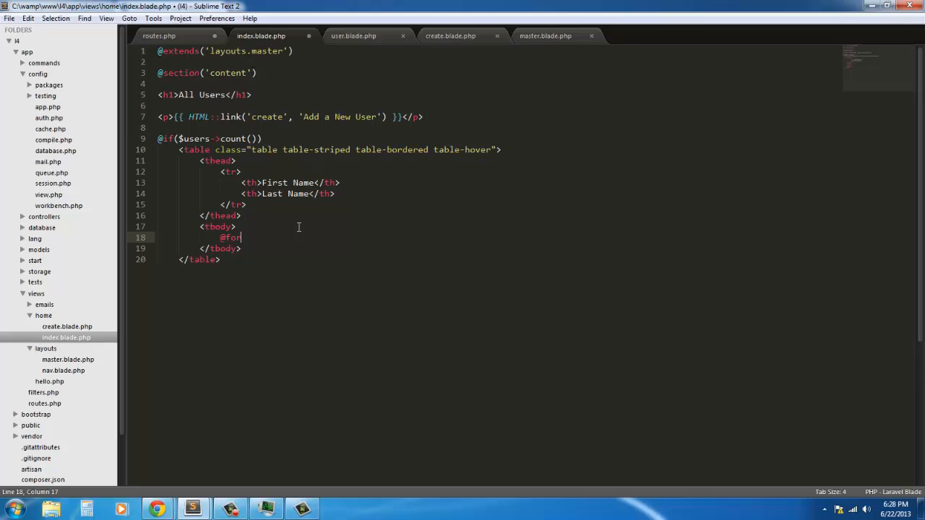
type("each('")
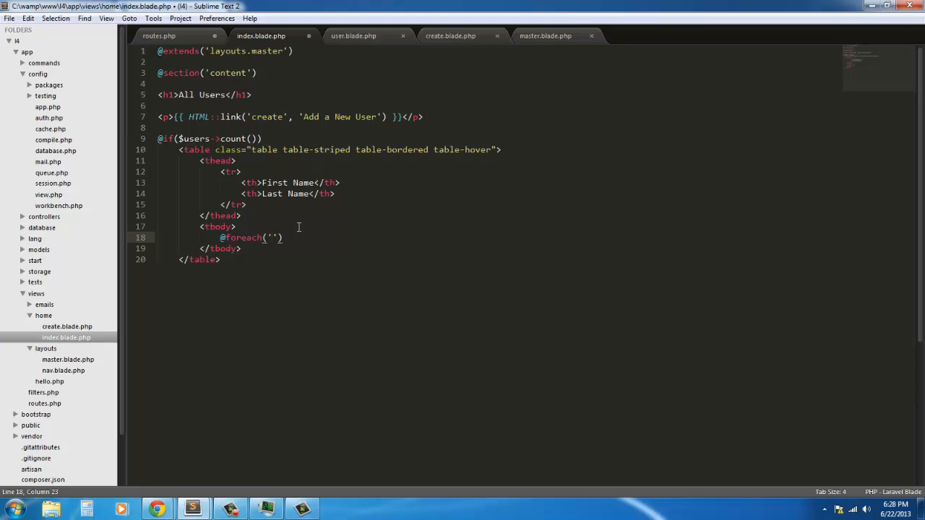
type("$users")
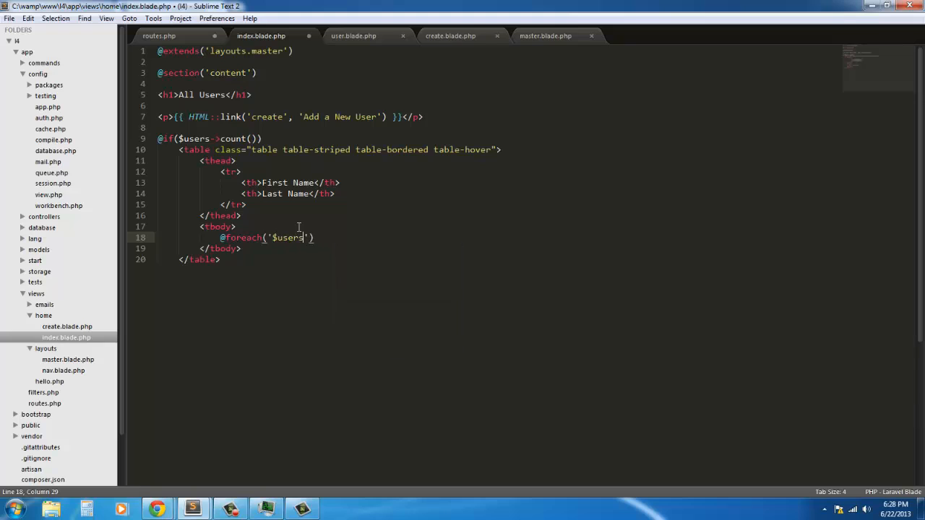
key("BackSpace")
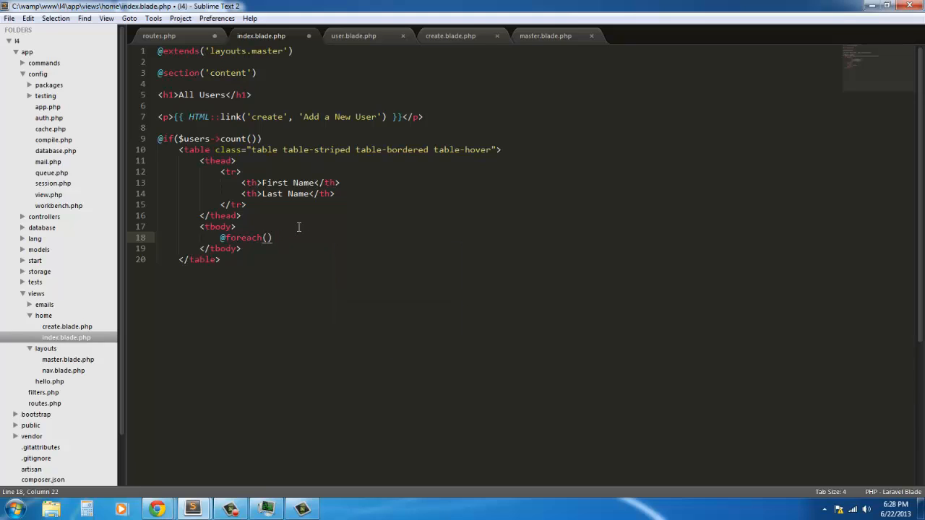
type("$user as")
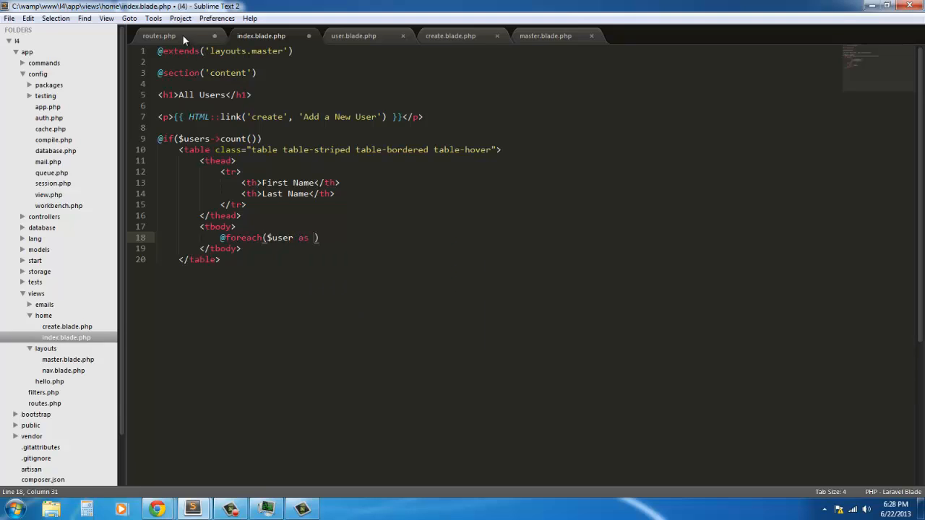
left_click(159, 35)
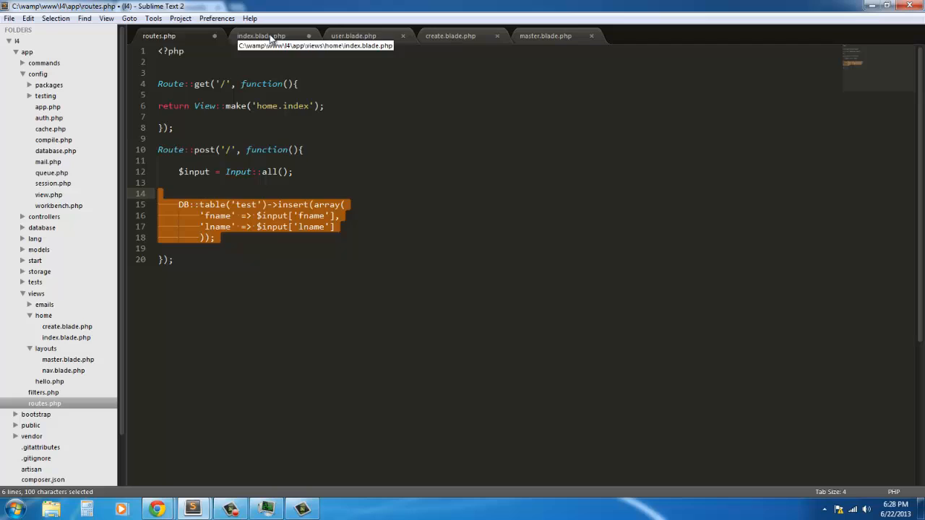
left_click(261, 35)
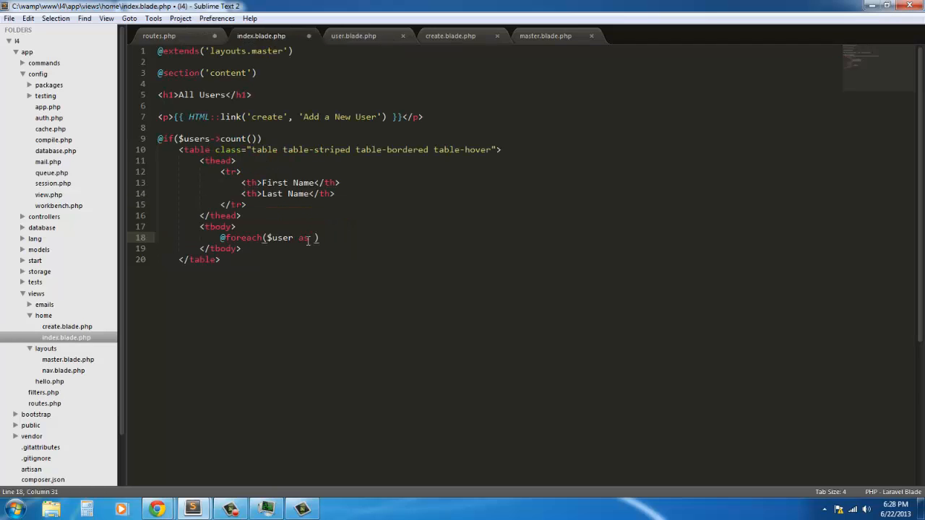
type("s")
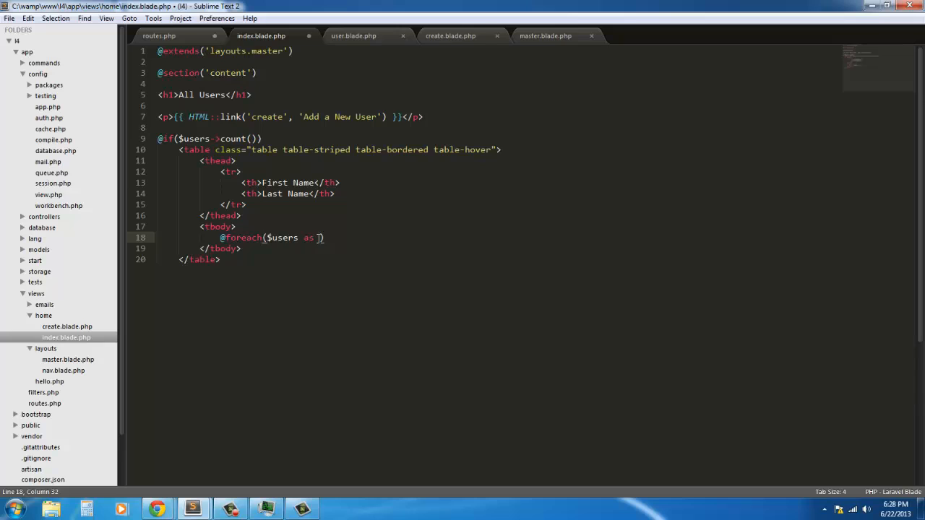
type("$u")
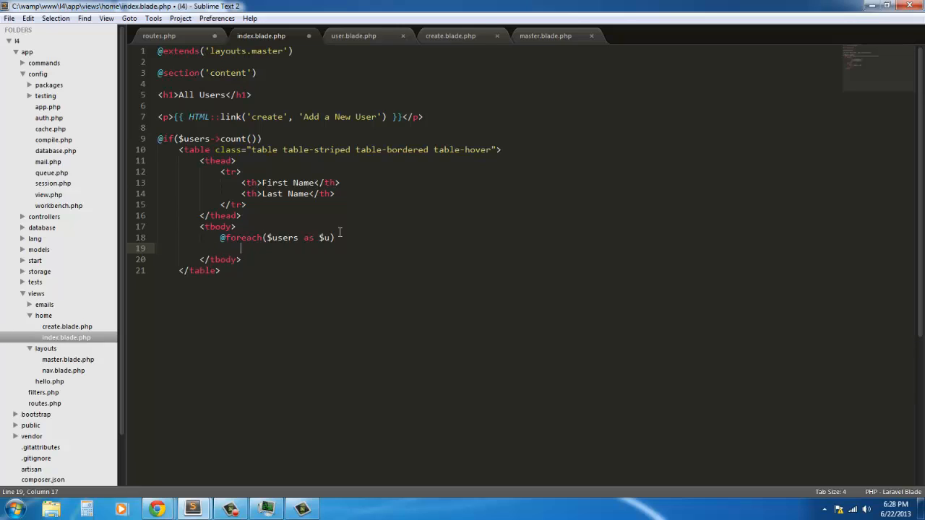
- Add a table row containing two td cells inside the loop
type("<tr></tr>")
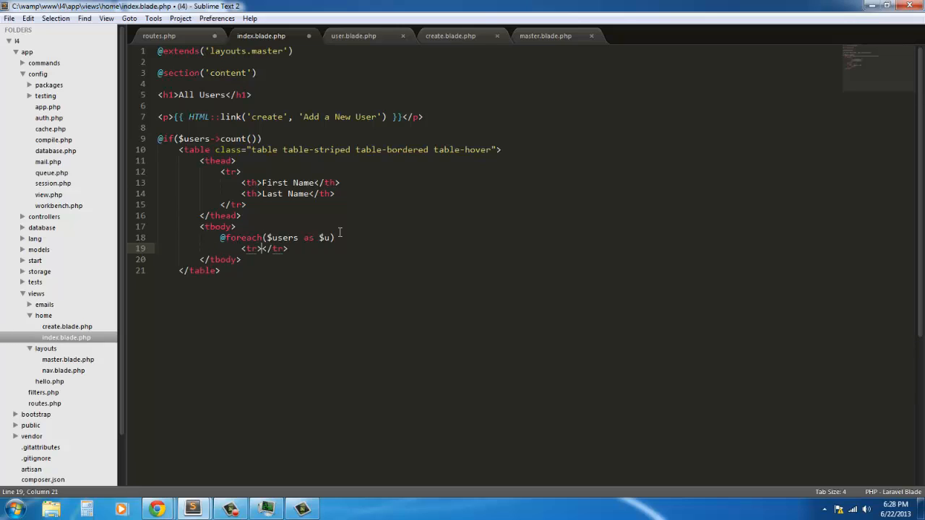
type("td")
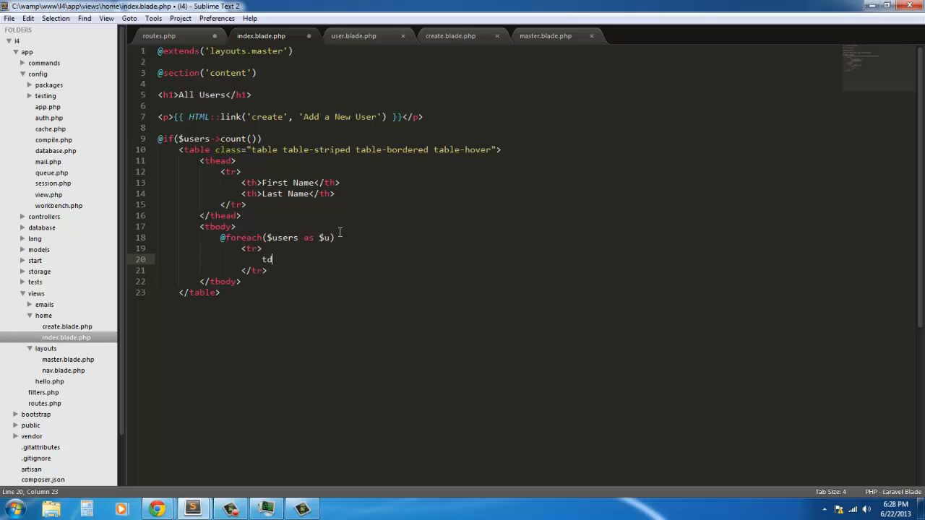
type("*2")
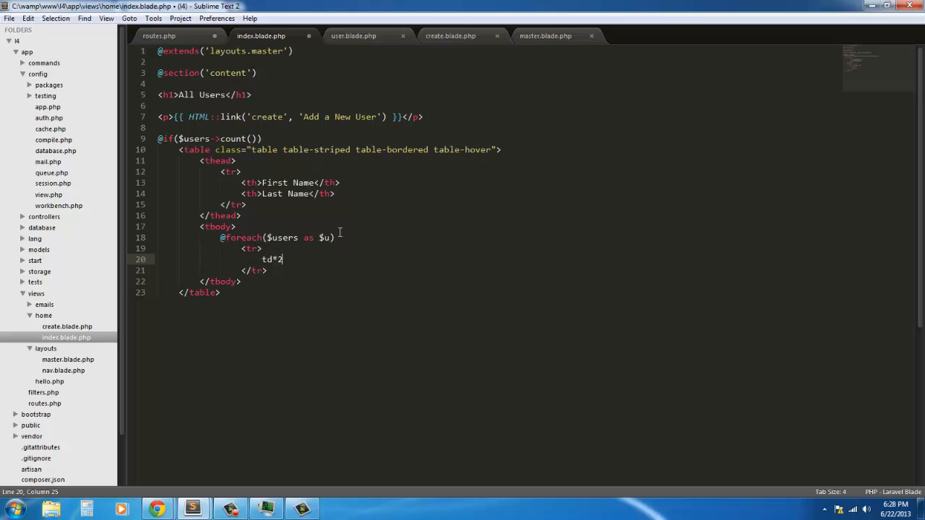
key("Tab")
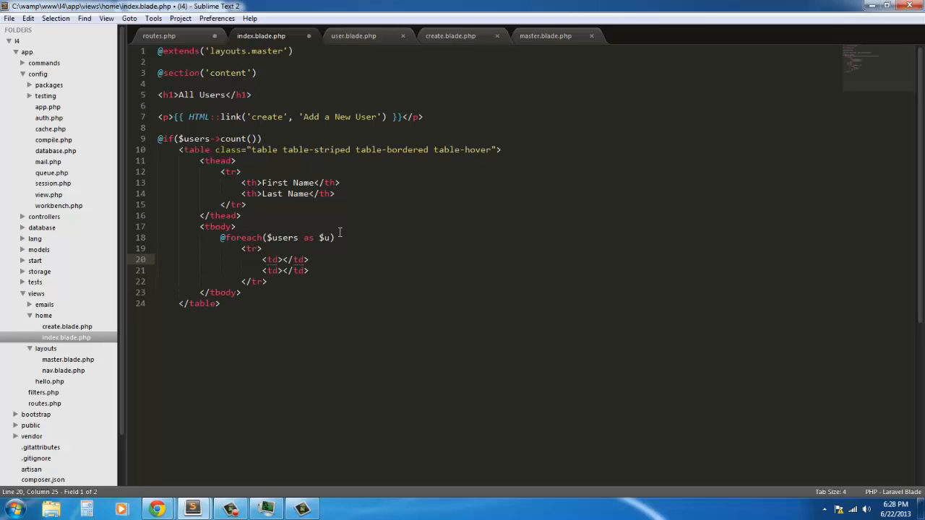
- Echo {{ $u->fname }} and {{ $u->lname }} in the two cells
type("{{}}")
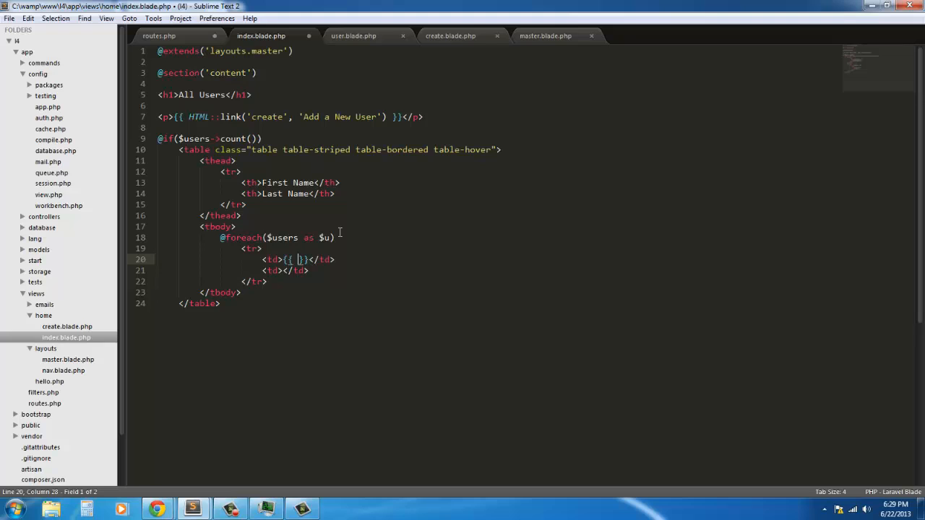
type("$u->")
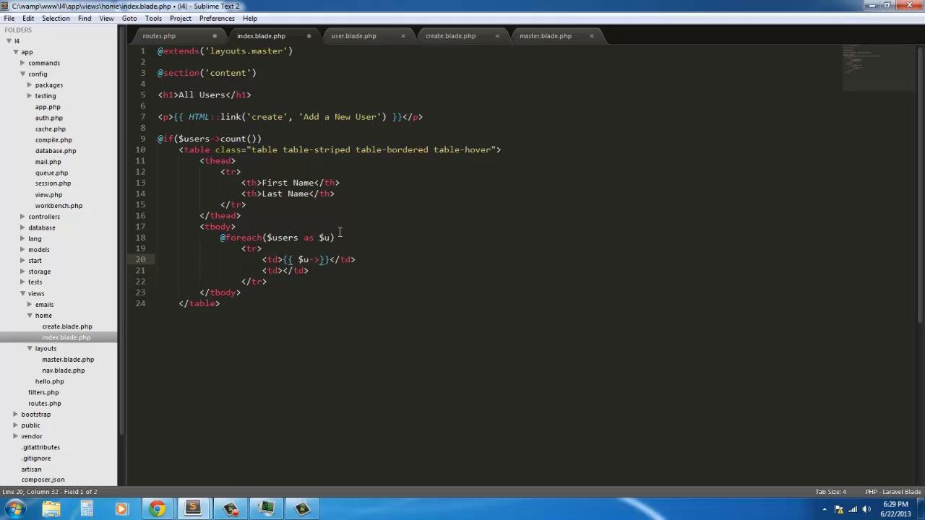
type("Fi")
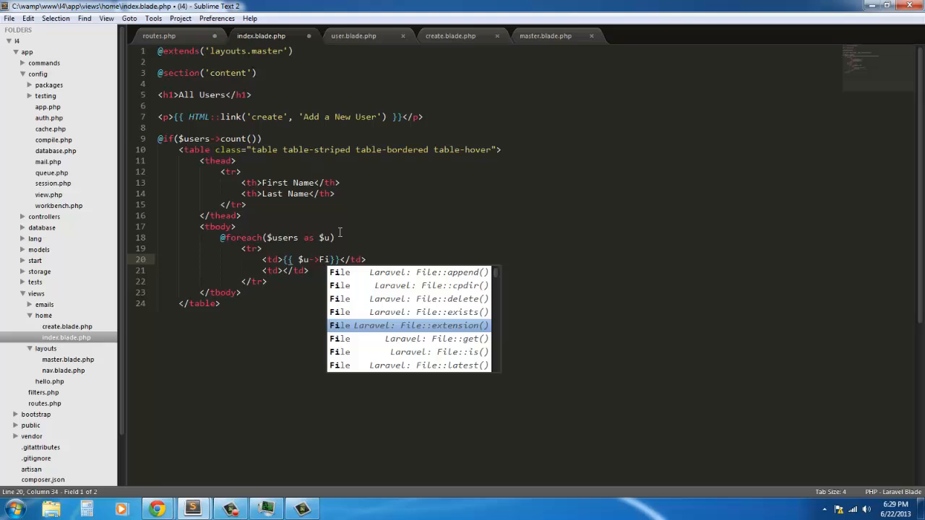
type("name")
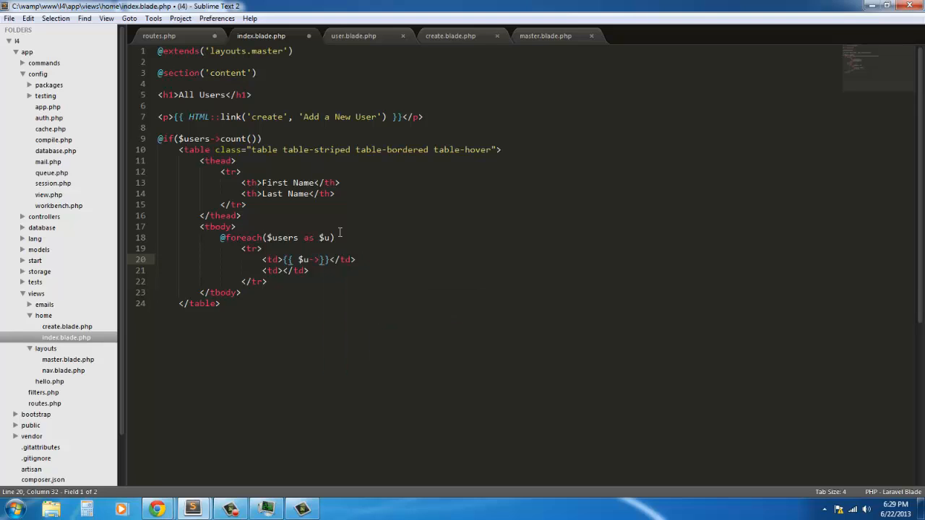
type("fname")
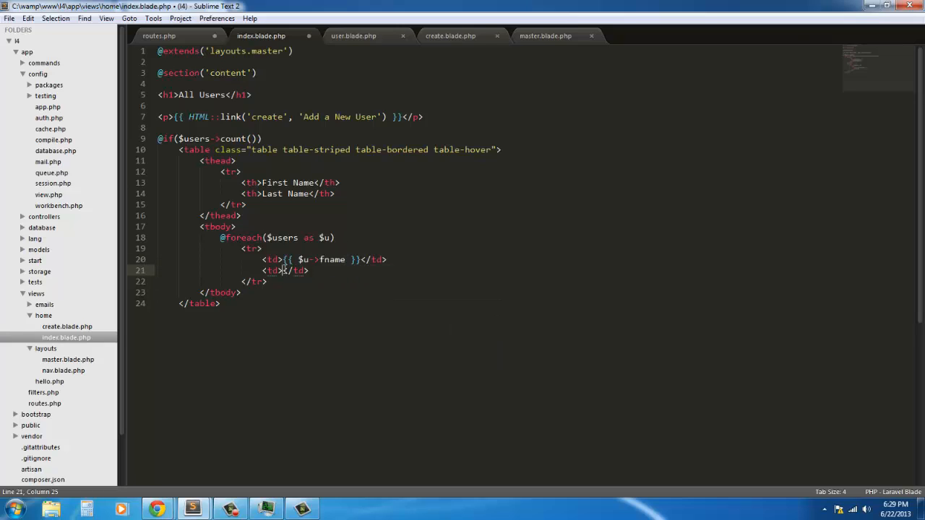
type("{{}}")
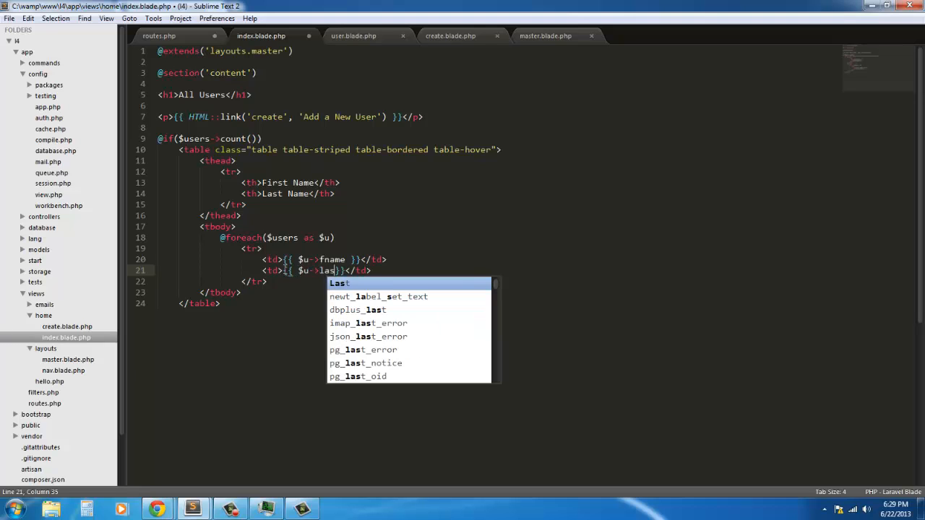
type("name")
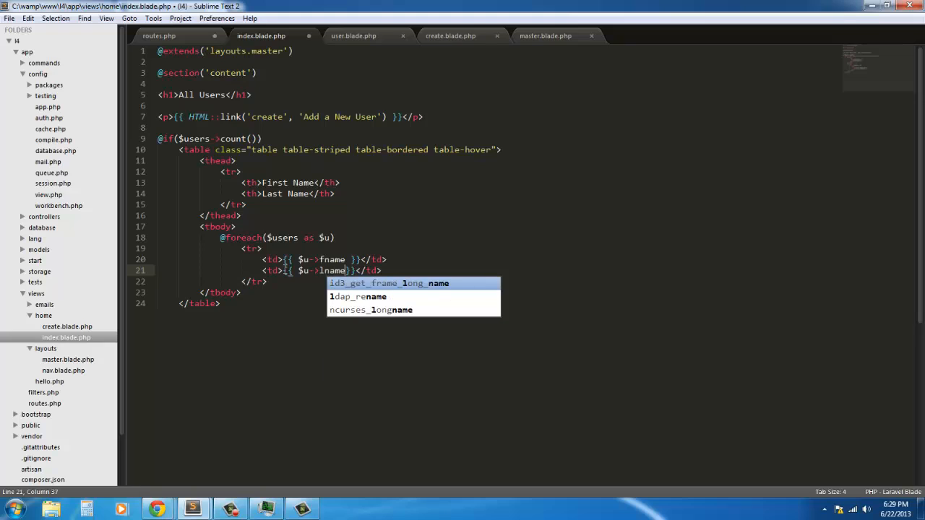
mouse_move(397, 272)
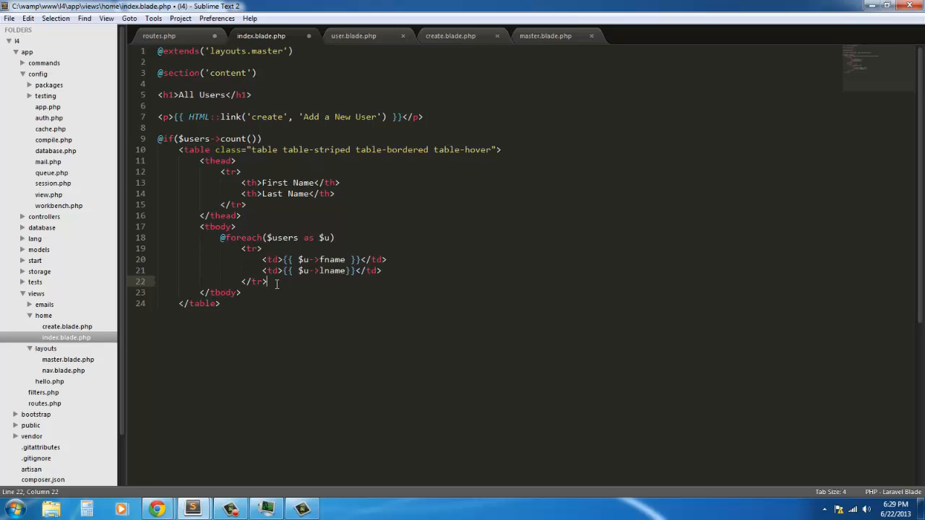
type("@endforea")
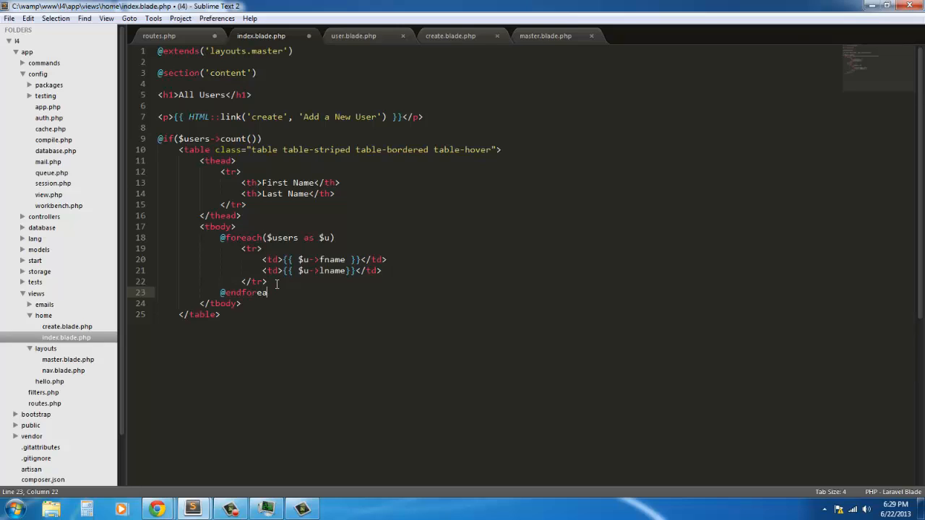
type("ch")
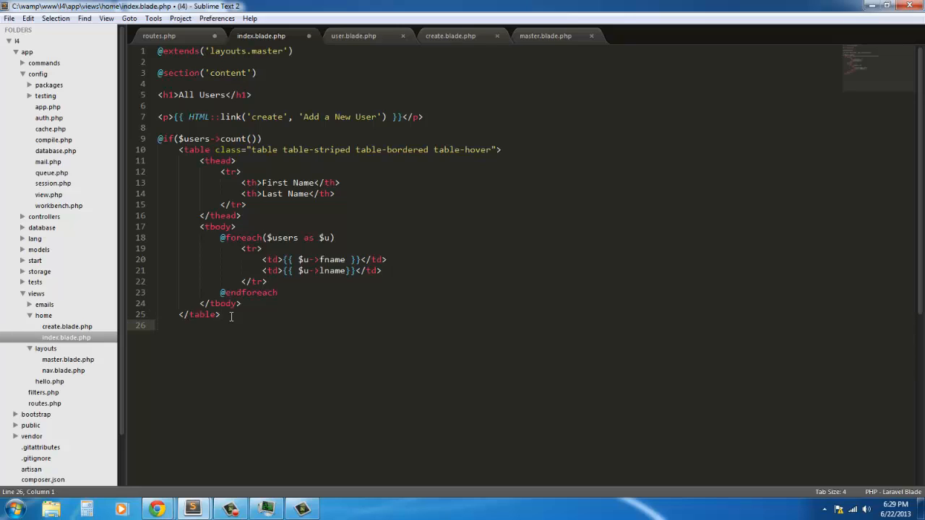
type("@else")
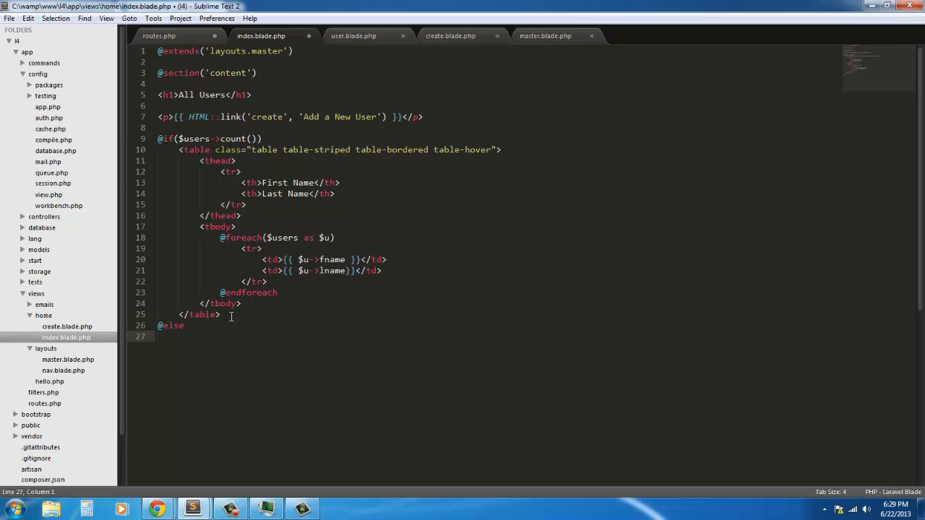
type("There a")
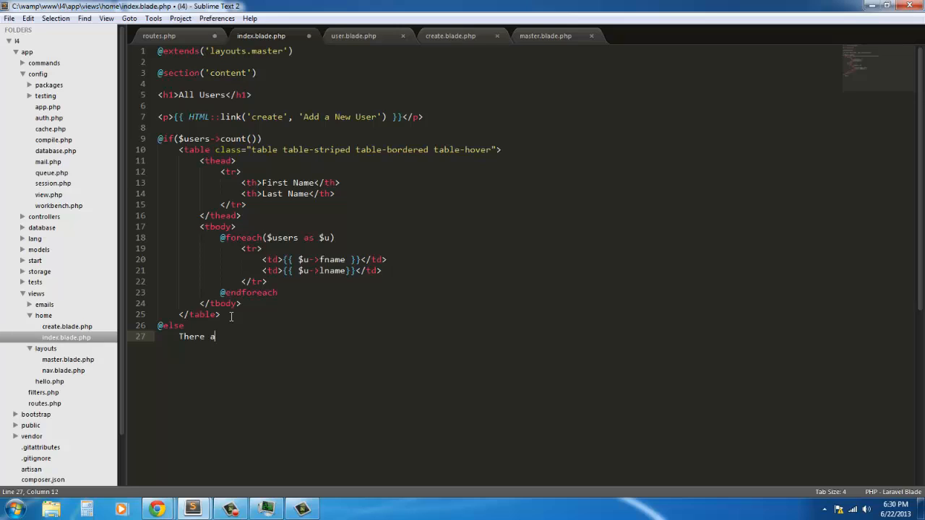
type("re nop")
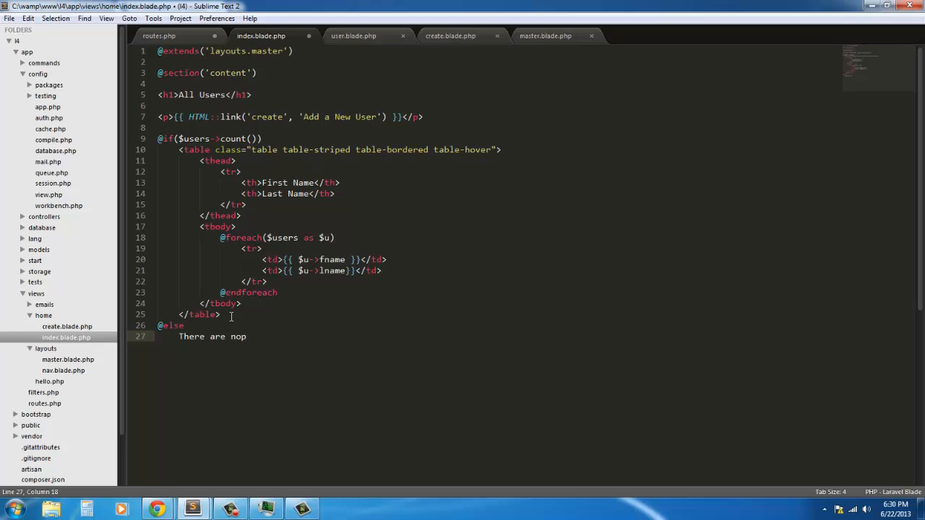
type("o users")
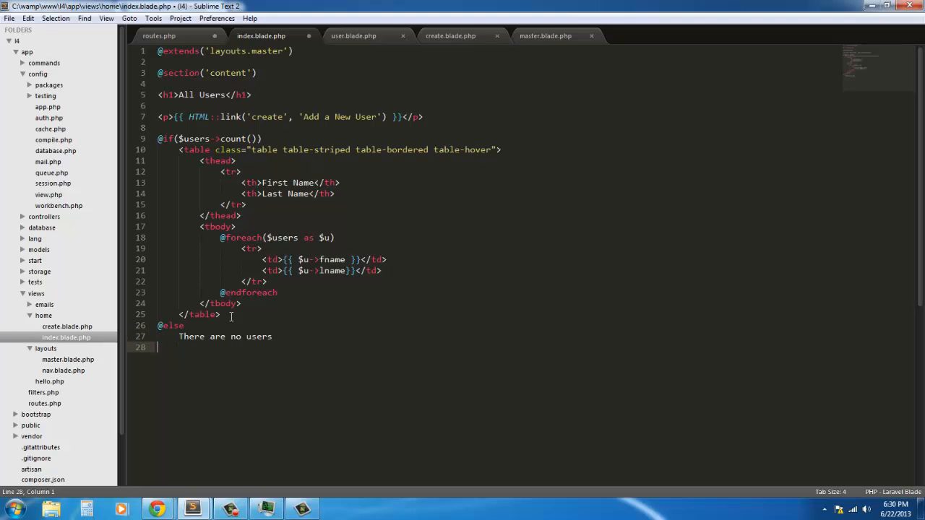
scroll("down", 3)
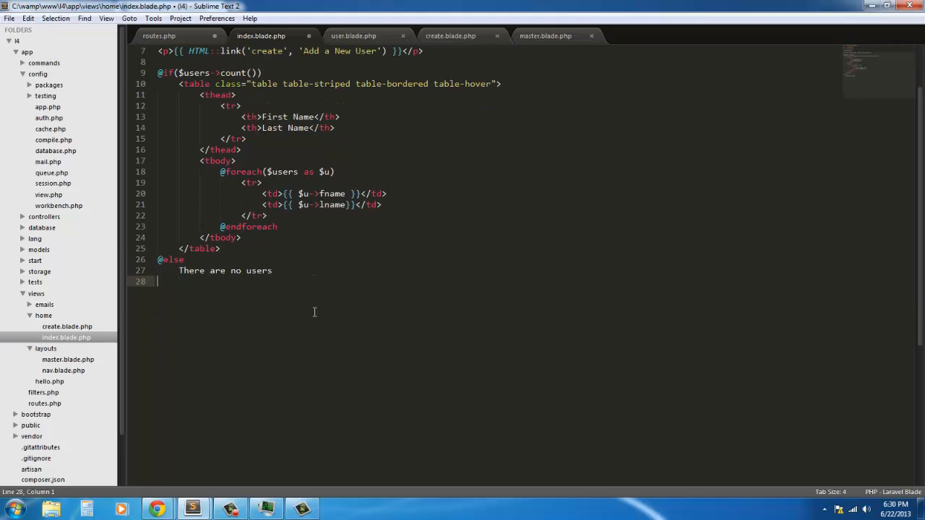
type("@endif")
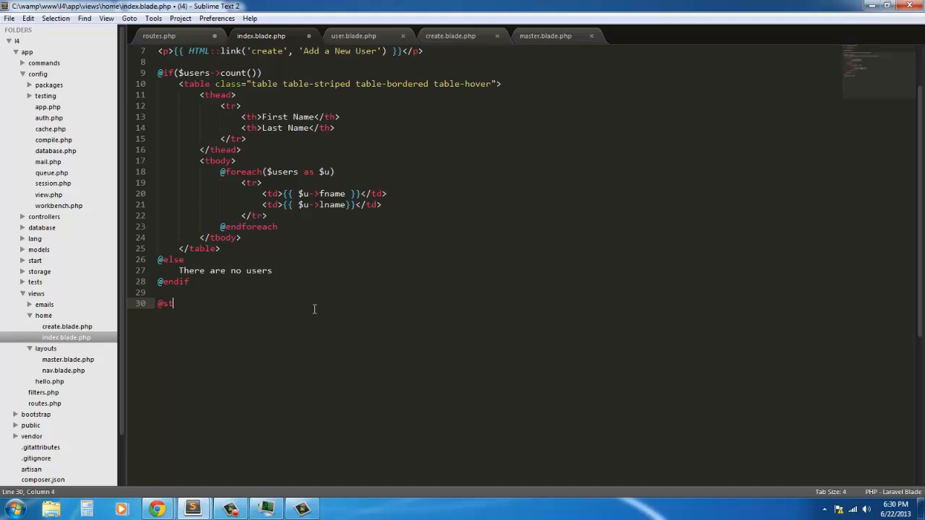
type("op")
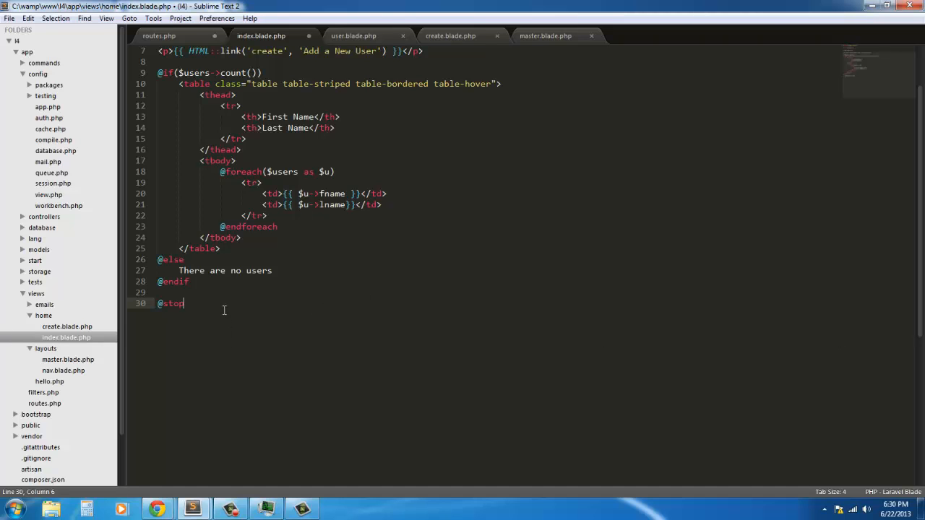
scroll("up", 3)
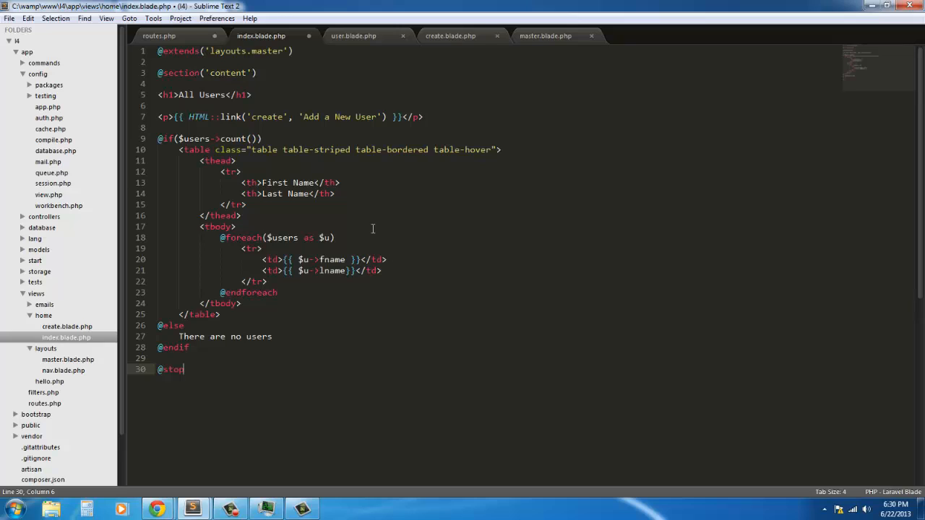
key("ctrl+s")
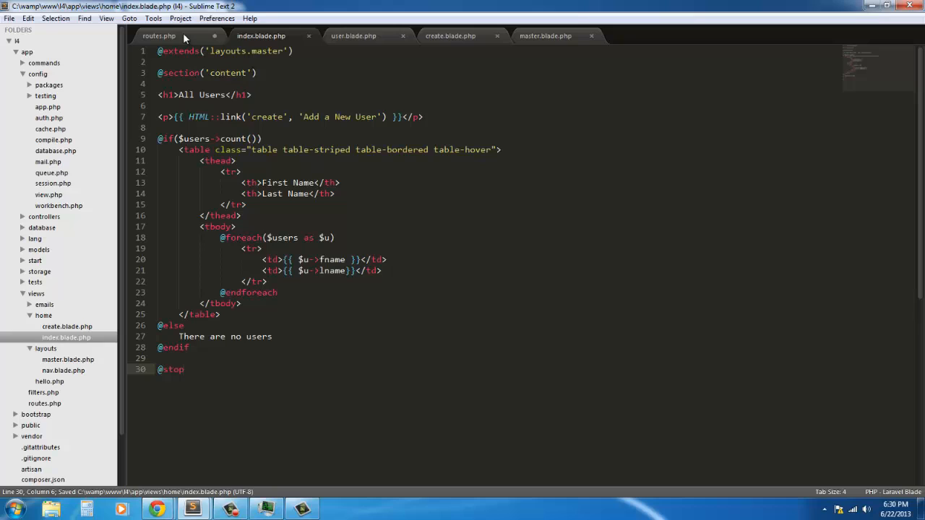
- In routes.php, add $users = DB::table('test')->get() above the return
left_click(159, 35)
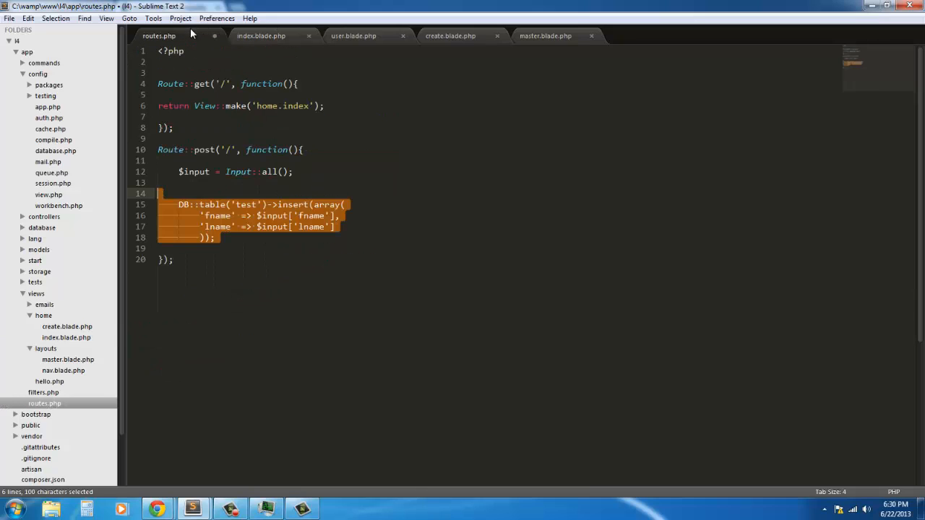
key("ctrl+s")
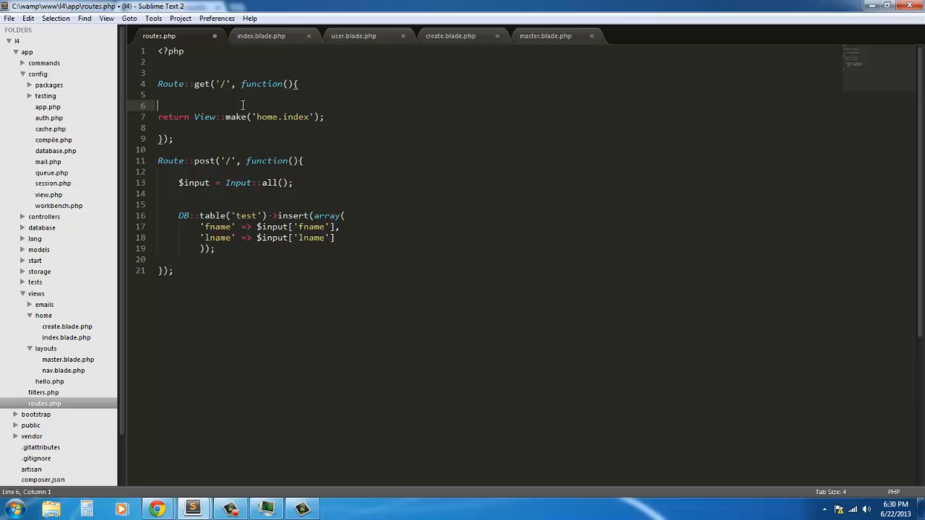
type("User")
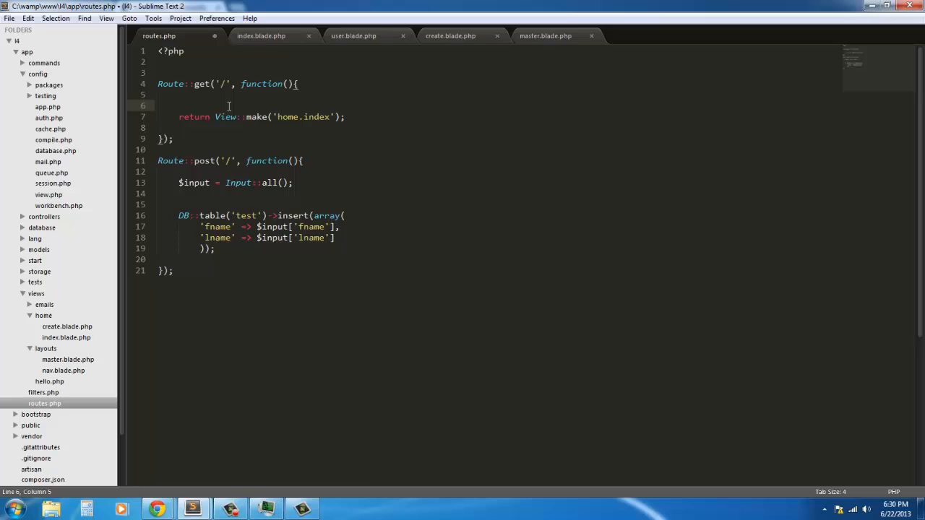
type("$u")
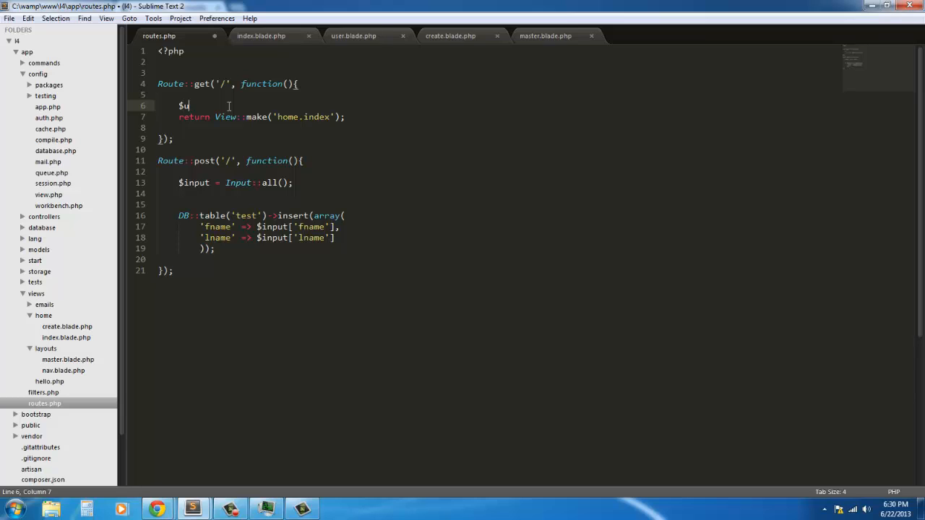
type("ser")
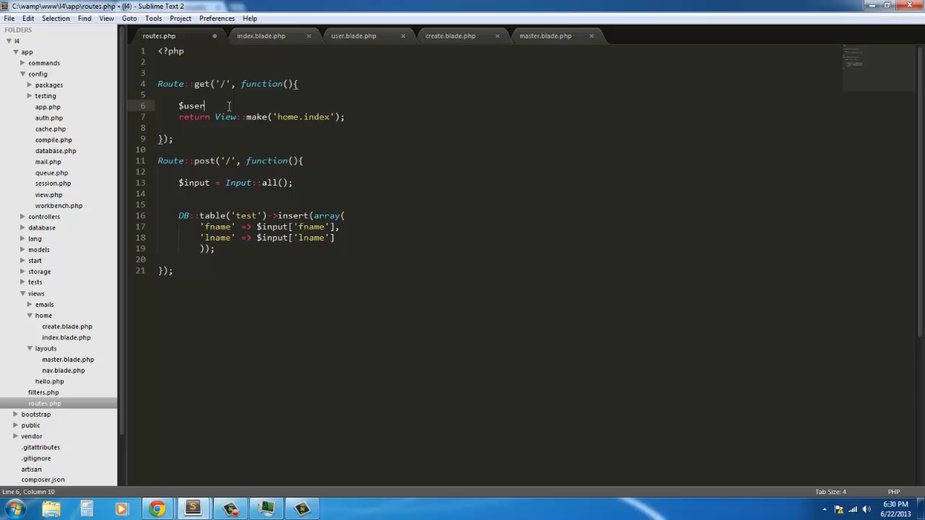
type("s = DB")
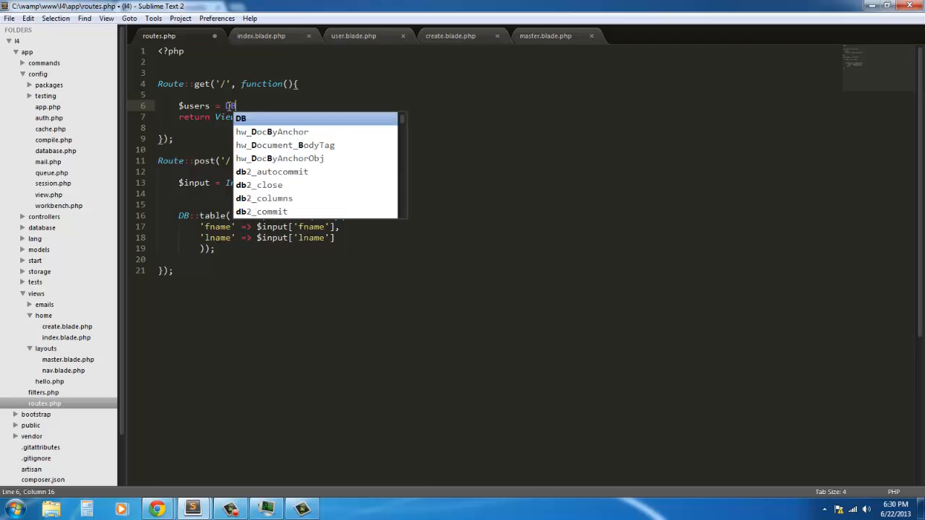
type("::table('")
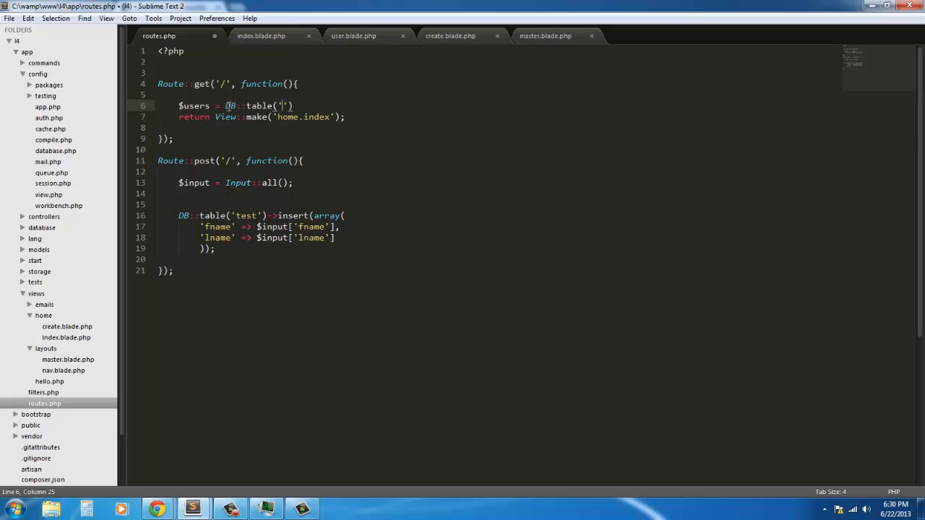
type("test")
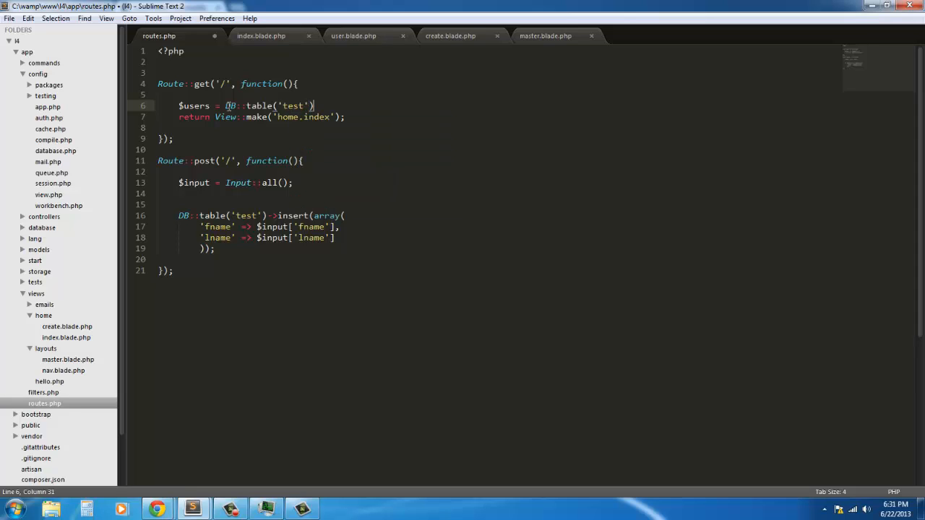
type("->get(")
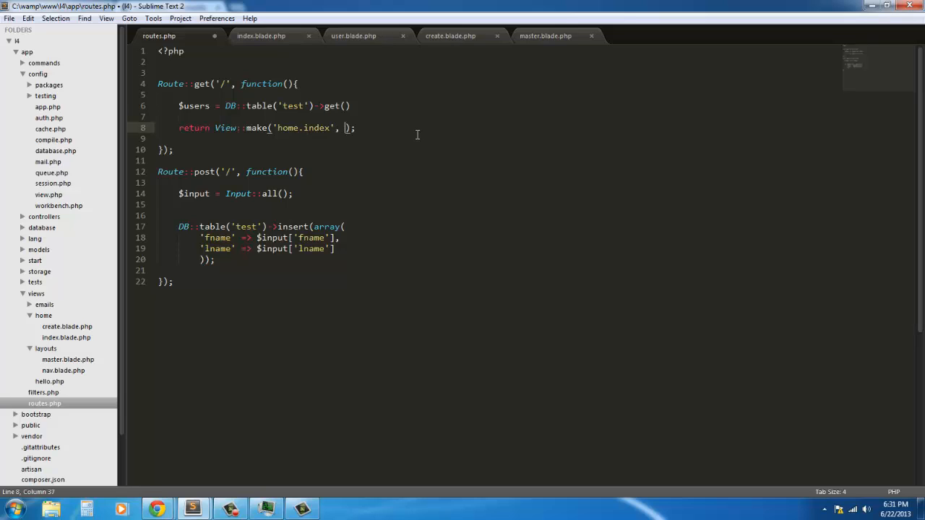
- Pass compact('users') to View::make('home.index') and save routes.php
type("compact('")
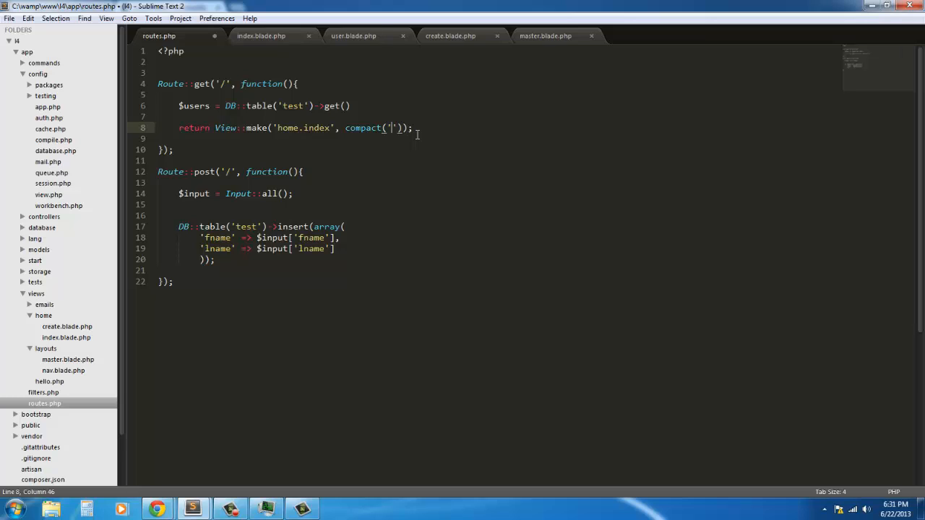
key("BackSpace")
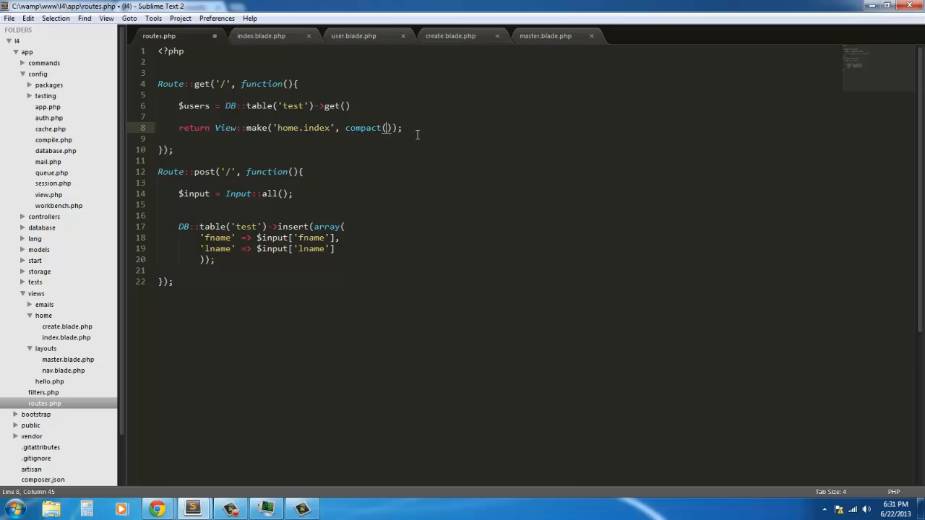
type(";")
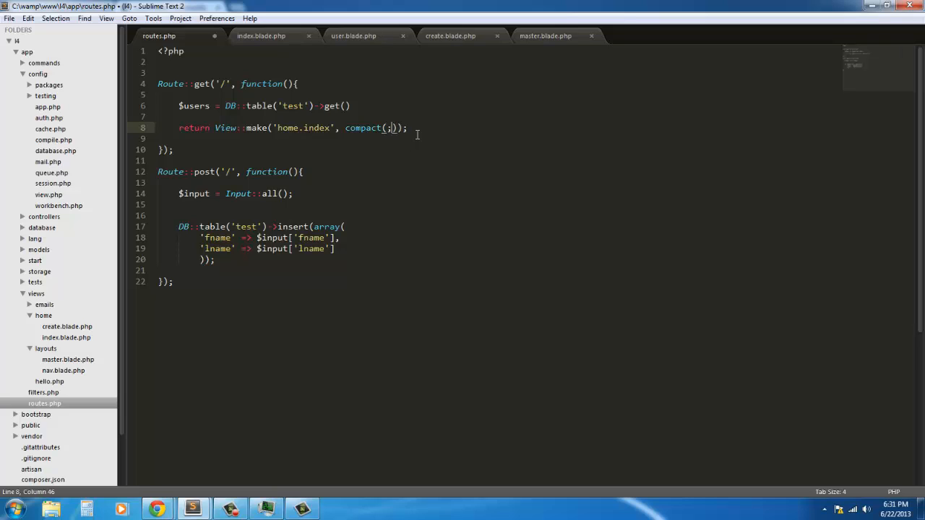
type("users'")
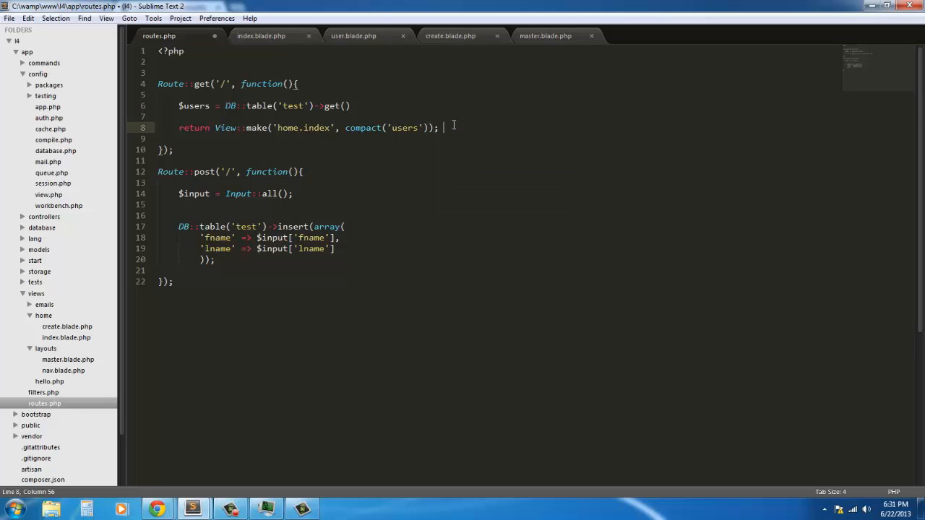
key("ctrl+s")
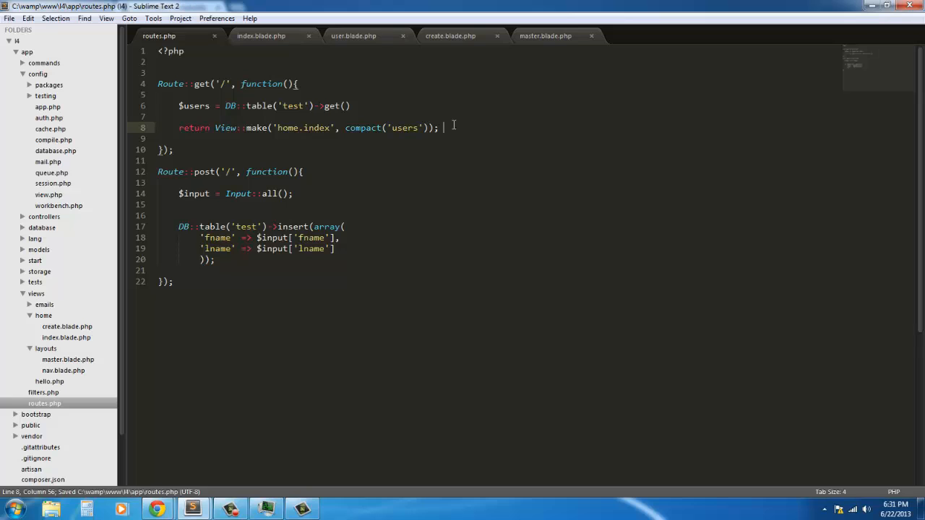
mouse_move(152, 509)
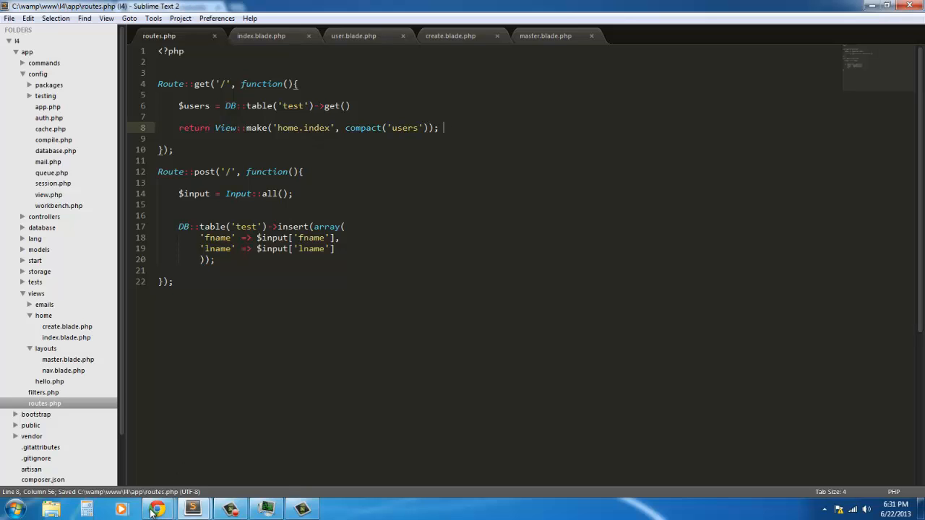
- Reload l4.dev, read the unexpected return error, and add the missing semicolon after get()
left_click(157, 509)
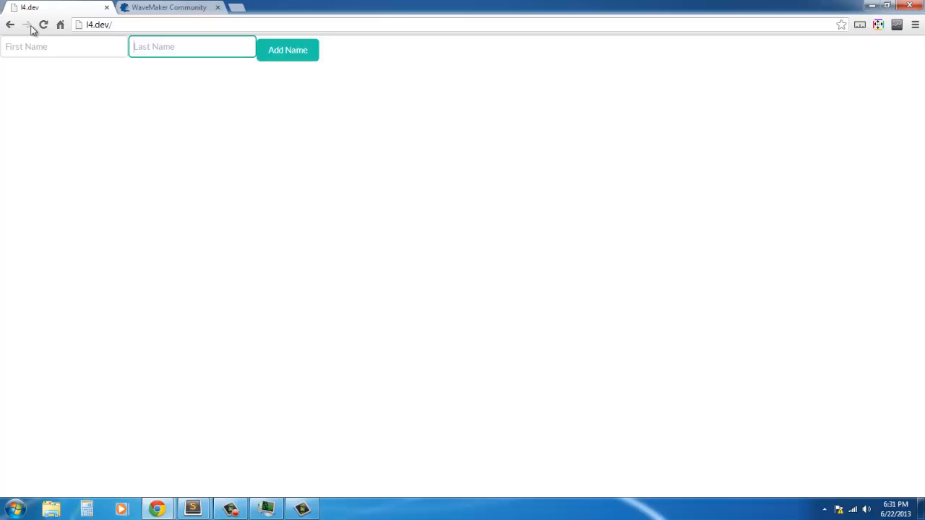
left_click(43, 24)
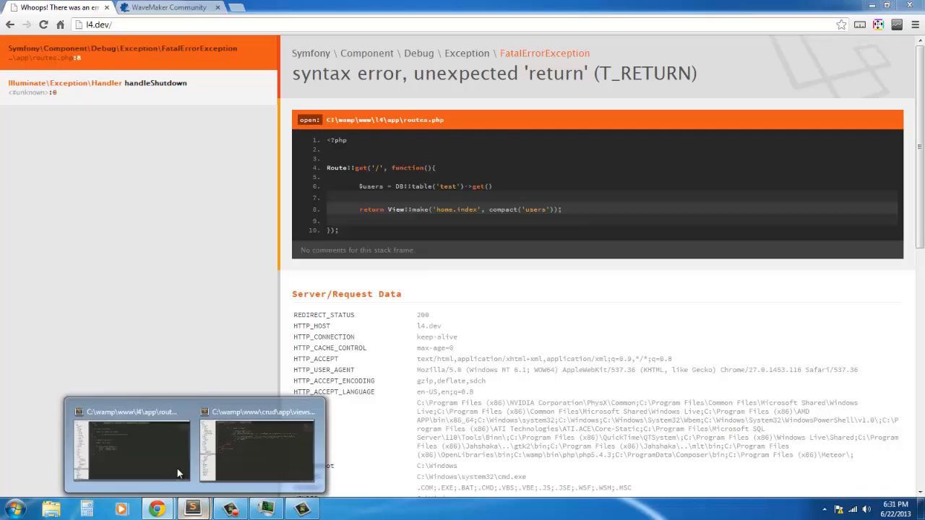
left_click(132, 448)
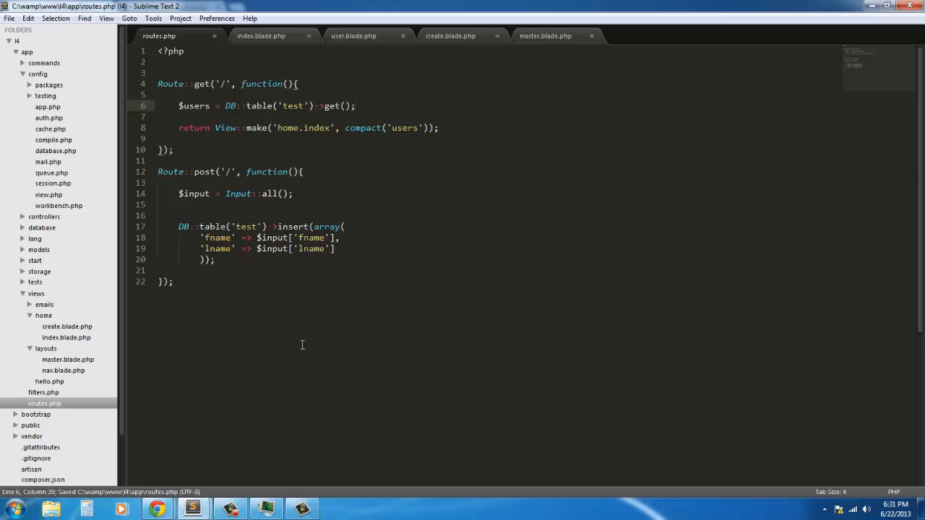
left_click(156, 510)
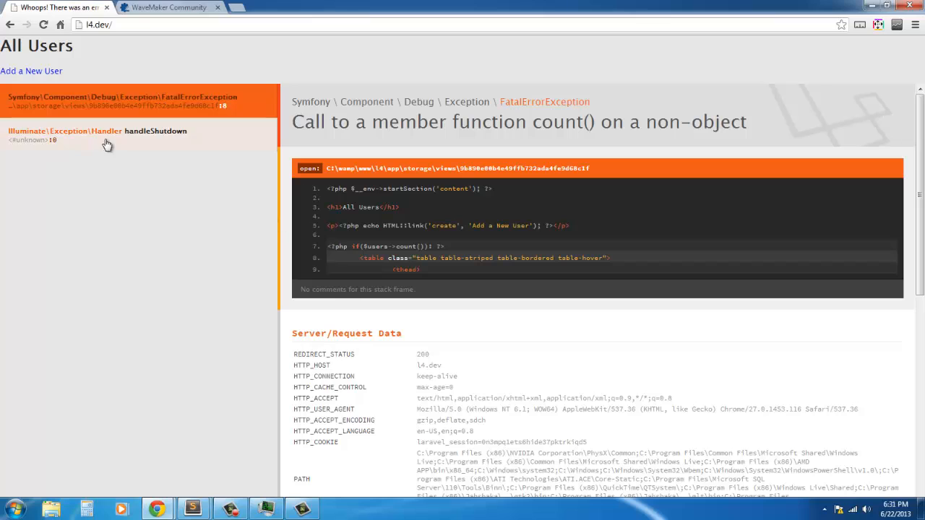
mouse_move(381, 246)
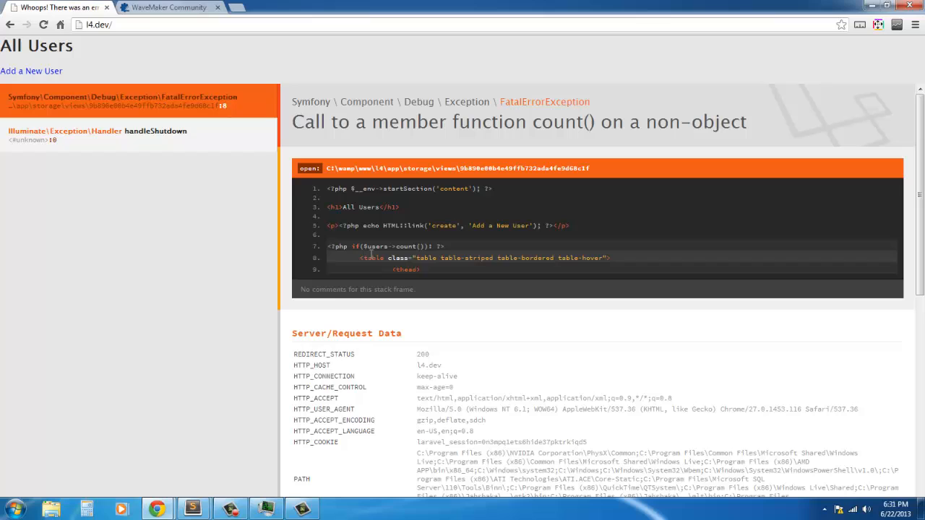
mouse_move(665, 278)
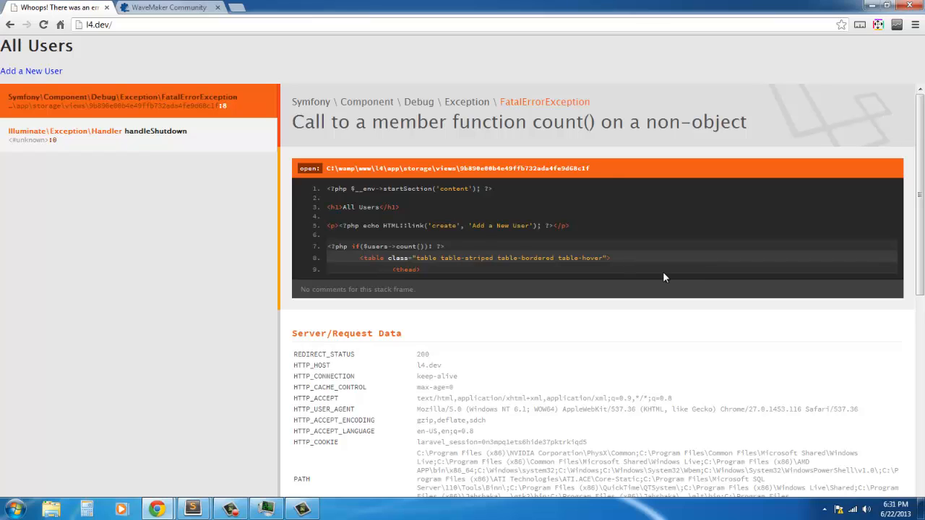
mouse_move(254, 473)
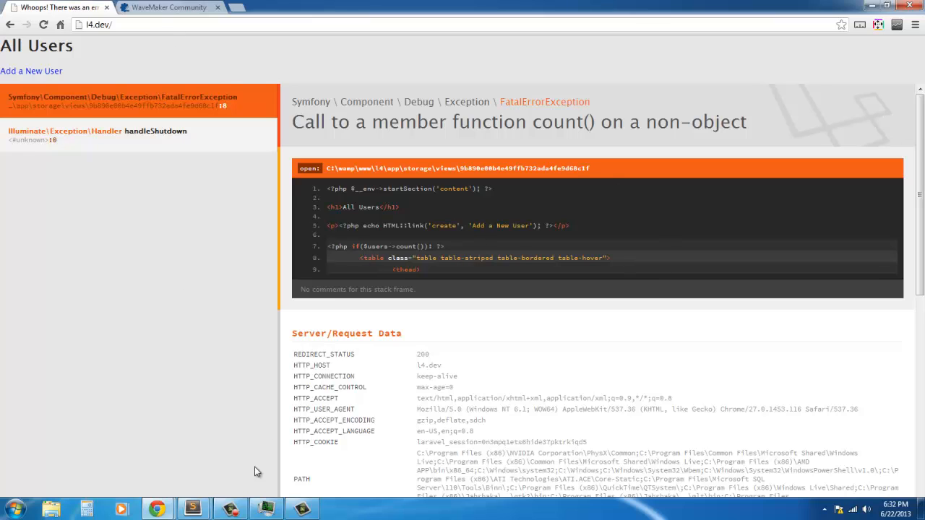
left_click(192, 509)
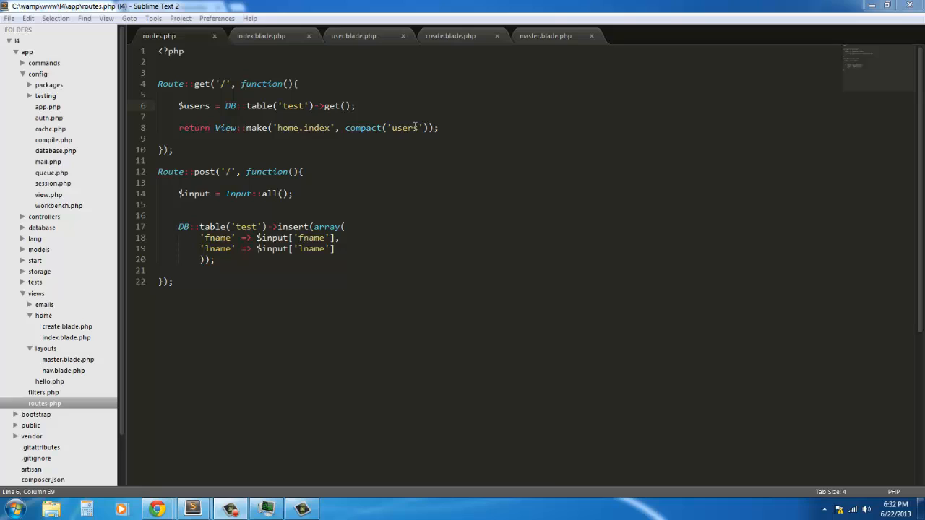
- Replace ", compact('users')" on line 8 with ->with('users', $users)
left_click_drag(335, 128, 429, 128)
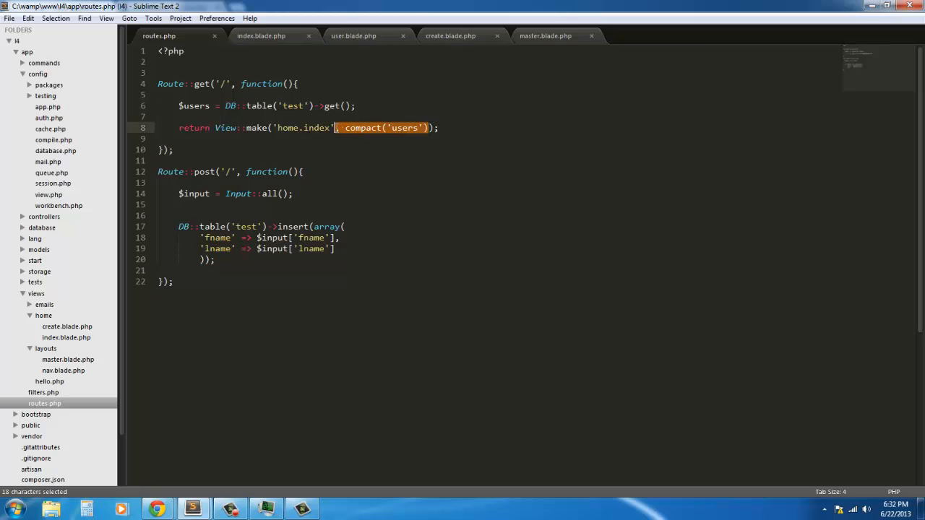
key("Delete")
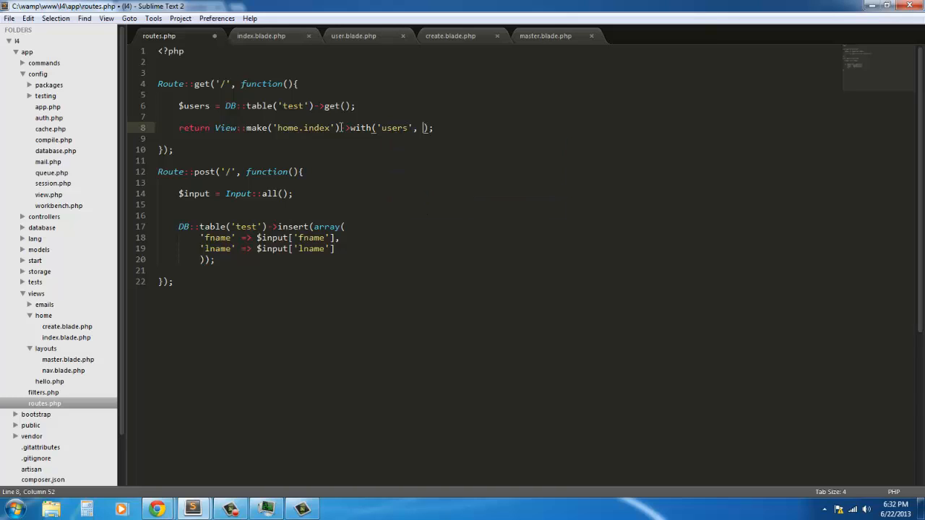
type("'")
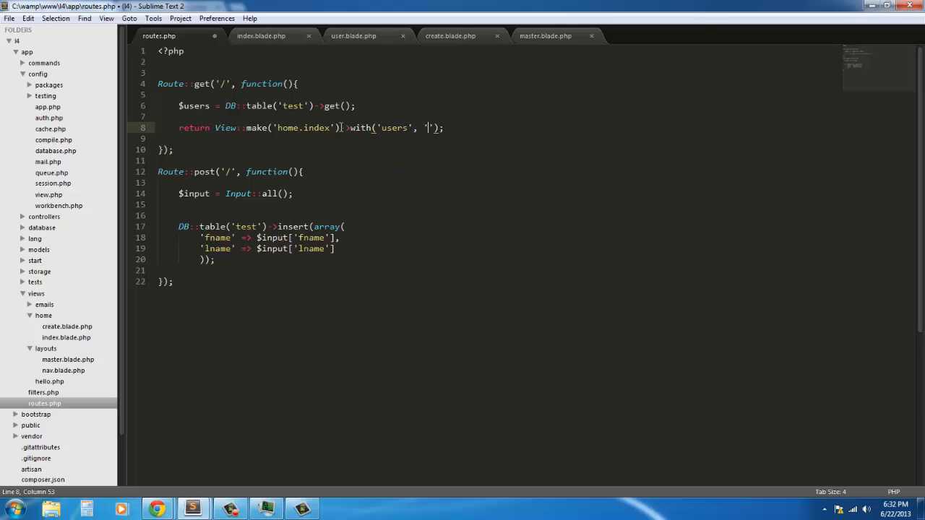
type("$users")
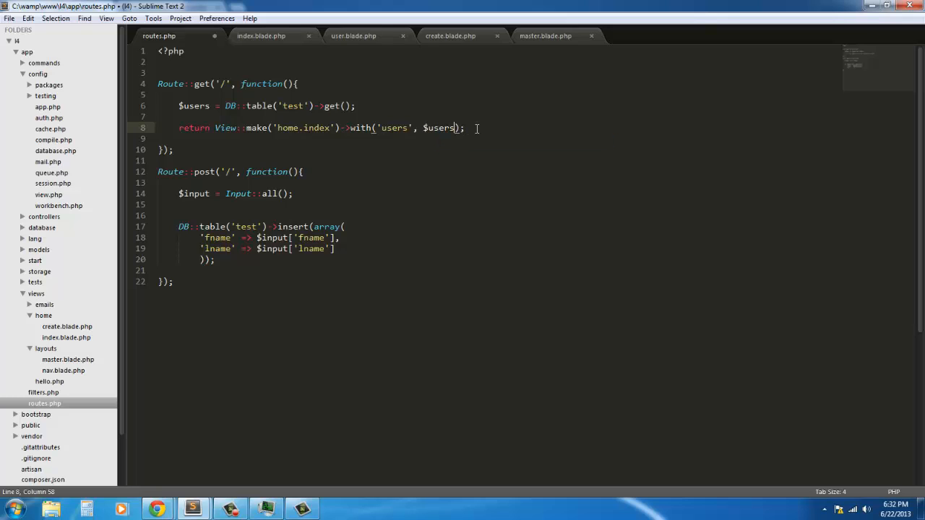
- Save routes.php and reload l4.dev, which still shows the count() non-object error
key("ctrl+s")
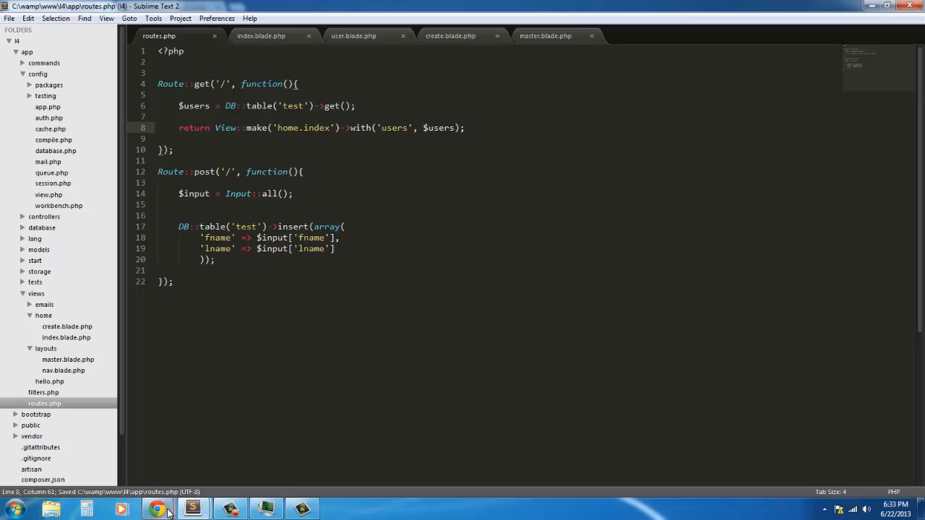
left_click(158, 510)
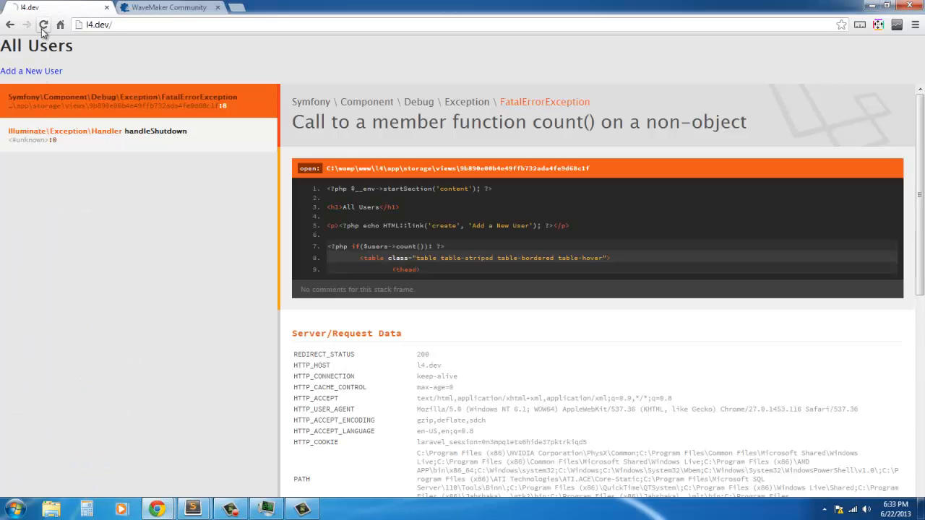
left_click(43, 25)
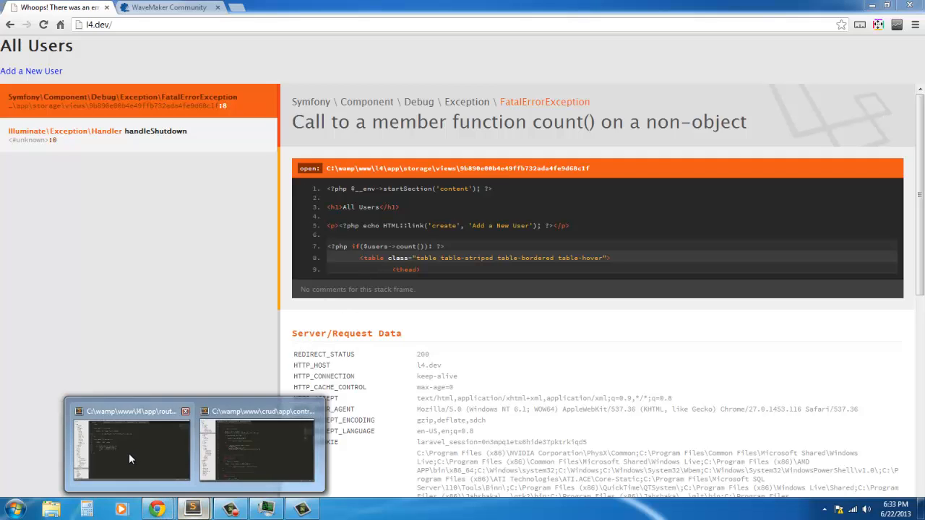
left_click(130, 449)
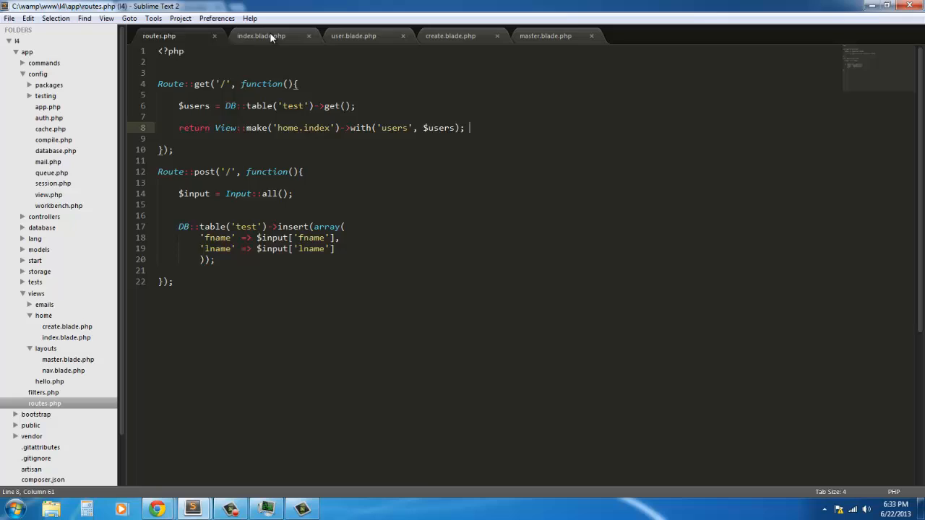
left_click(261, 35)
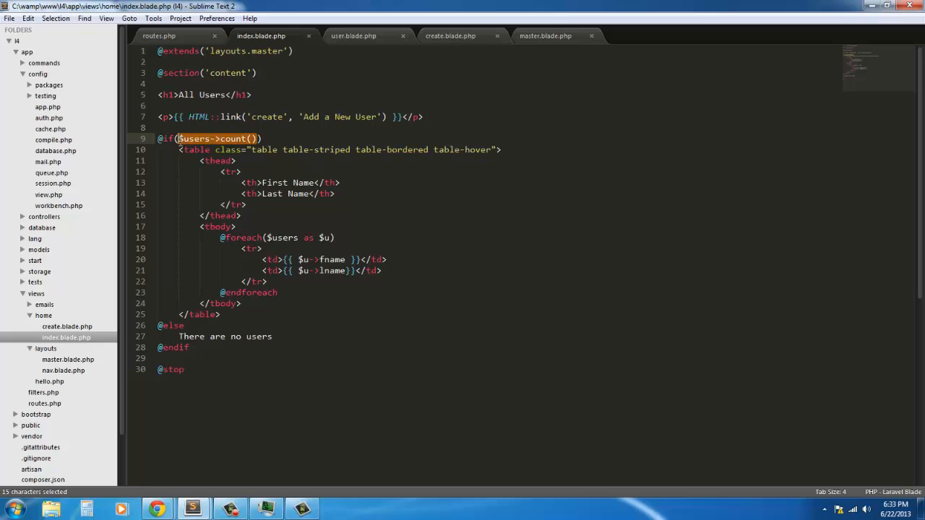
type("isse")
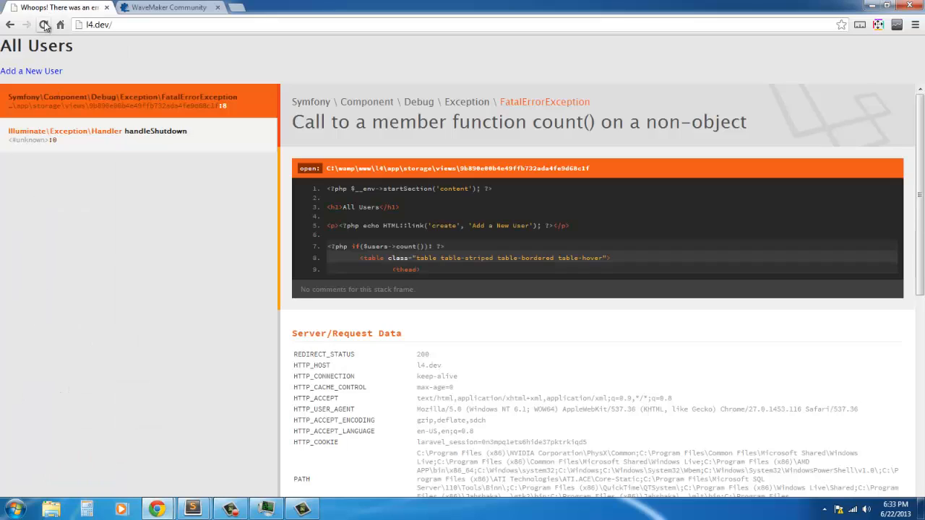
left_click(44, 24)
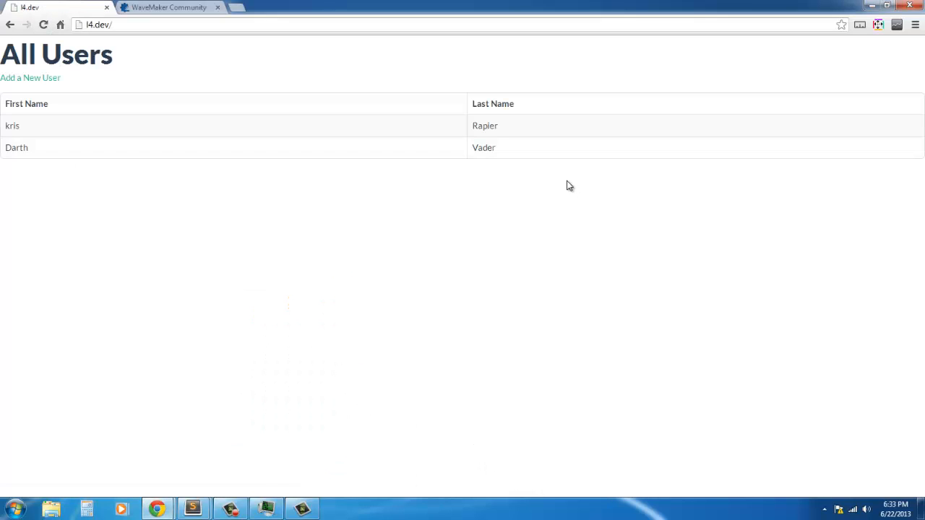
mouse_move(31, 78)
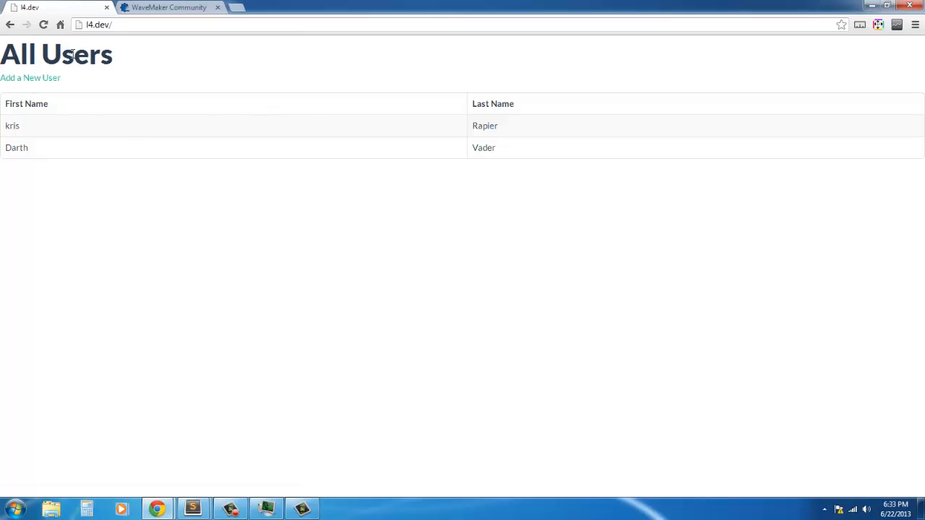
mouse_move(16, 135)
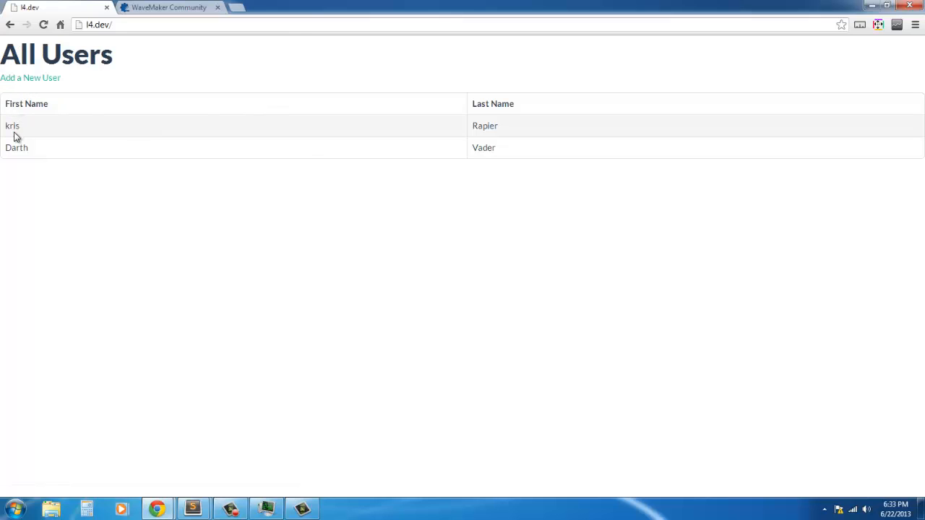
mouse_move(361, 160)
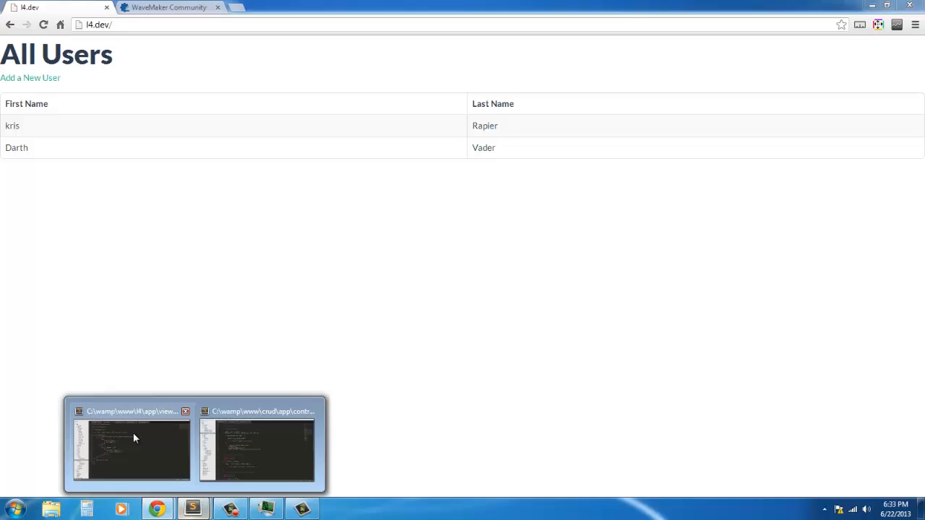
left_click(131, 445)
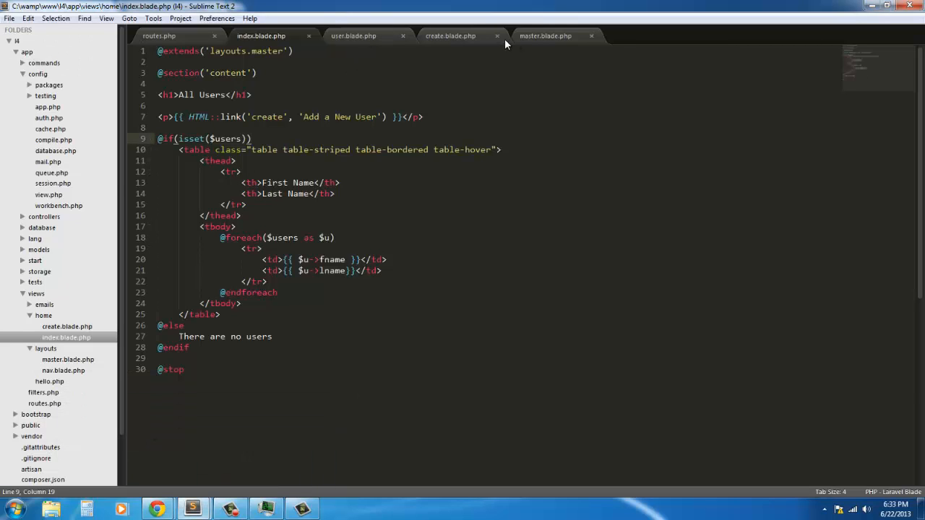
- In create.blade.php, put a <div class="span4 well"> inside the container div
left_click(450, 36)
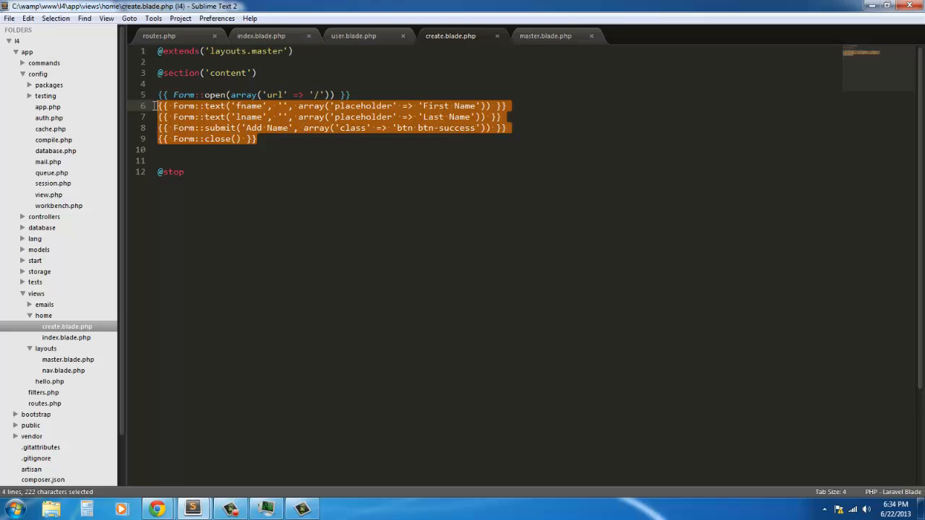
mouse_move(273, 147)
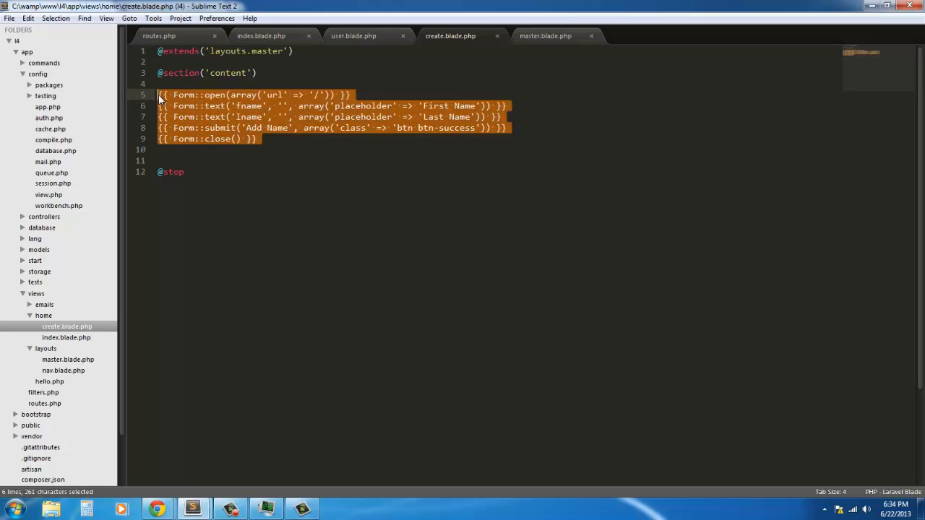
type("conta")
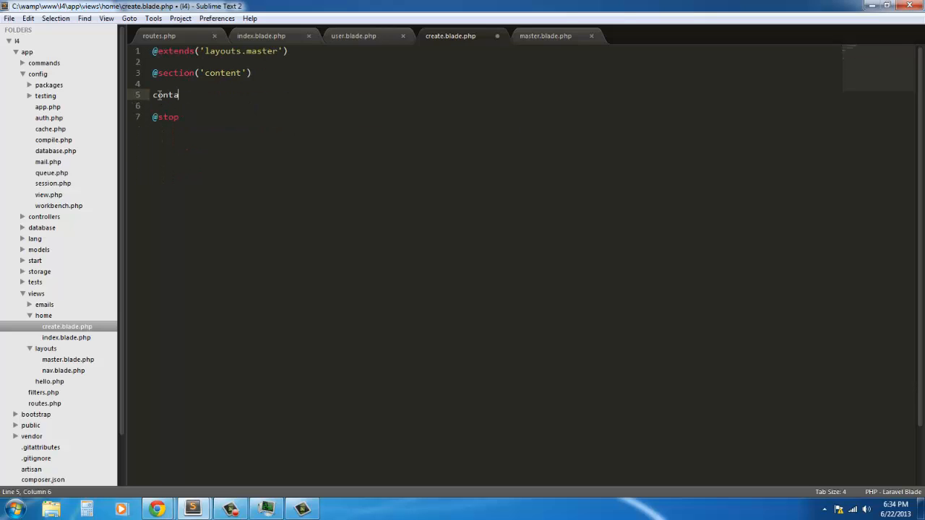
key("ctrl+z")
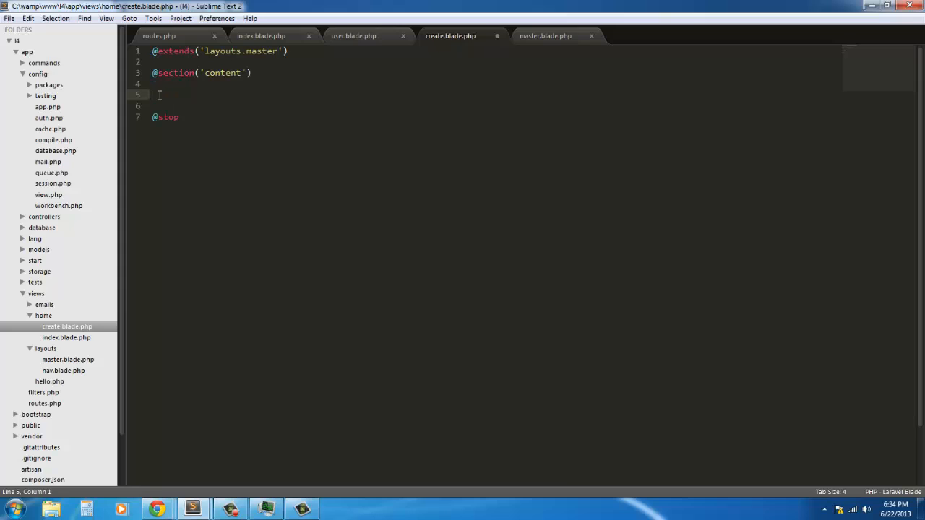
type(".container\">")
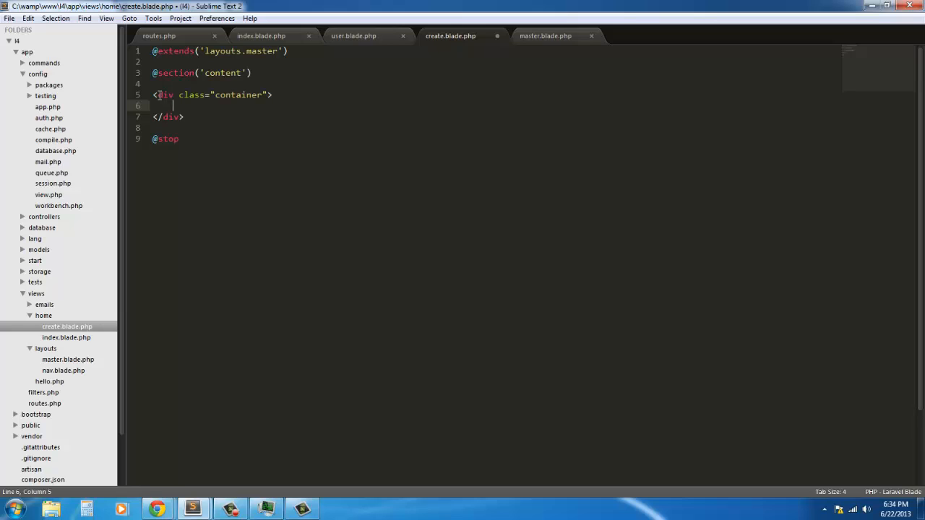
type("<div></div>")
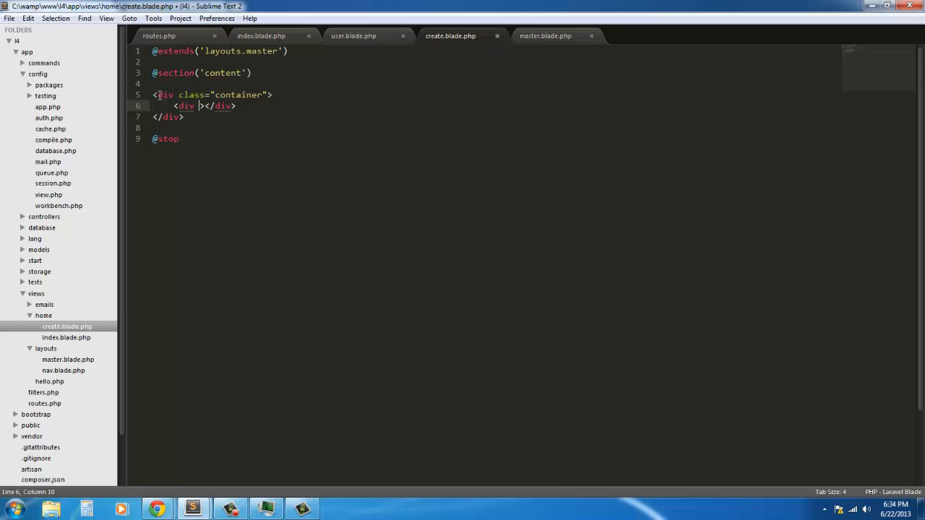
type("class=\"\"")
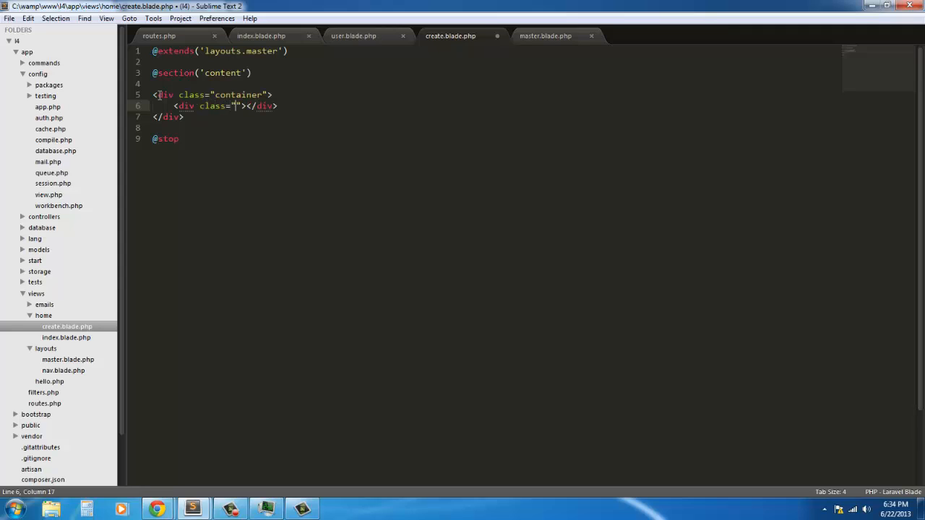
type("span4")
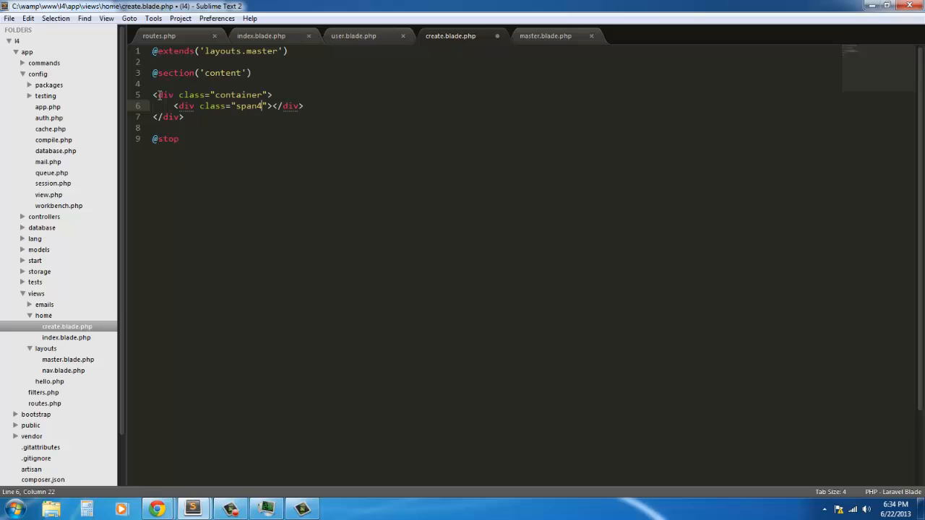
type("well")
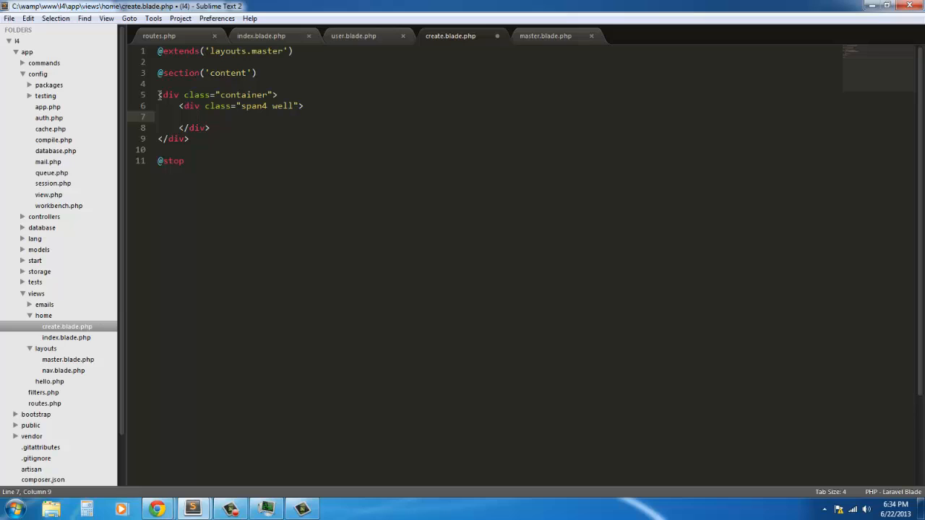
- Add an 'Add a User' legend inside the well div
type("Form")
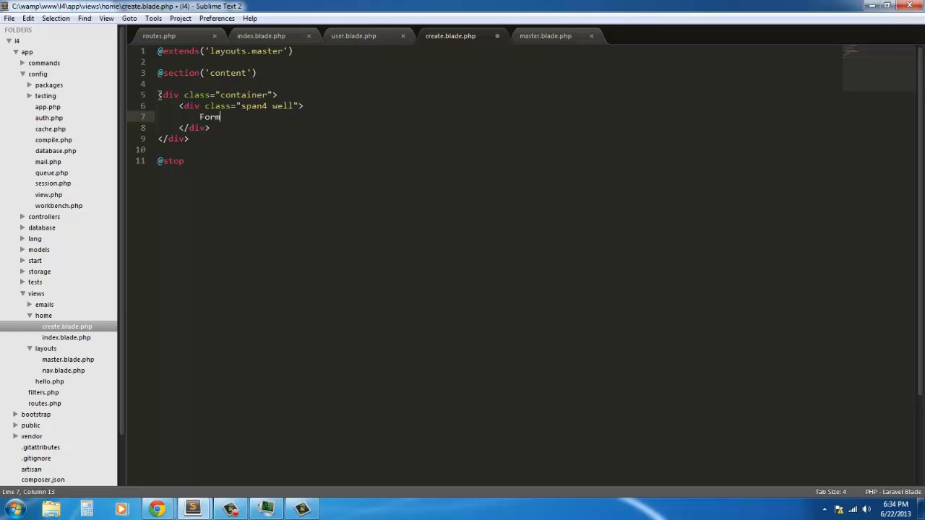
type("{{ }}")
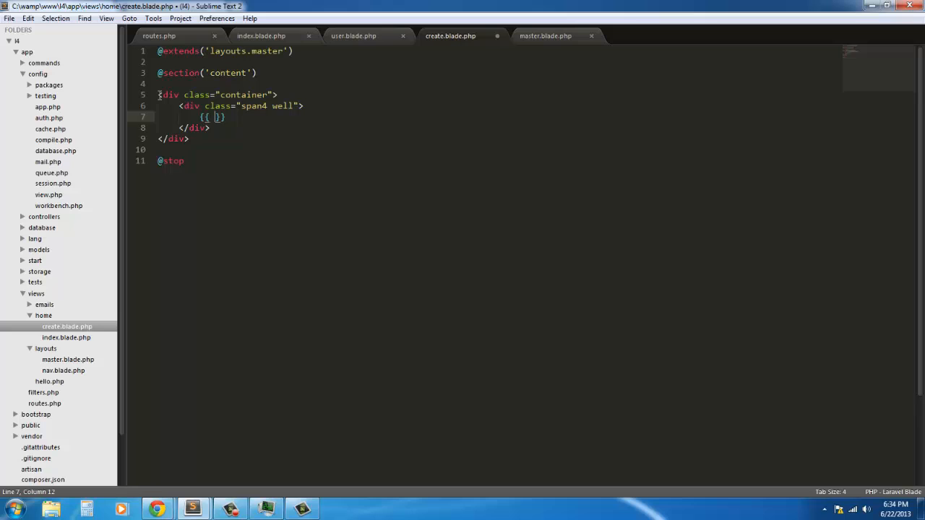
type("Form")
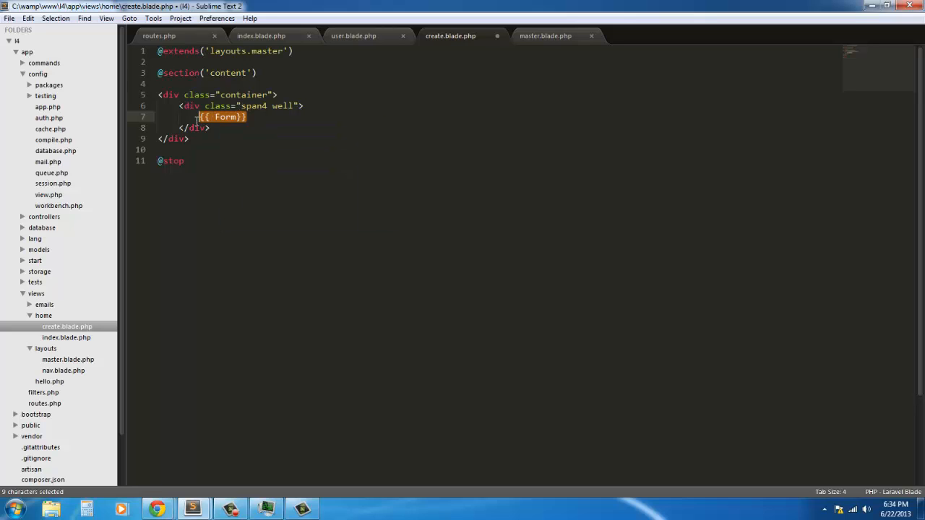
type("legend></legend>")
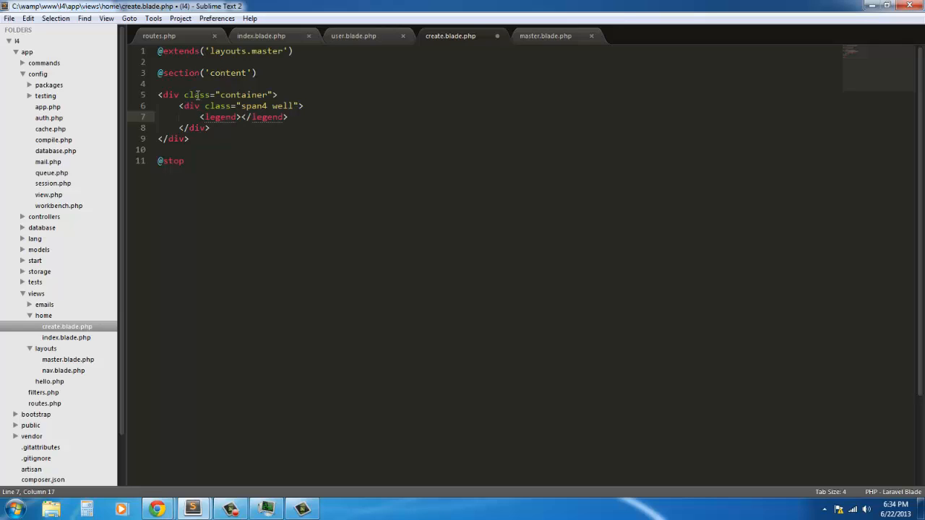
type("Add a us")
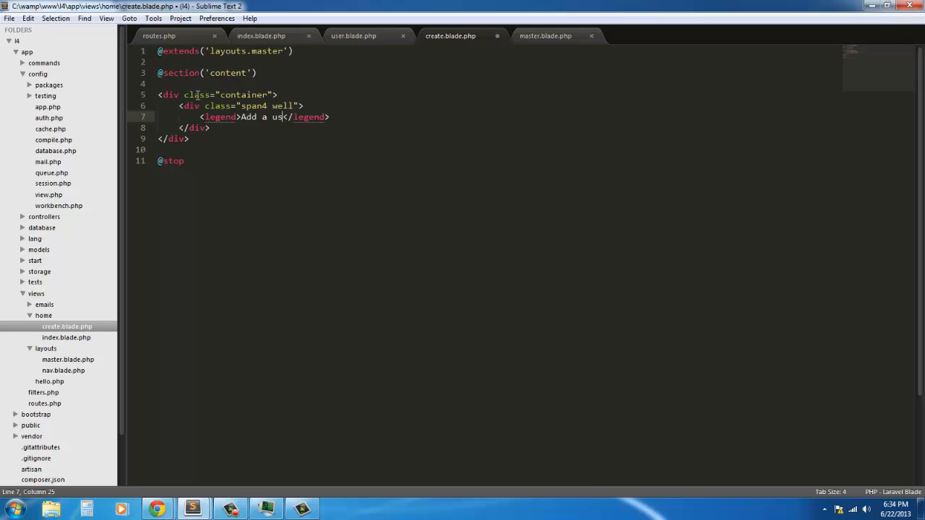
key("BackSpace")
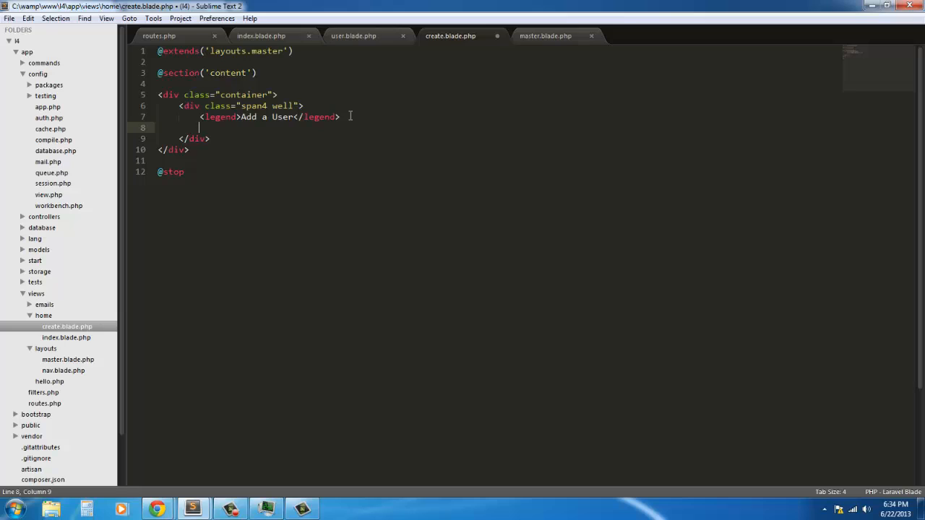
- Start the form with {{ Form::open(array('url' => '/')) }} below the legend
type("{{}}")
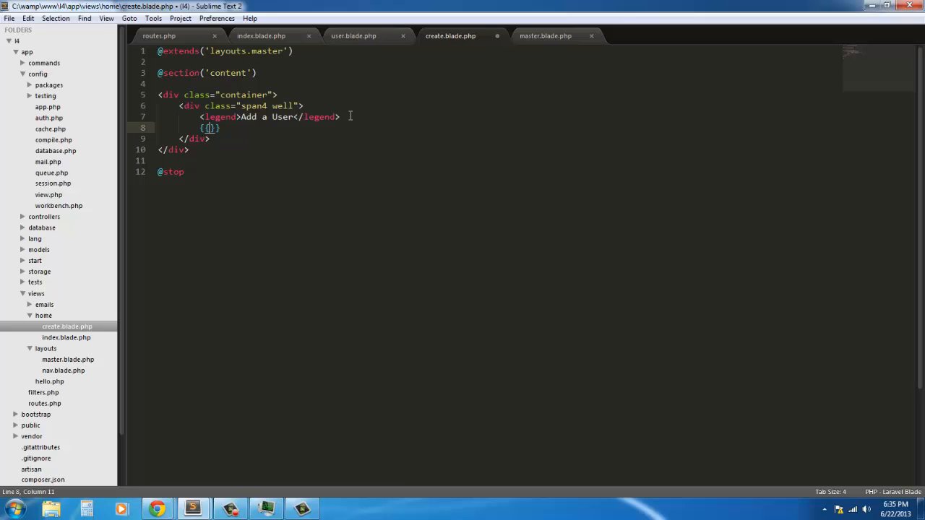
type("{ Form::open(")
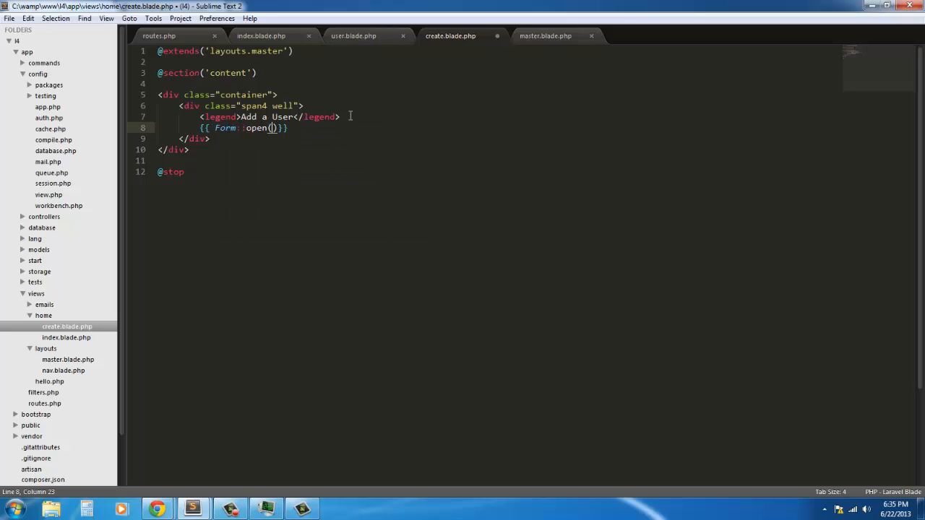
type("array('")
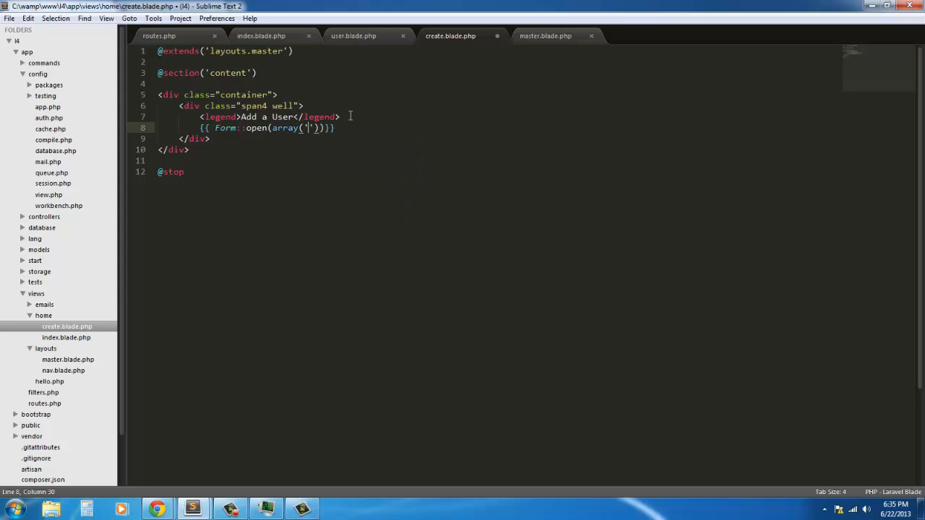
type("url")
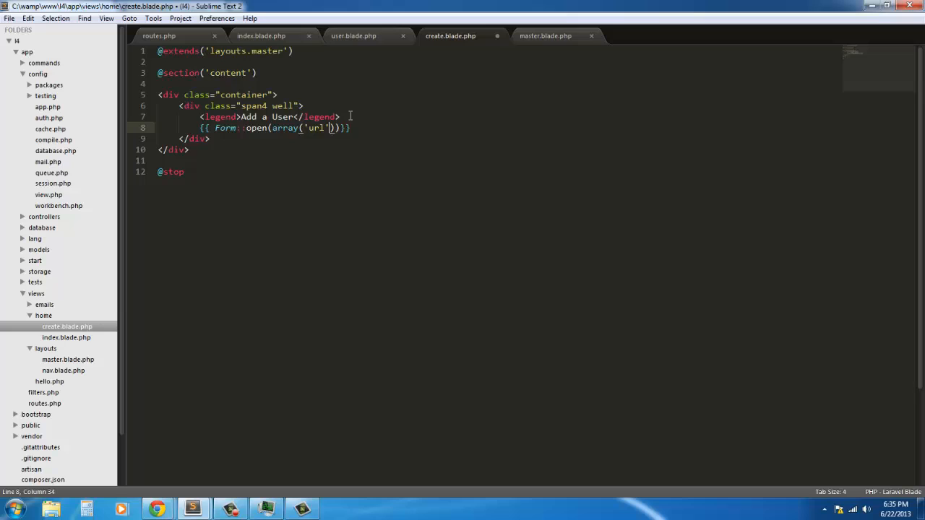
type("=> ''")
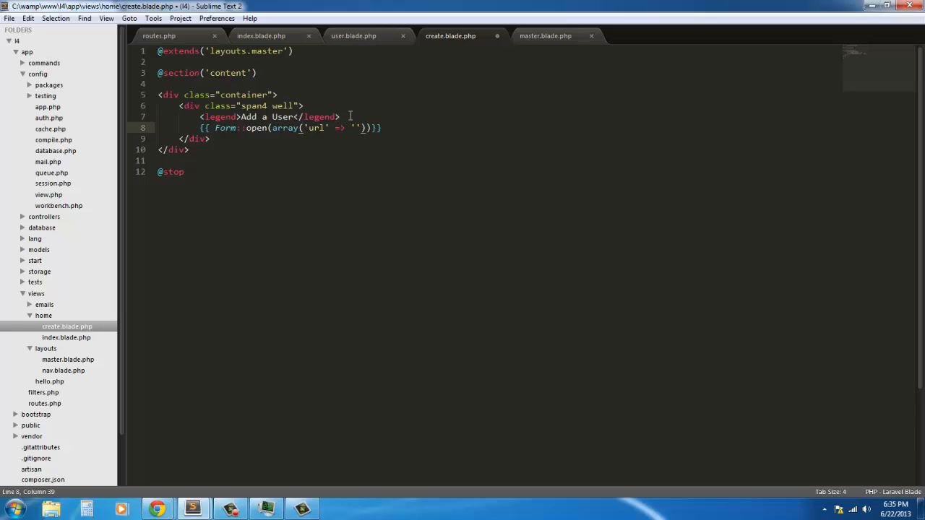
type("/")
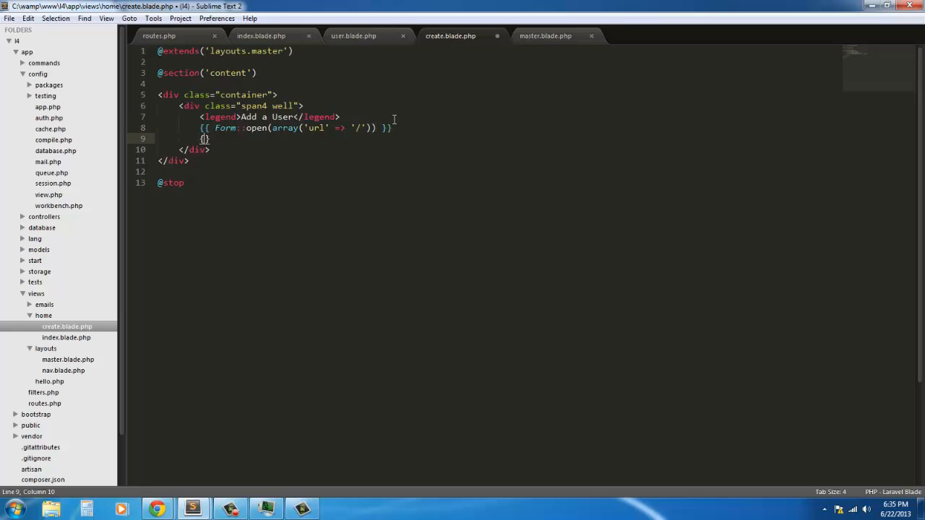
- Add a Form::text('fname') field with the placeholder 'First Name'
type("Form::text")
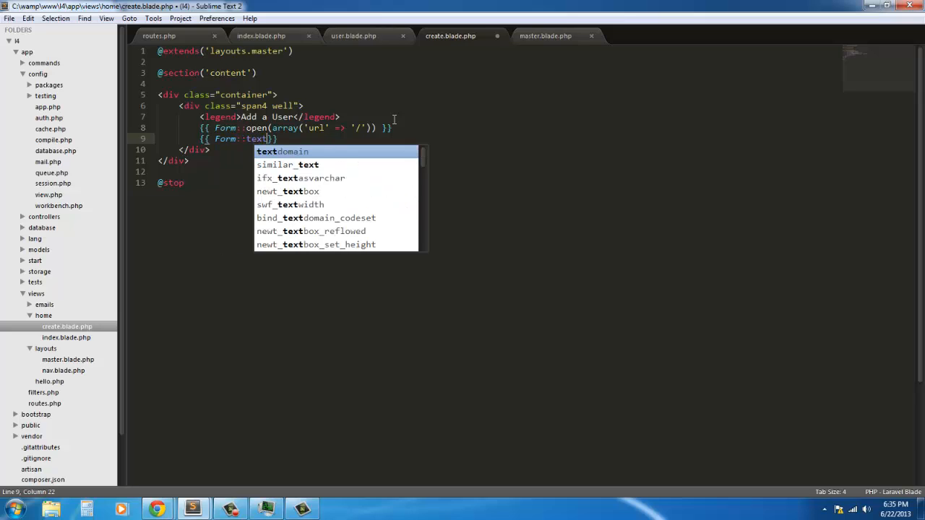
type("('fn'")
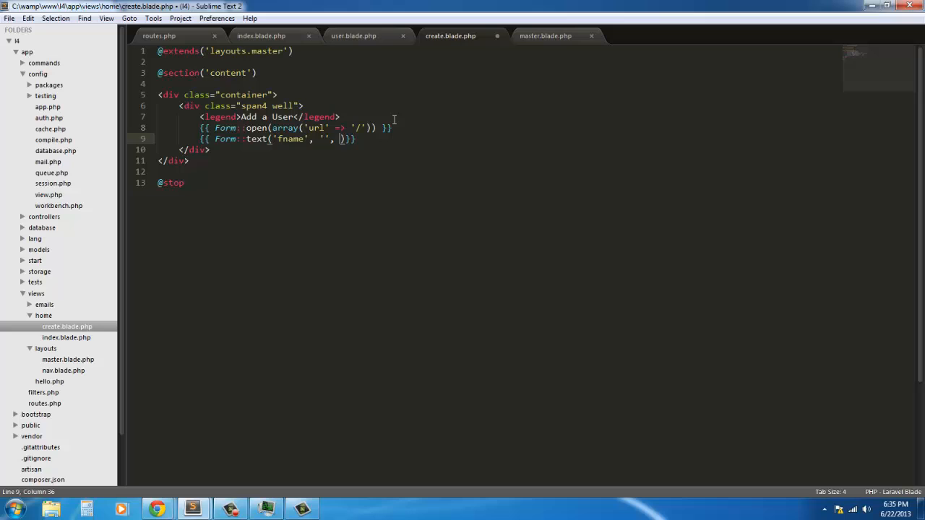
type("array(")
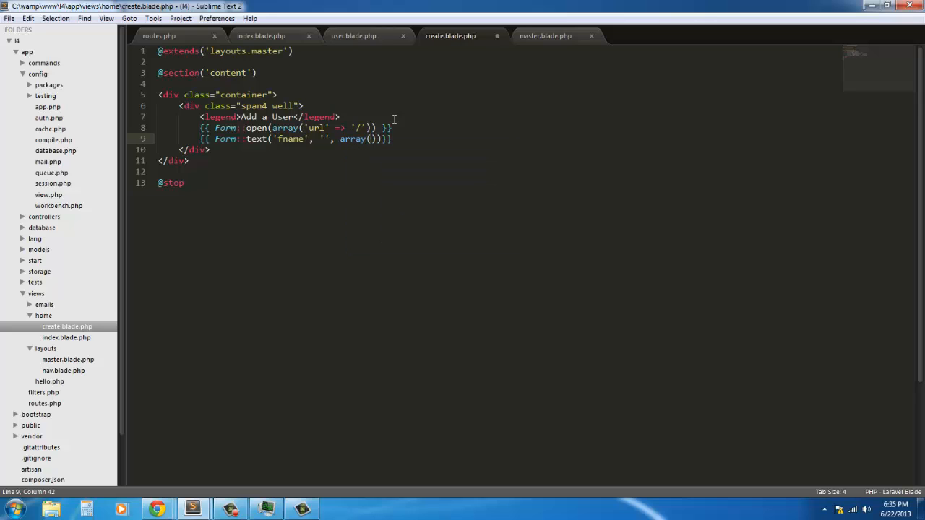
type("placeholder'")
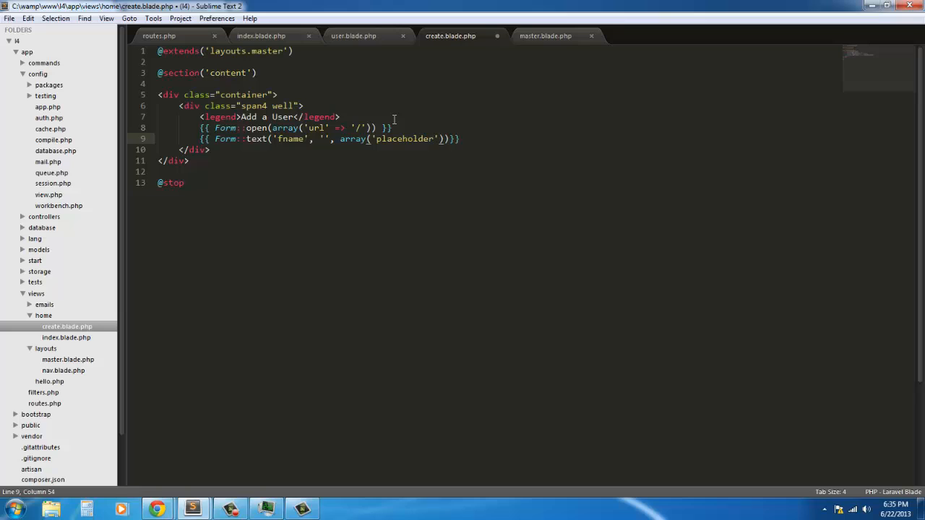
type("=> ''")
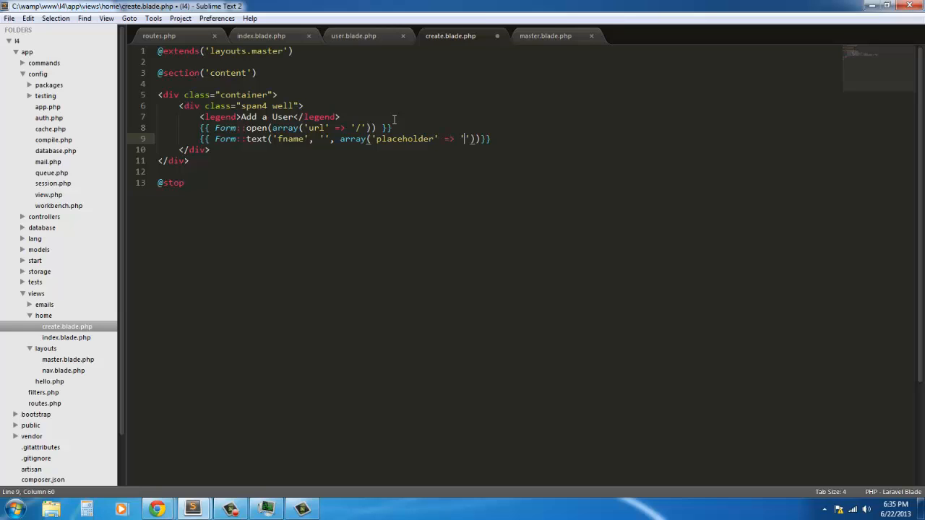
type("First Name")
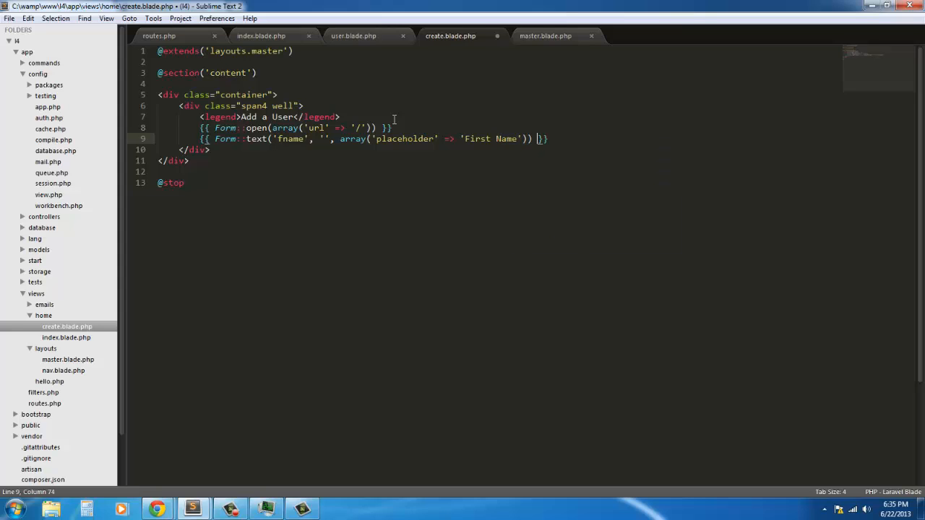
key("Return")
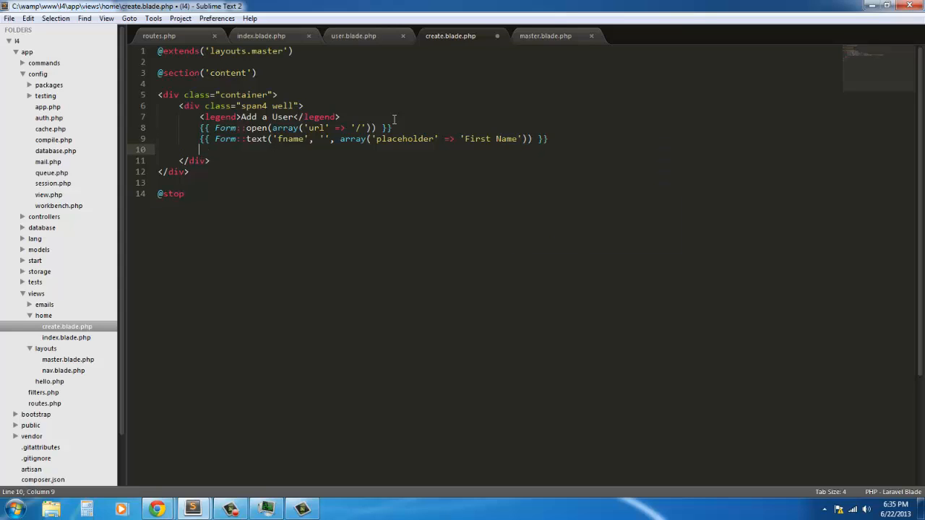
- Add a Form::text('lname', '', array('placeholder' => 'Last Name')) field
type("{{ Form::")
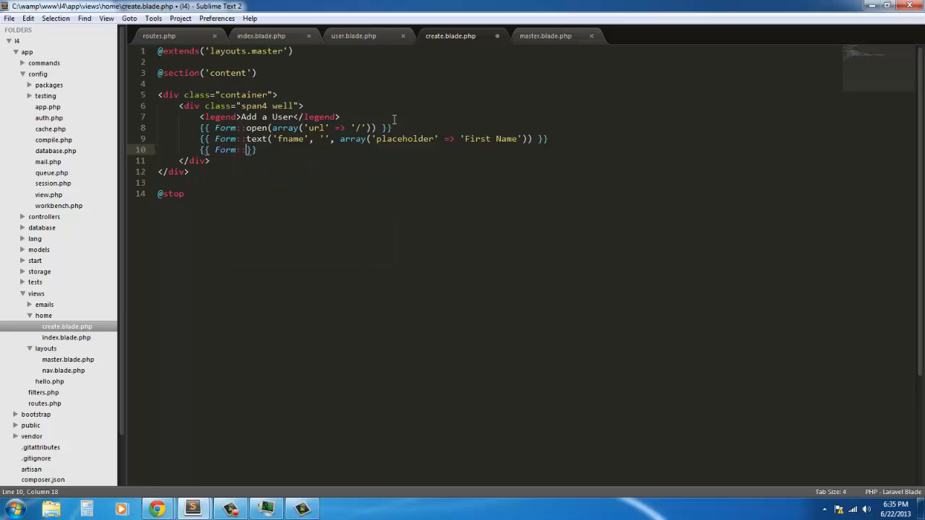
type("text()")
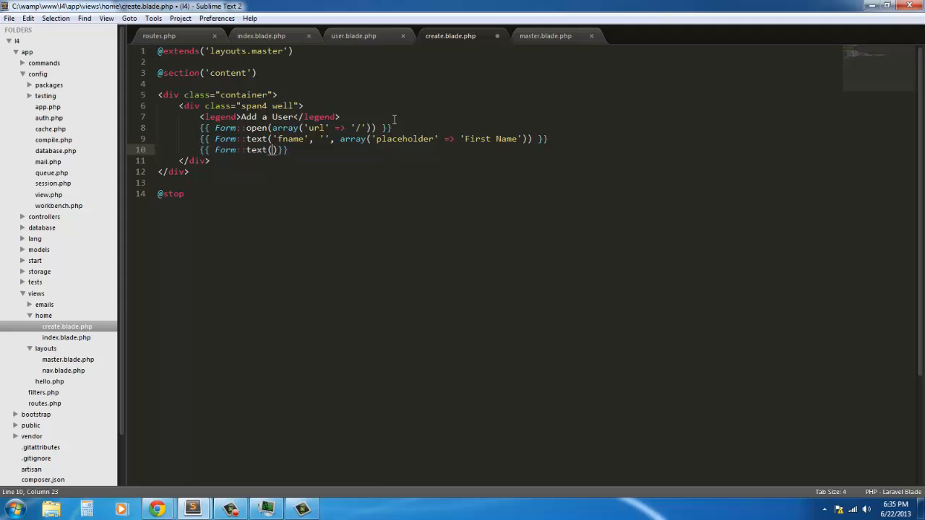
type("'lname', '', 'array(")
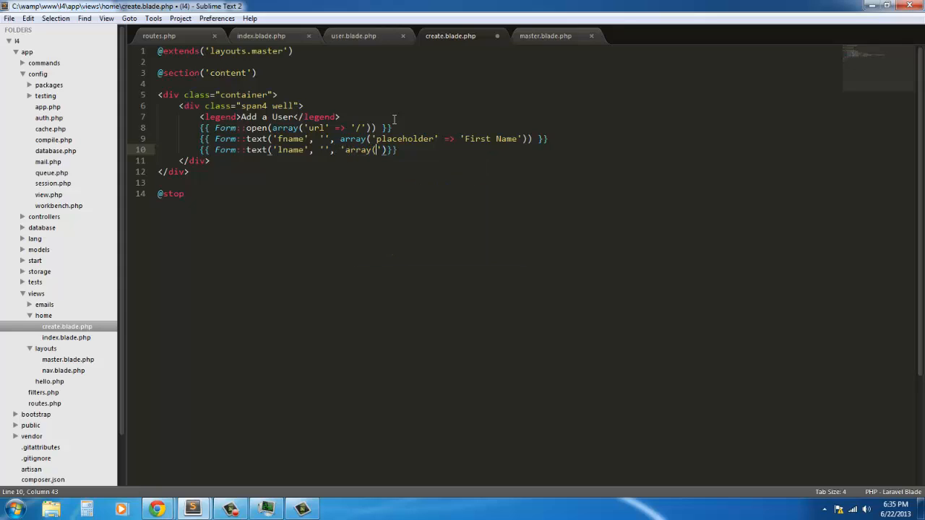
type("'")
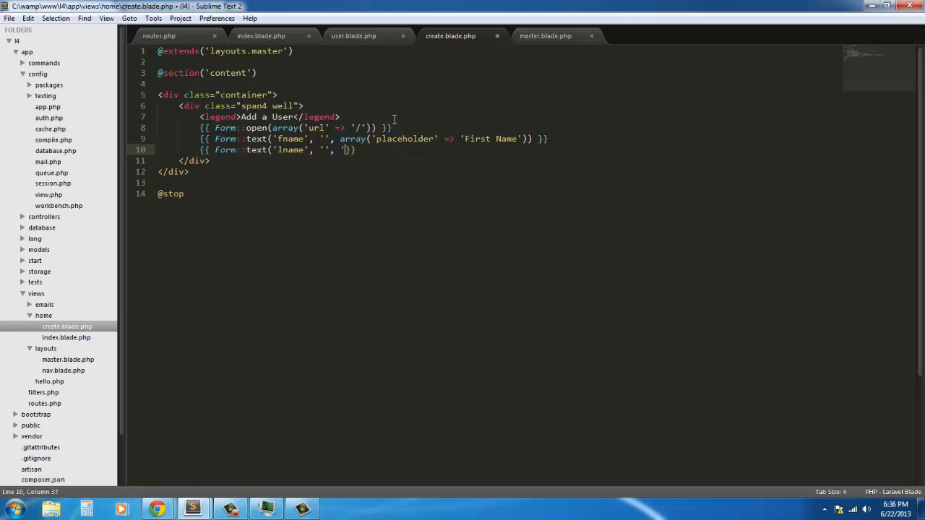
type("array(")
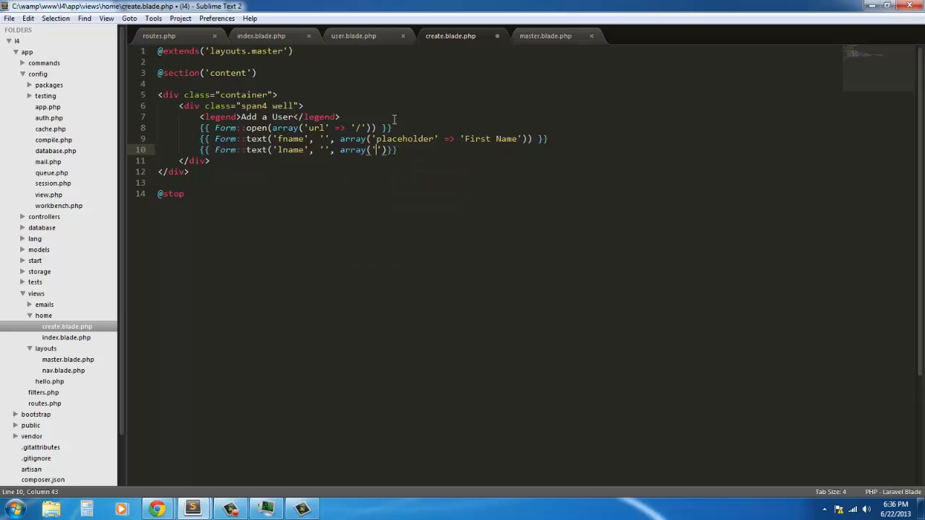
type("placeholder' => '")
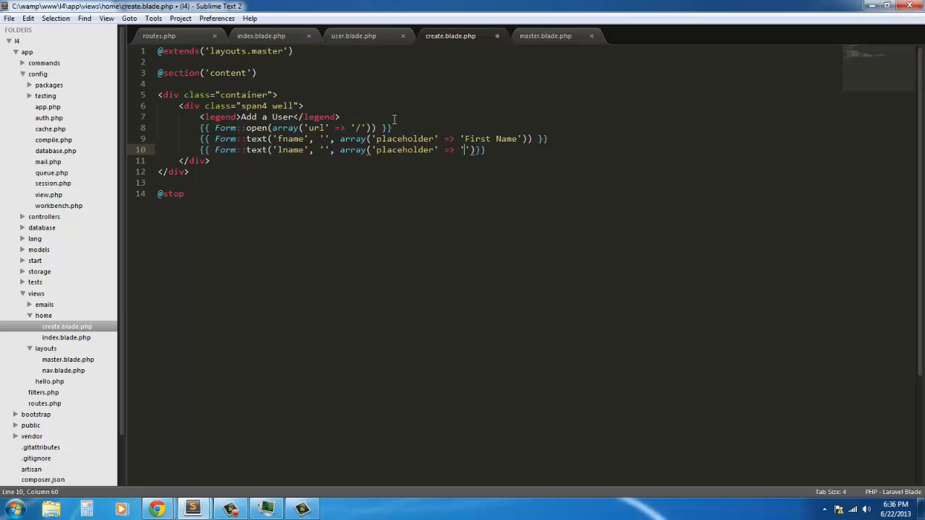
type("Las")
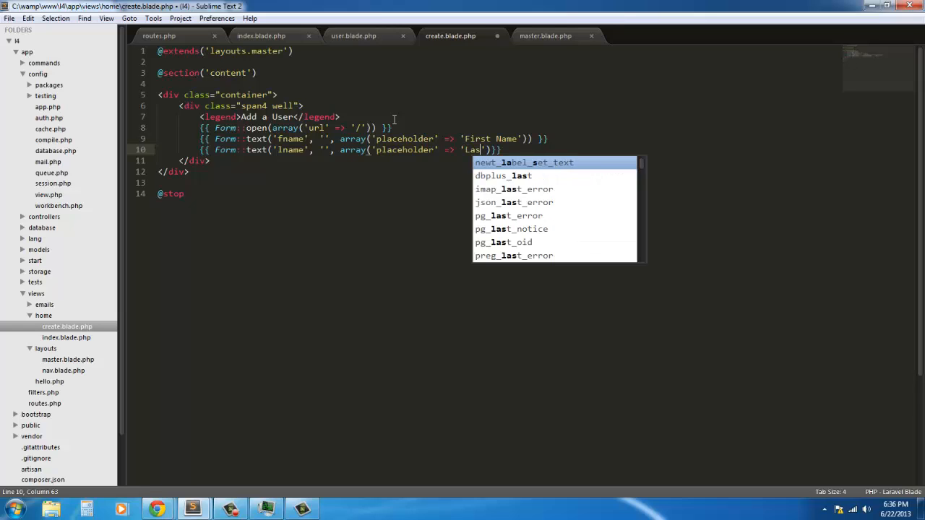
type("t Name")
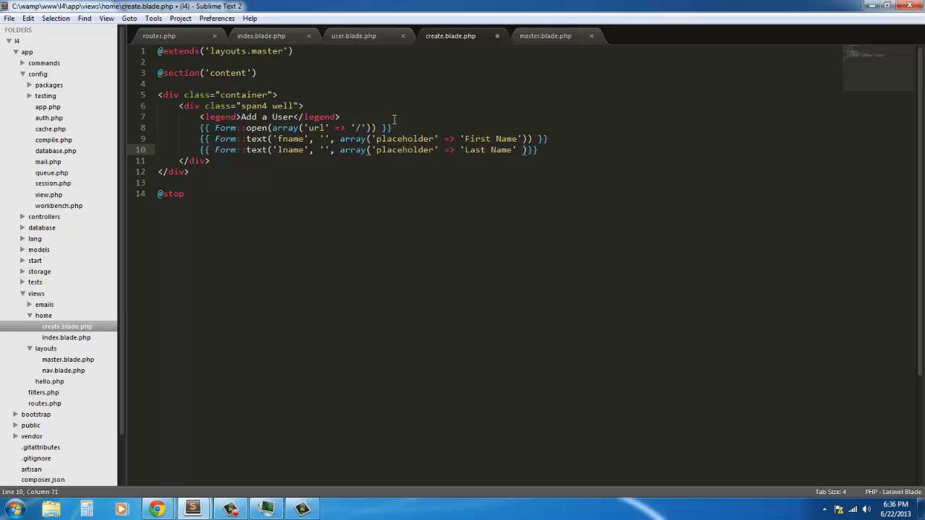
type("}}")
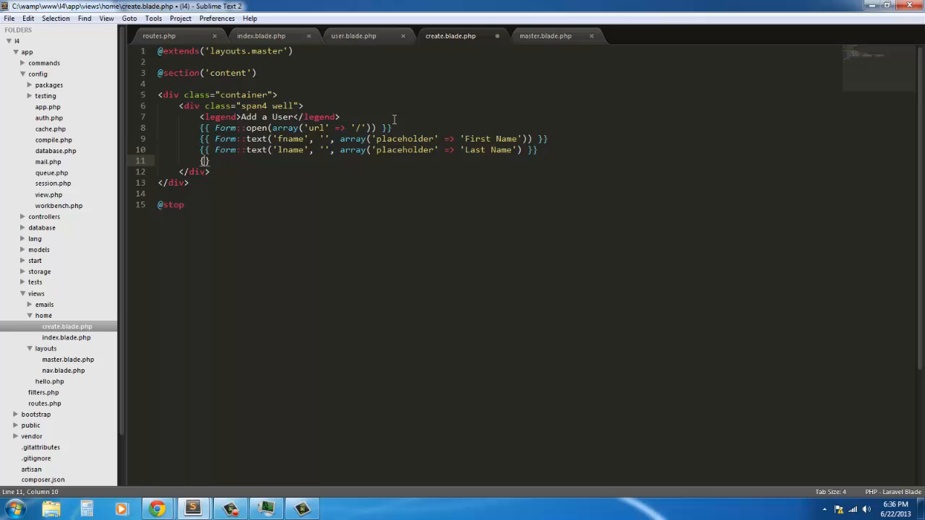
- Add {{ Form::submit('Add User', array('class' => 'btn btn-primary')) }} on line 11
type("F")
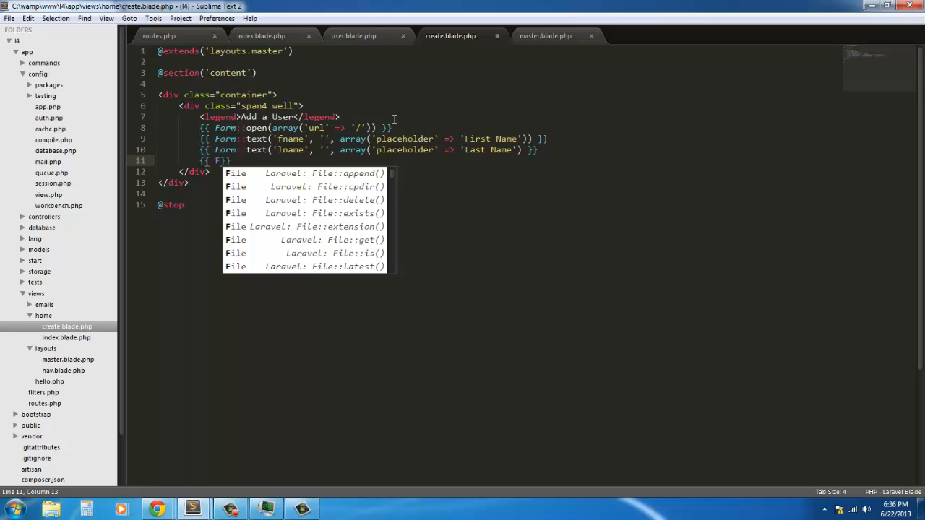
type("ubmit('a")
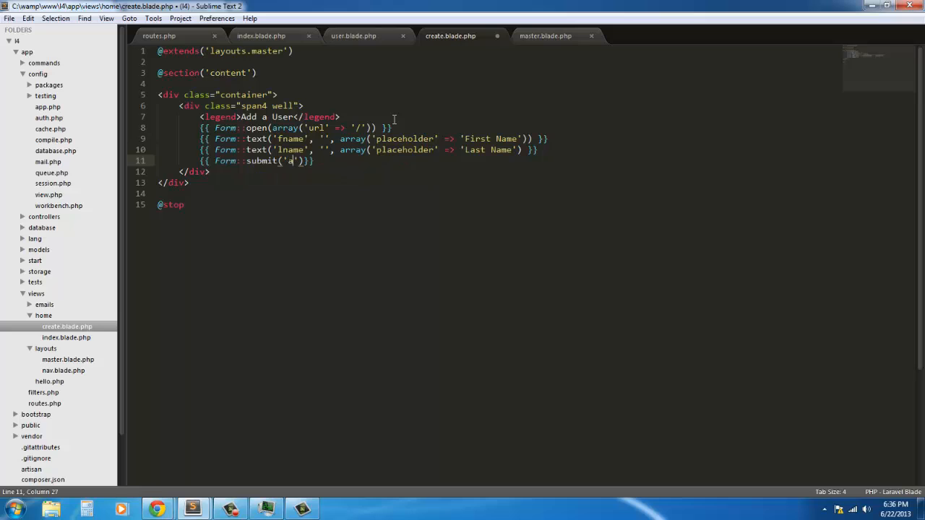
key("backspace")
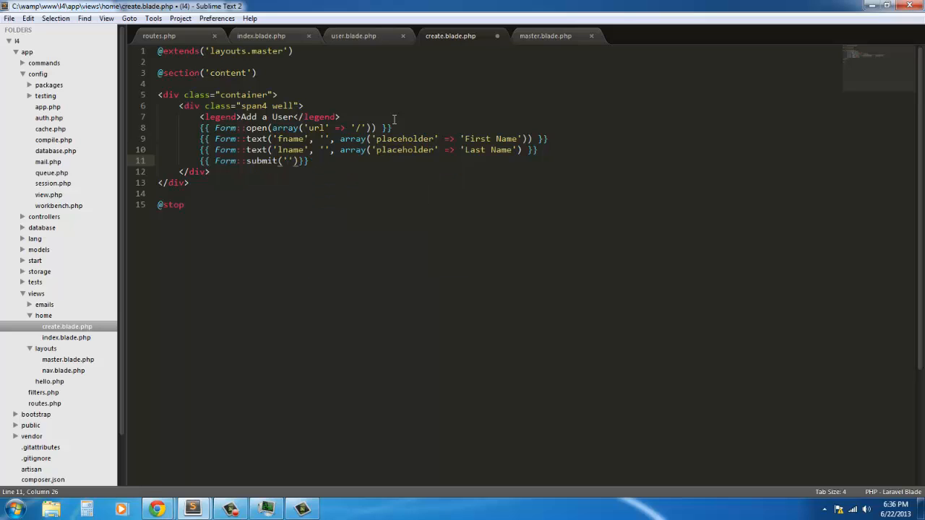
type("Add User")
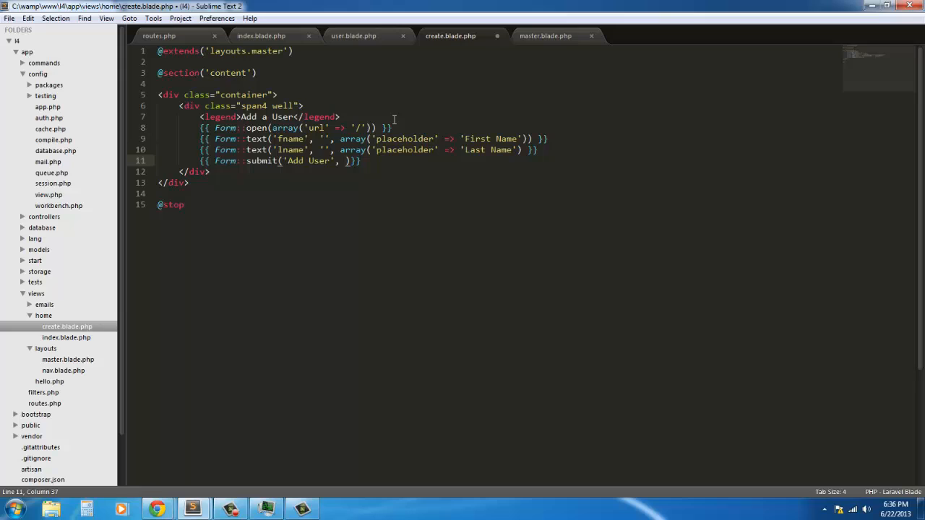
type("array('class' => 'button")
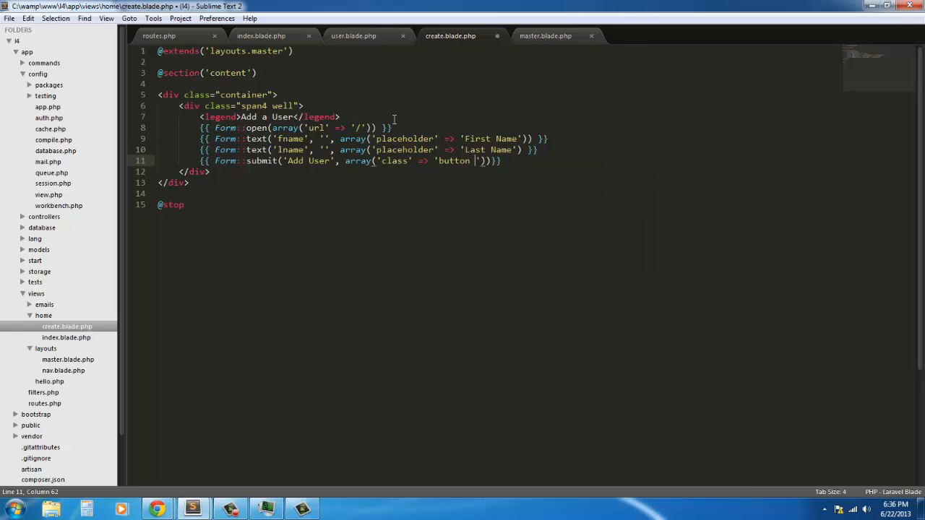
type("btn")
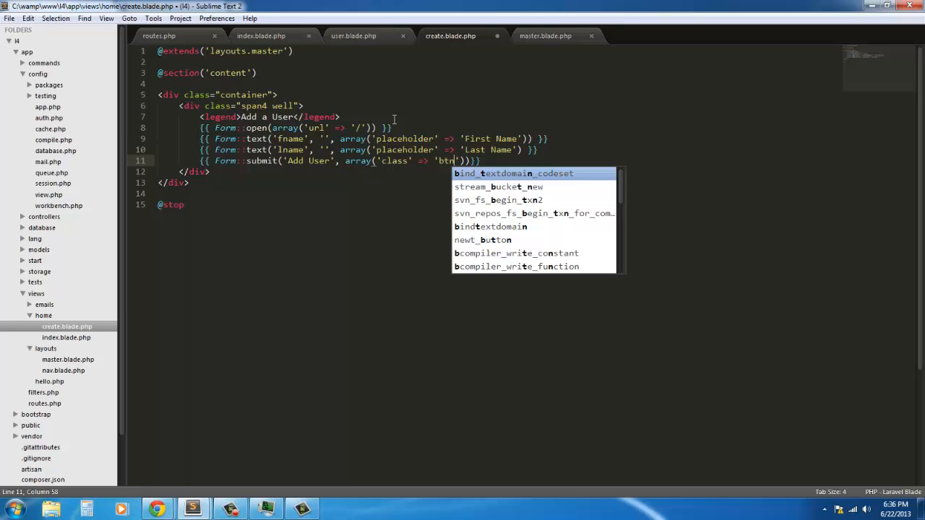
type("button")
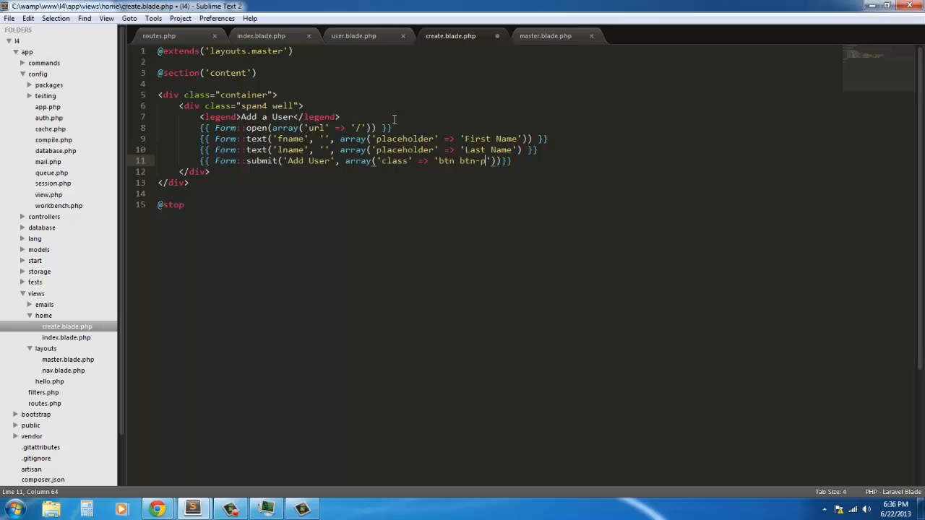
type("rimary")
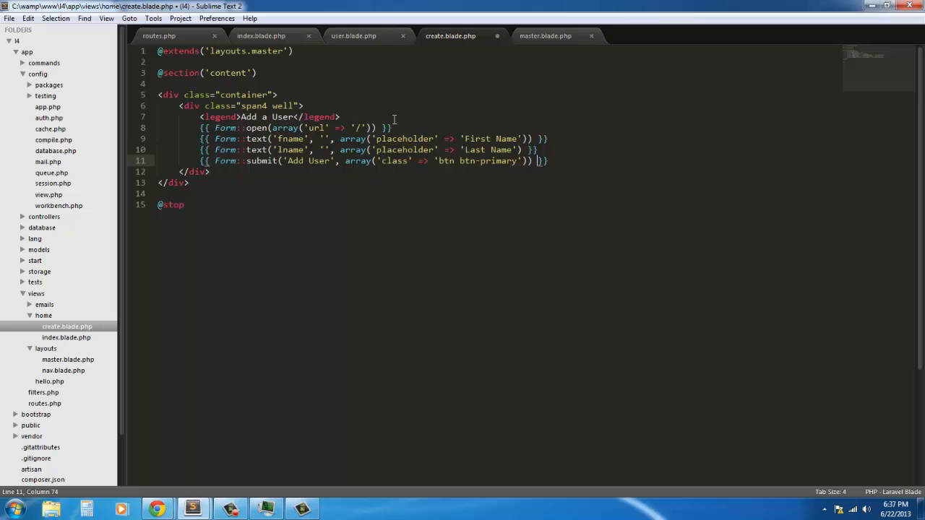
mouse_move(311, 174)
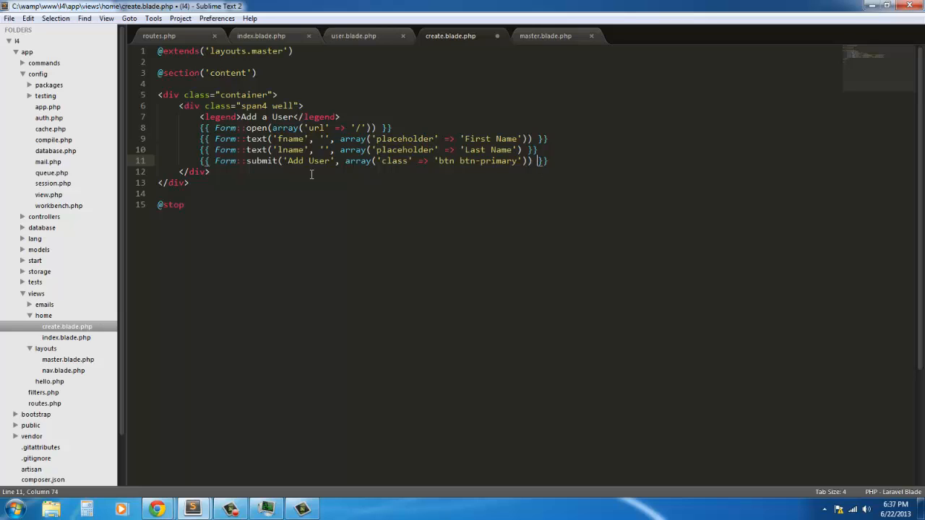
mouse_move(208, 188)
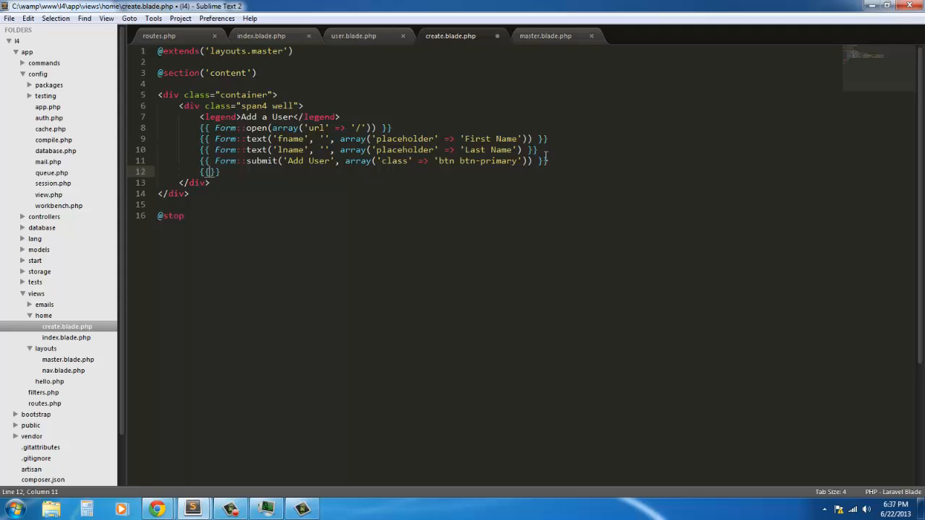
- Close the form with Form::close(), add an empty 'span4 well' div, and delete the trial <ul>
type("Form::close(")
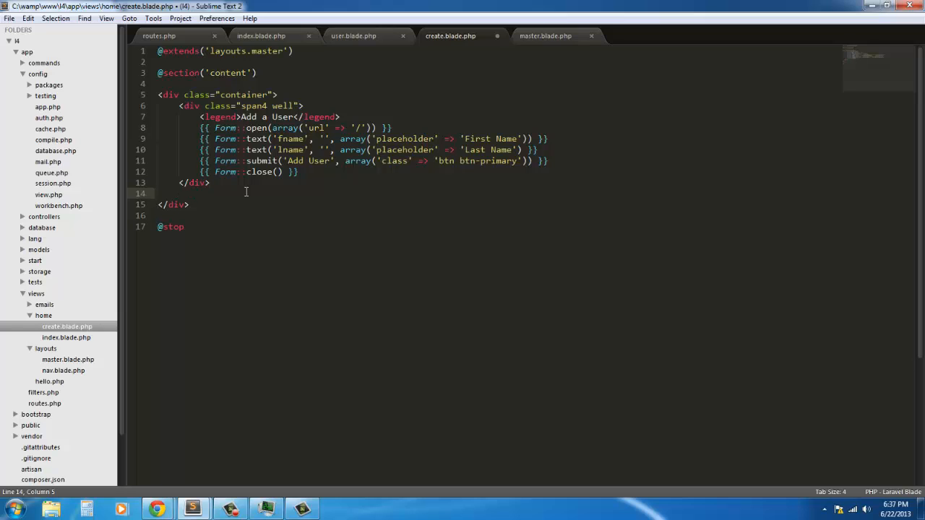
type(".")
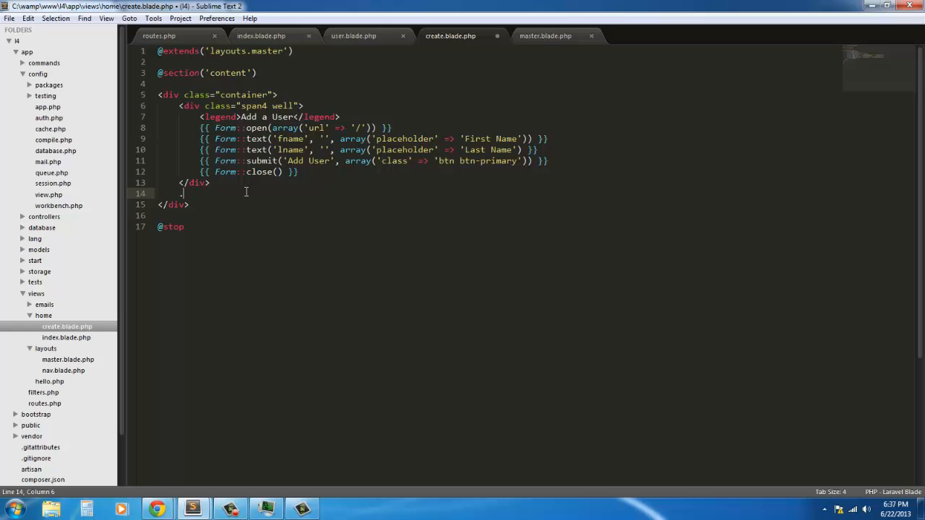
type("span4")
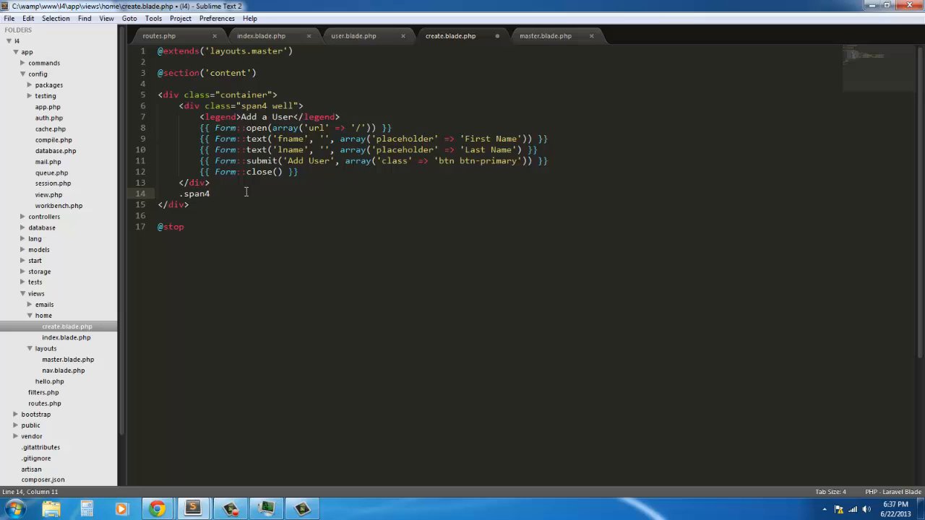
type("<div class=\"span4\"></div>")
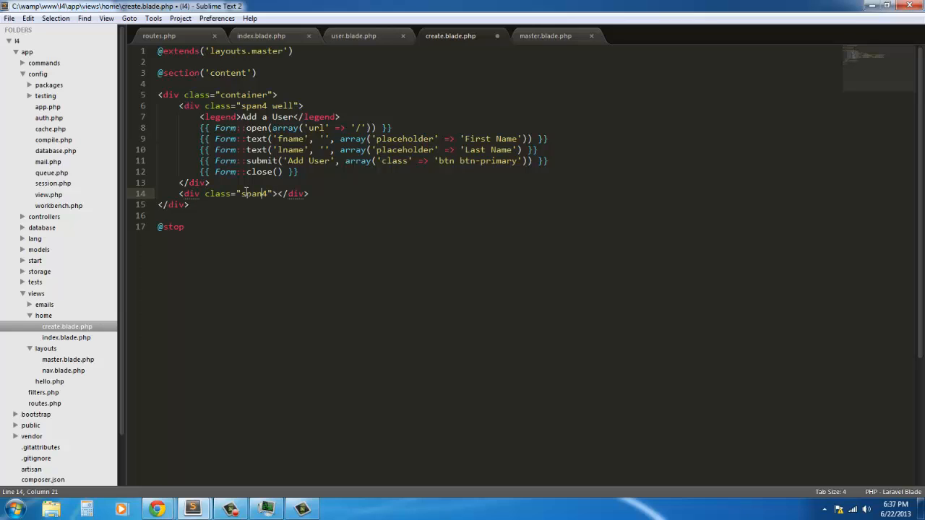
type("well")
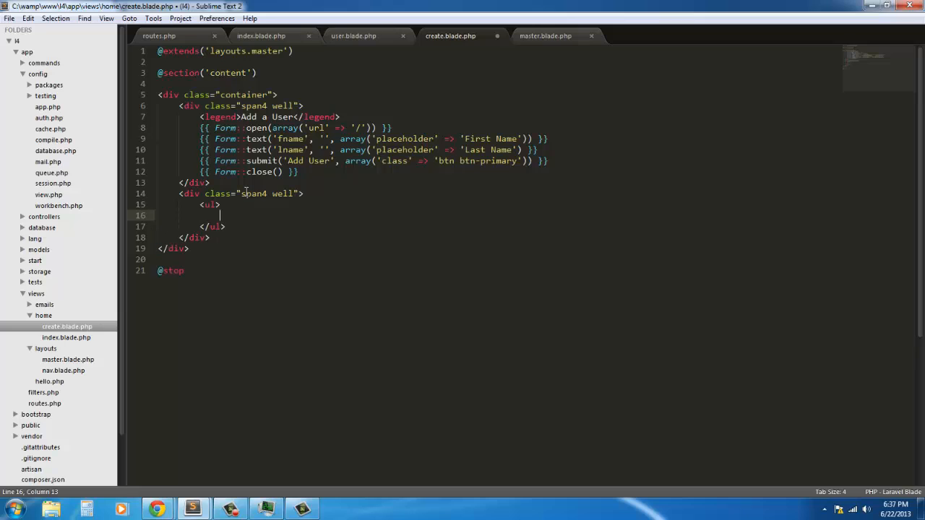
type("{{")
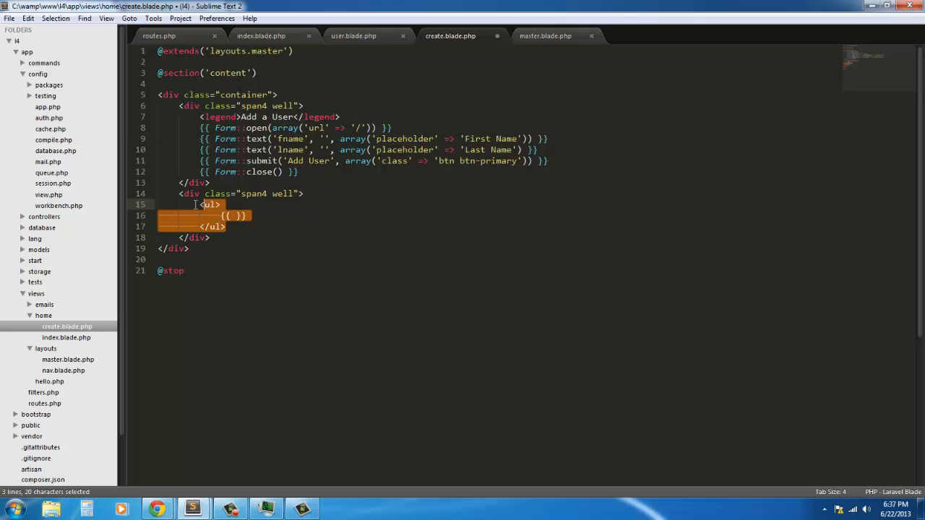
key("Delete")
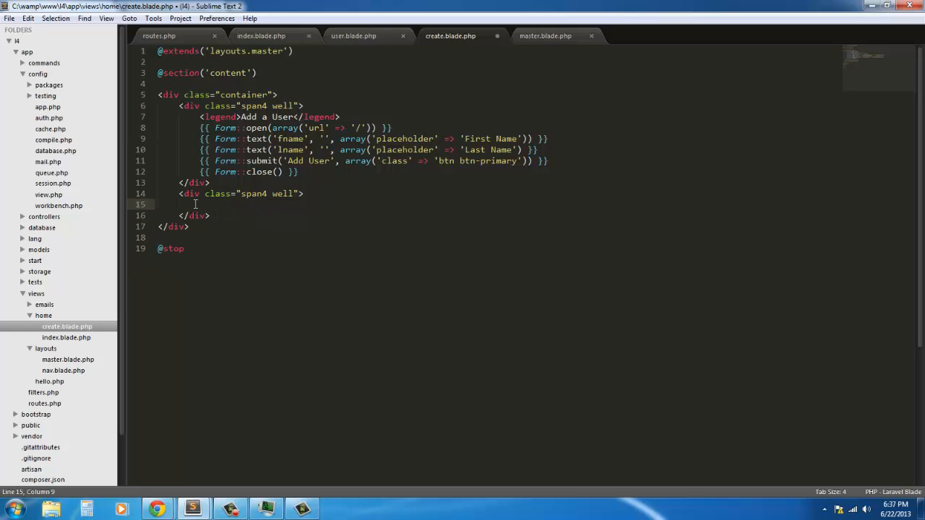
type("i")
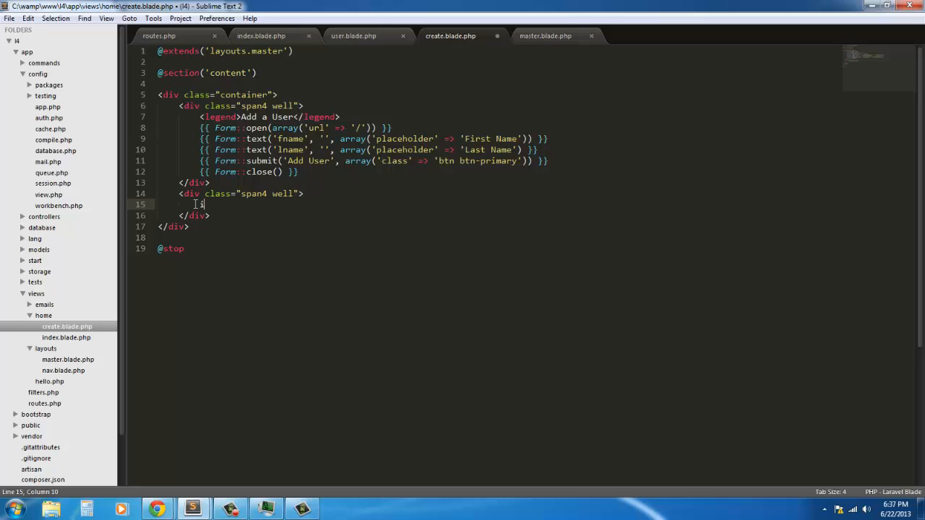
type("f")
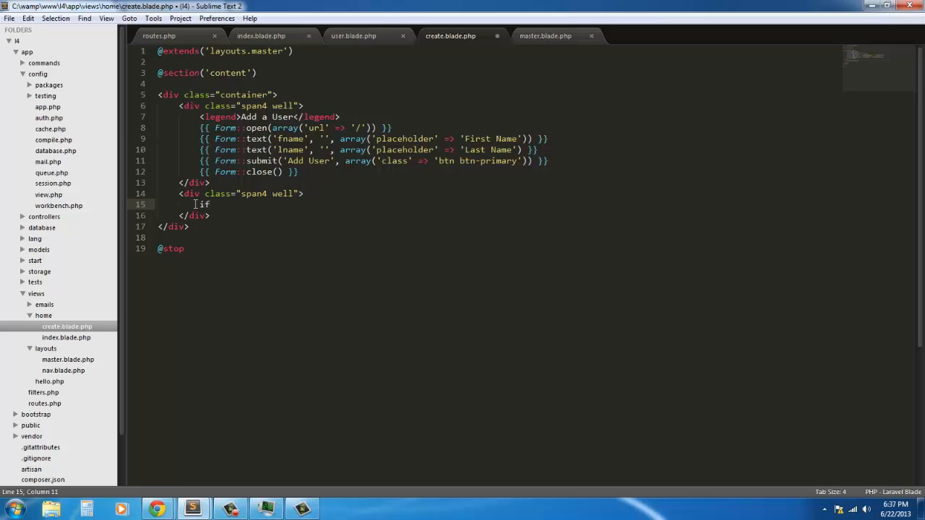
type("@")
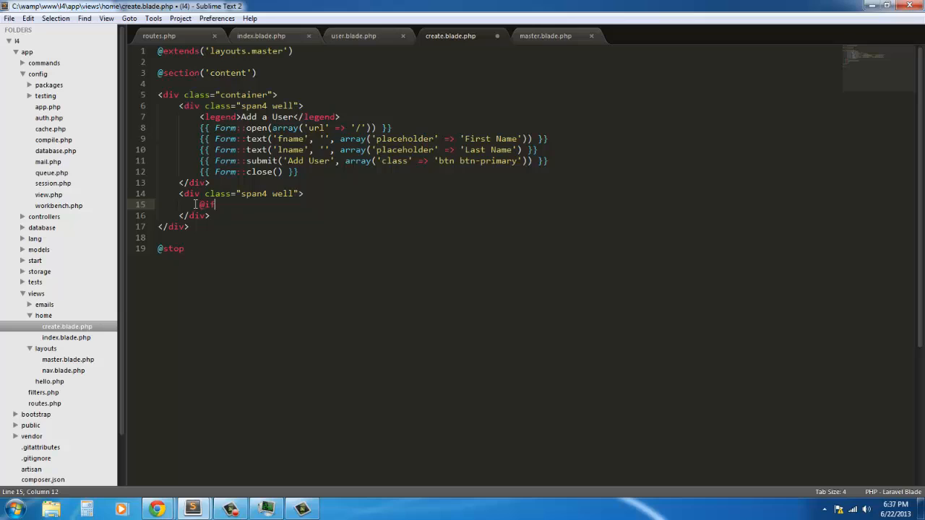
type("()")
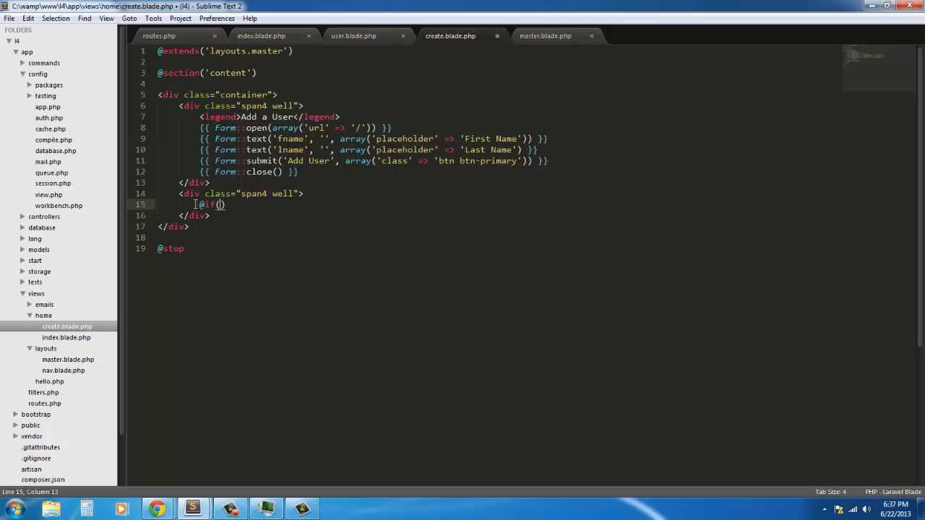
type("$errors->any(")
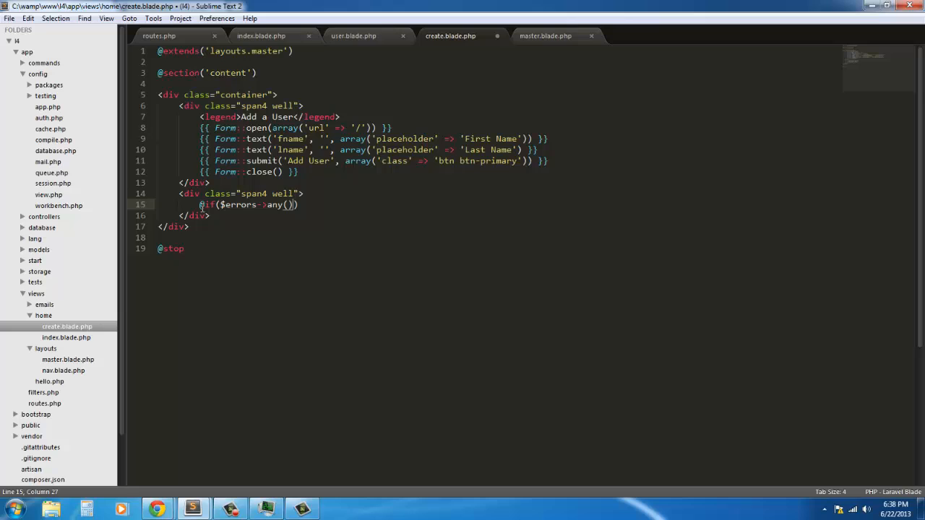
key("Return")
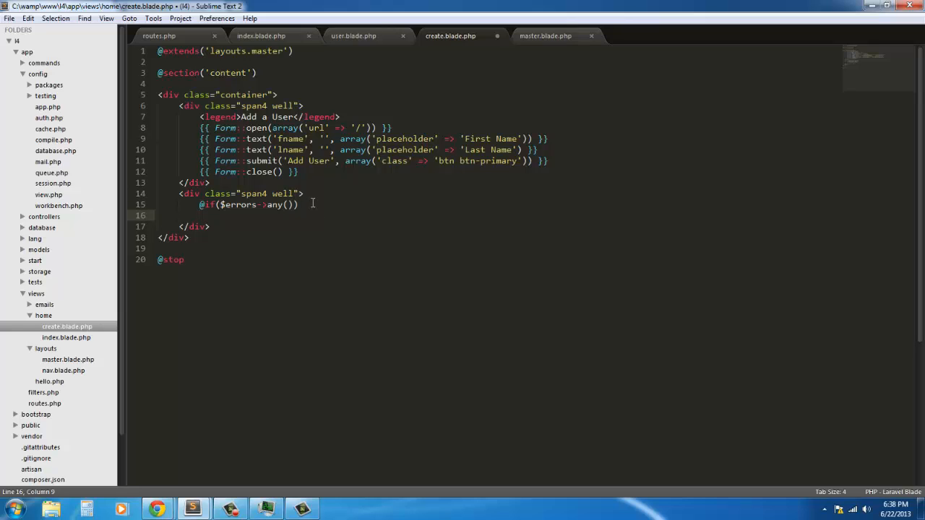
type("<ul>")
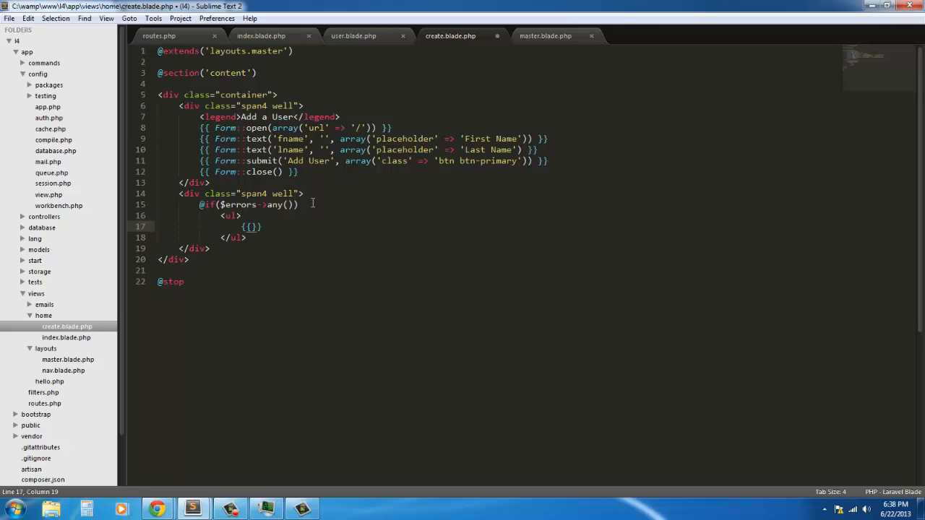
- List all errors with implode('', $errors->all('<li class="error">:message</li>'))
type("i")
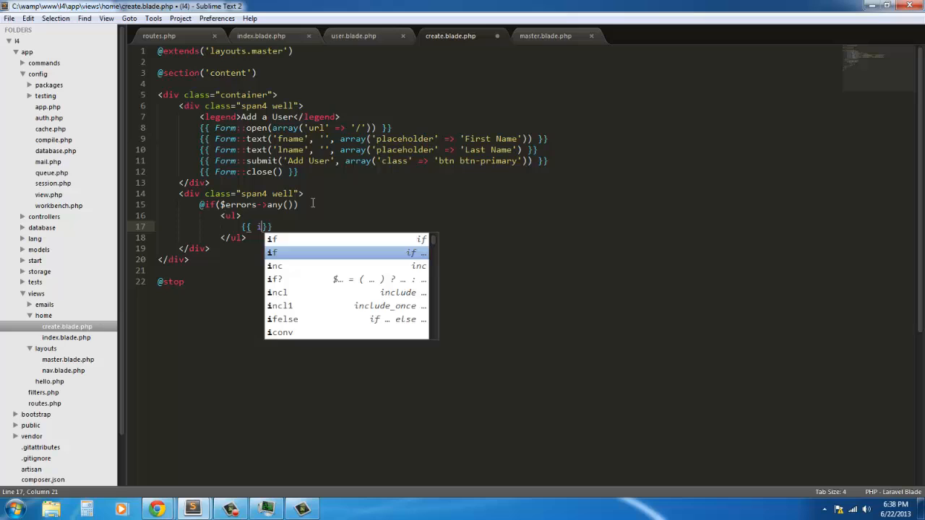
type("mplode('',")
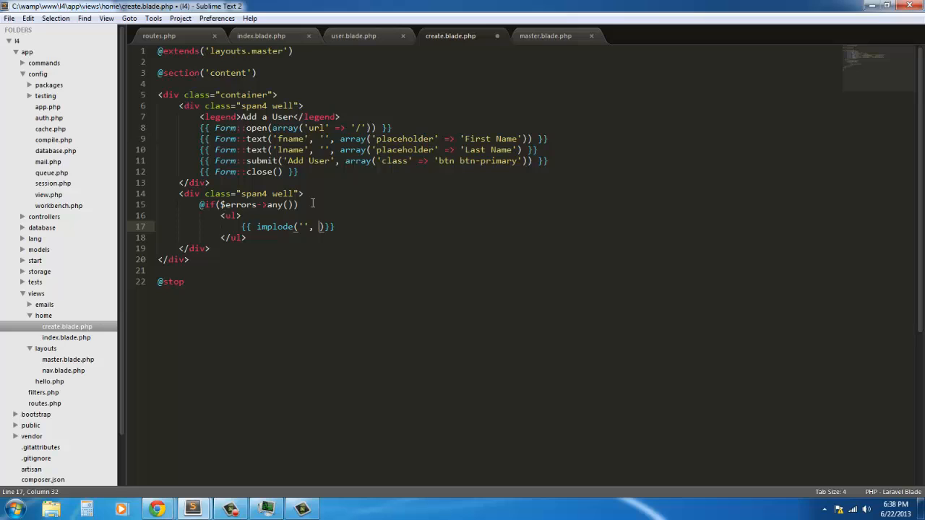
type("$errors->")
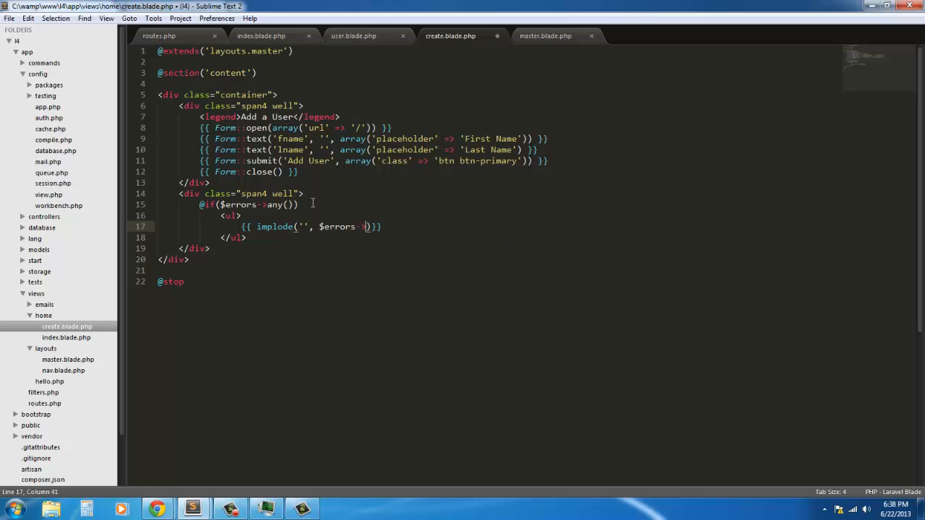
type("all()")
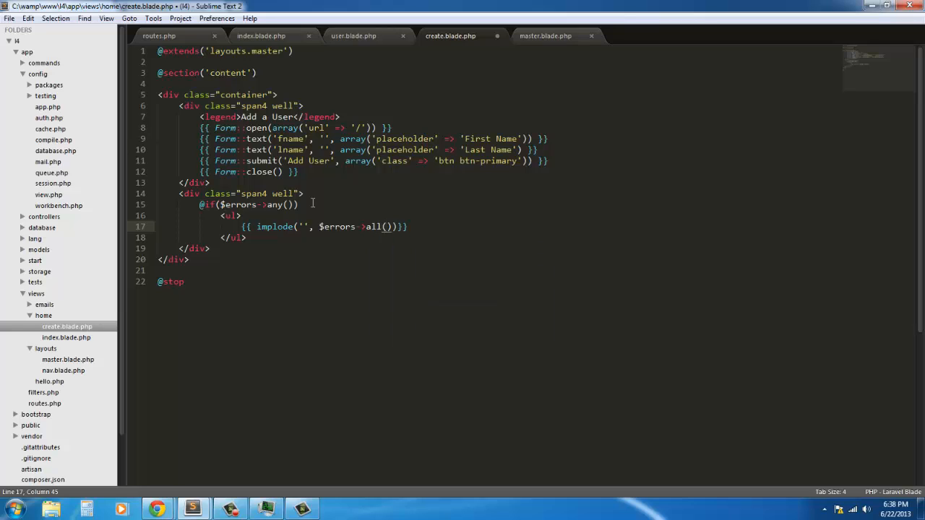
type("''")
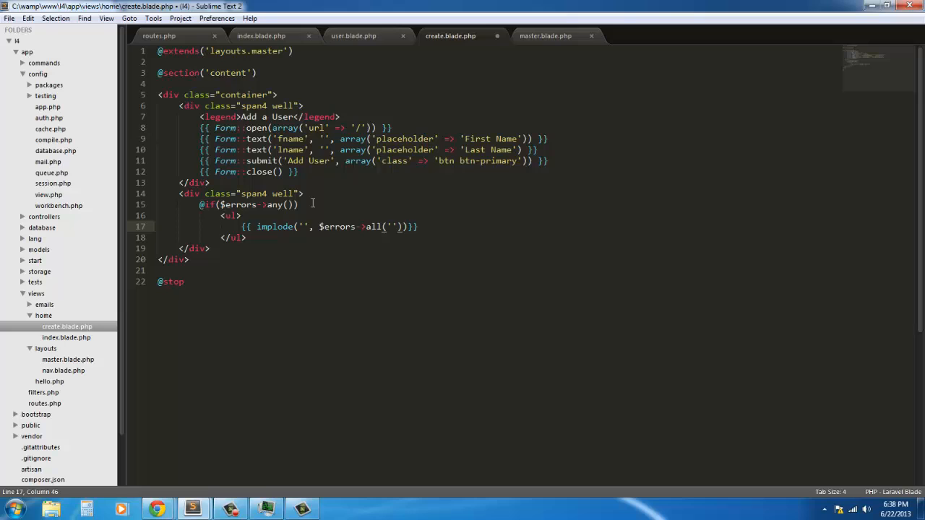
type("<li>")
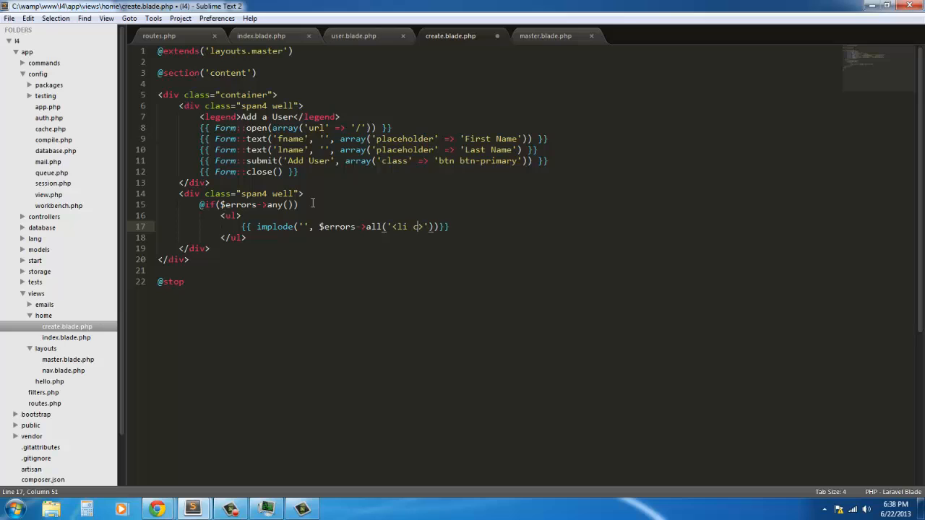
type("class=")
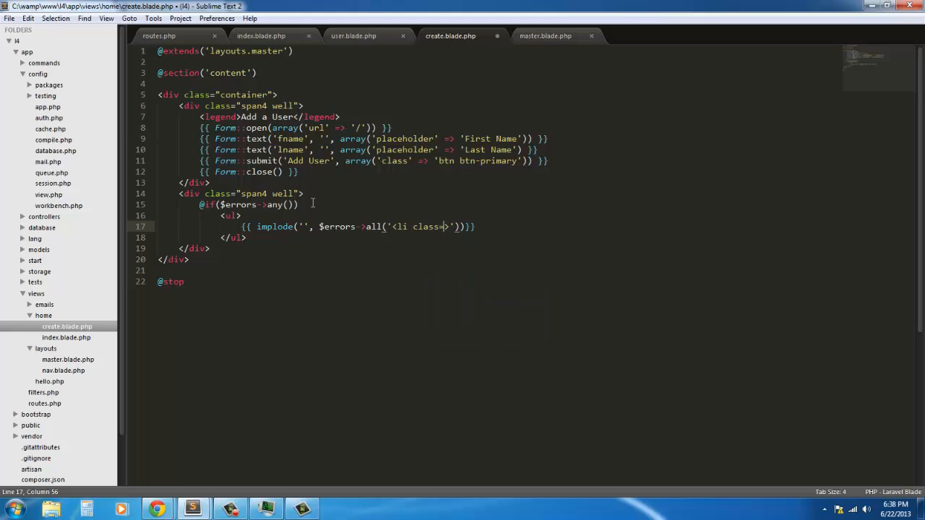
type("error\"")
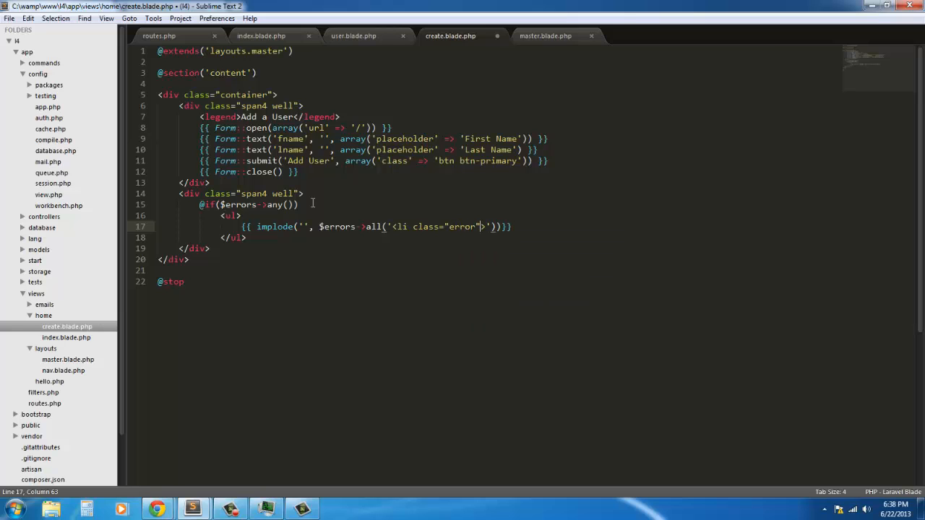
type(">:message")
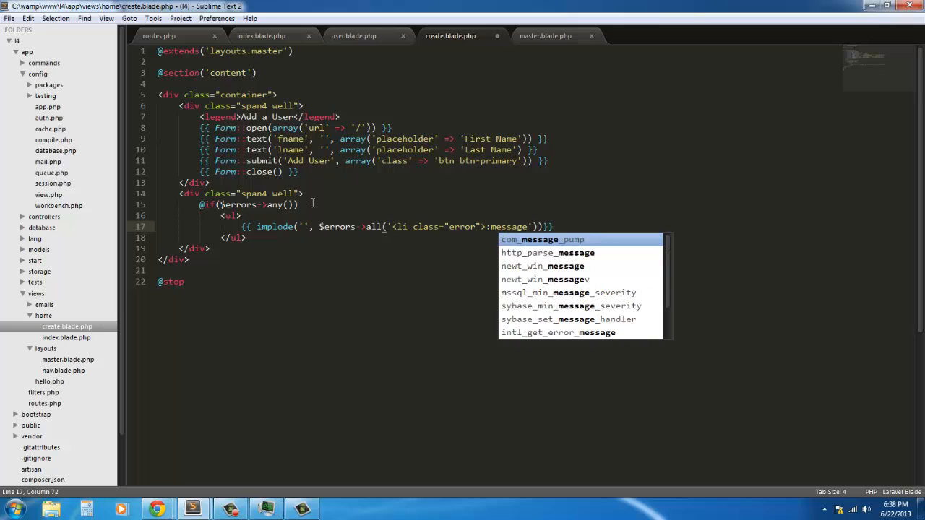
type("</li>")
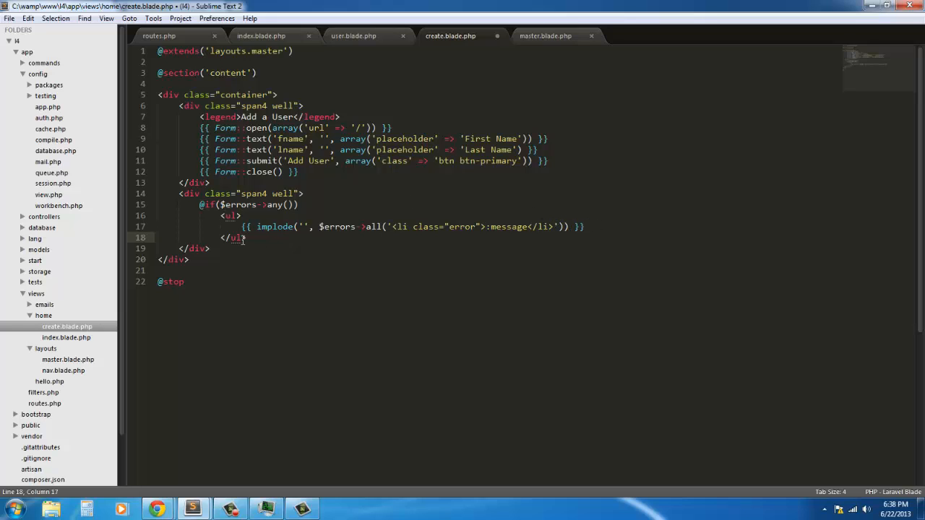
key("enter")
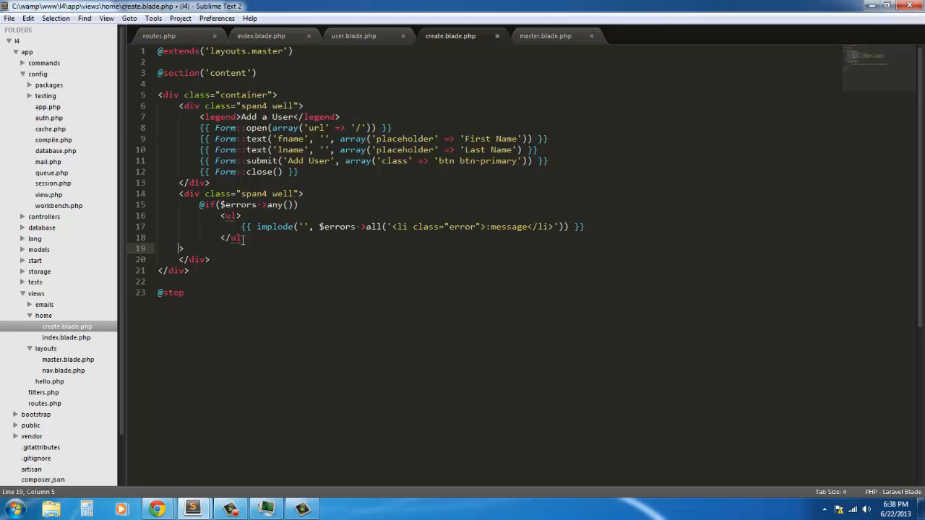
key("Backspace")
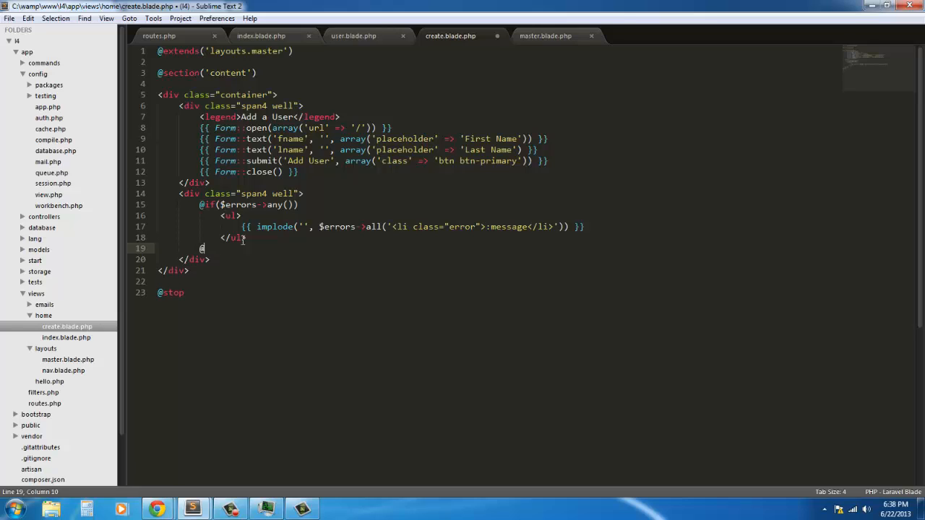
type("endif")
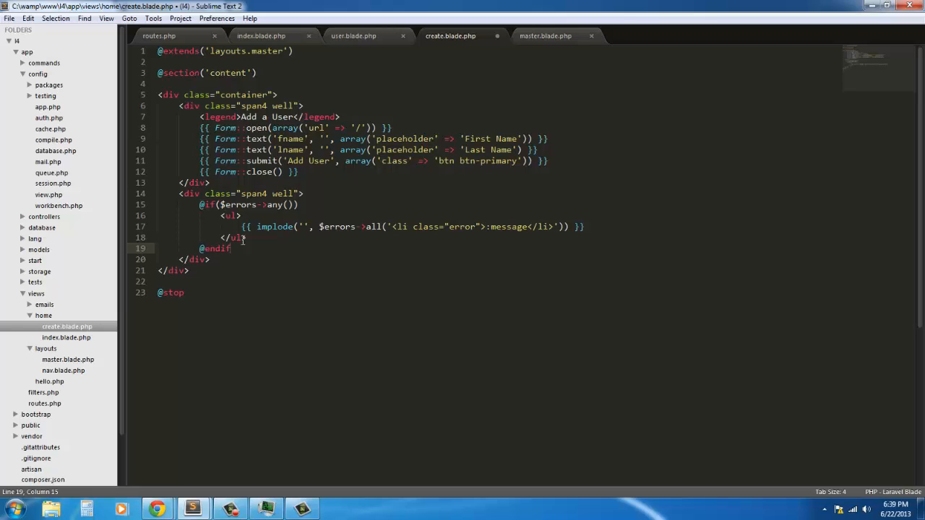
left_click(246, 238)
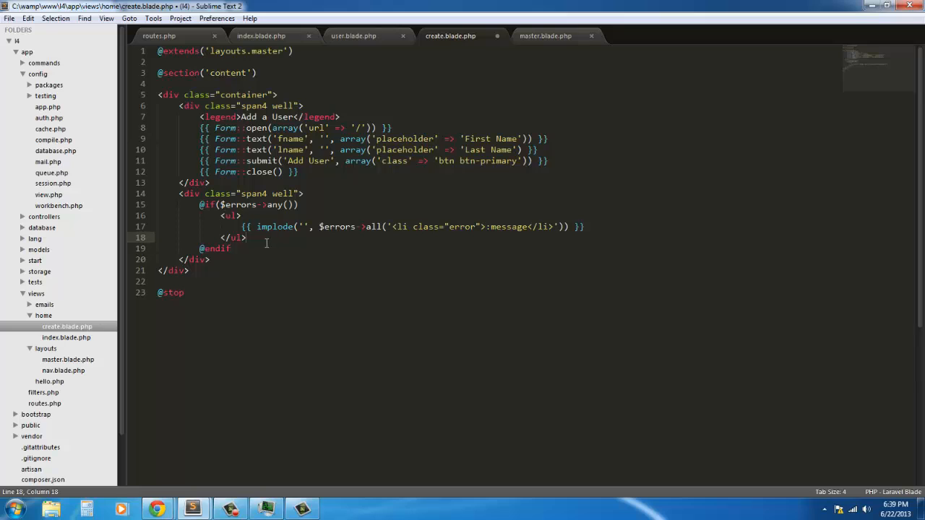
key("ctrl+s")
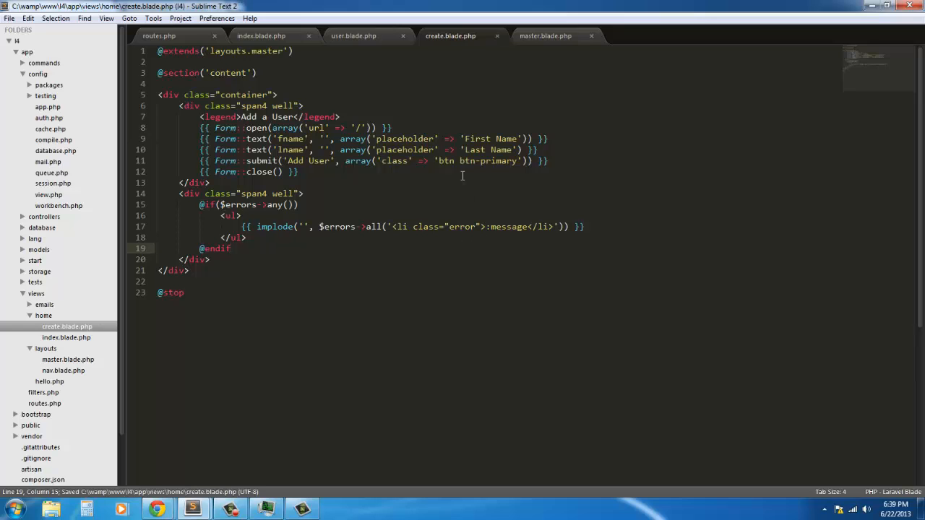
- Add Route::get('create') returning View::make('home.create') at the bottom of routes.php and save
left_click(159, 35)
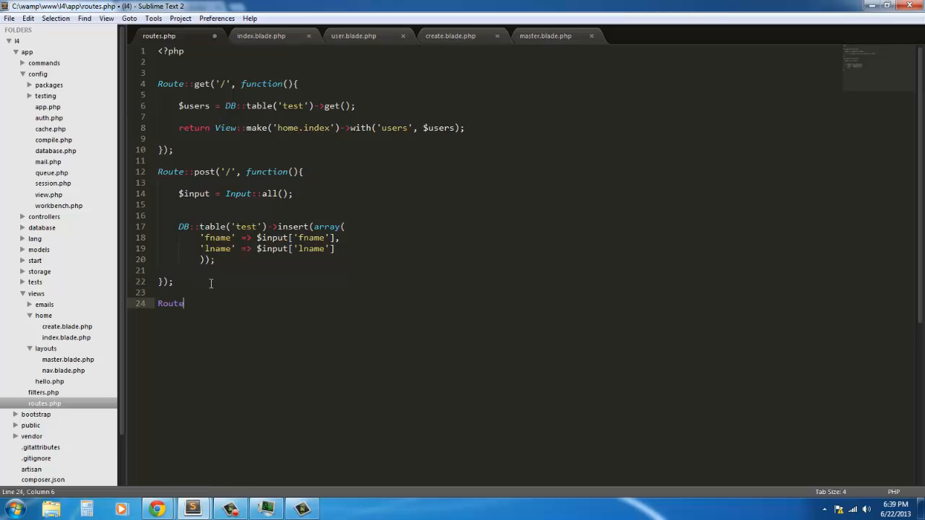
type("::get")
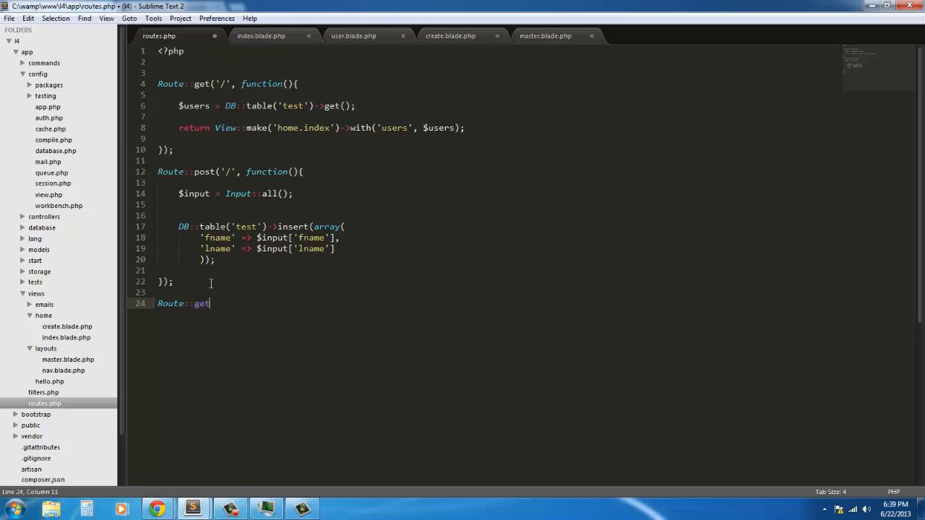
type("('create'")
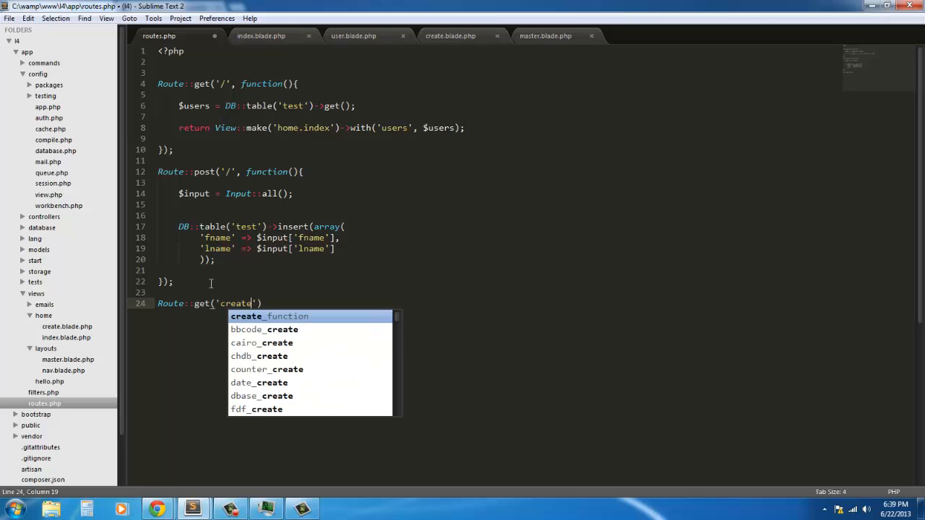
type("', function(")
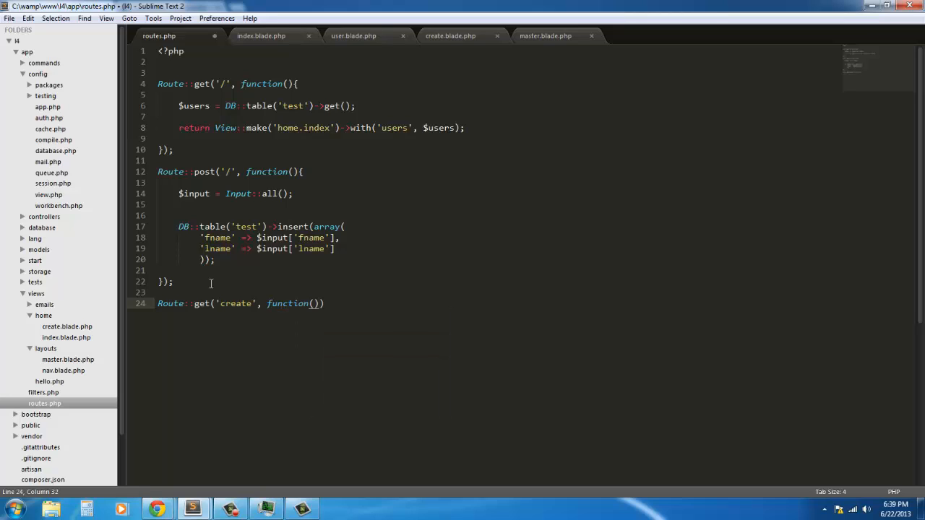
type("{")
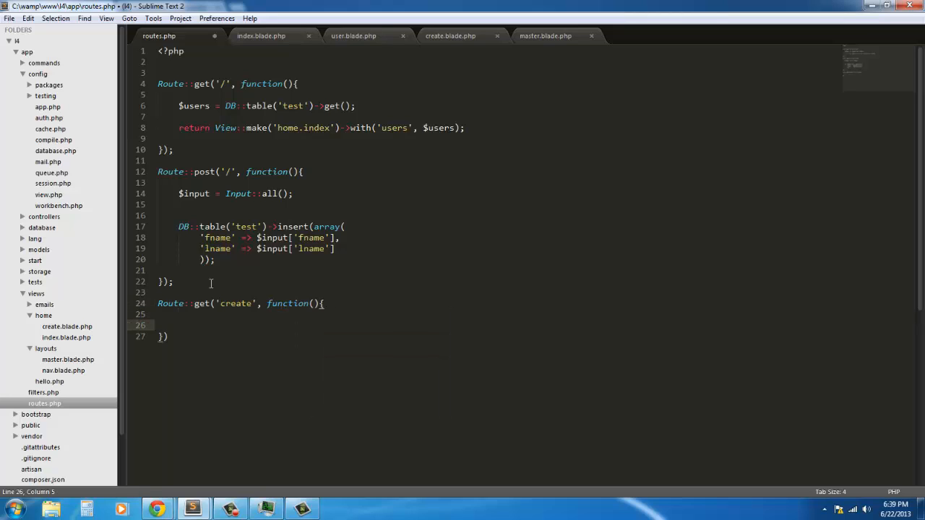
type("return")
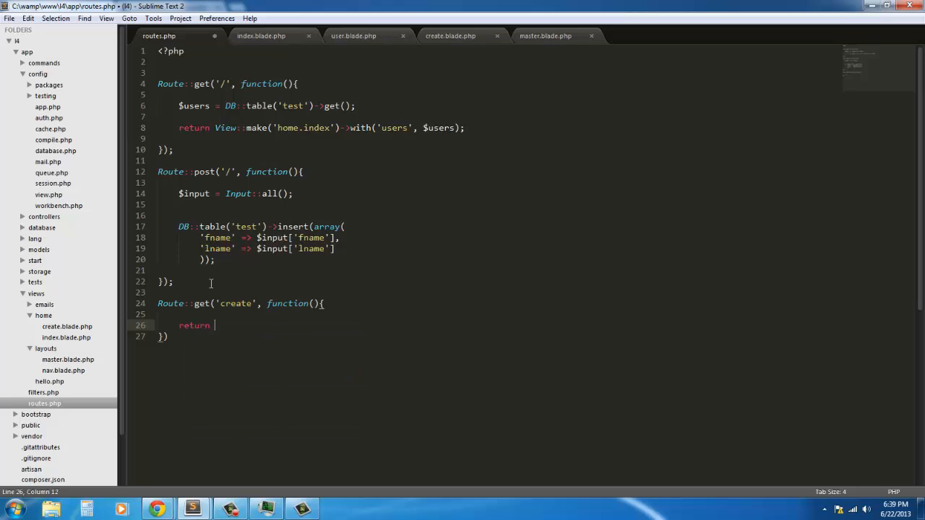
type("View::make(''")
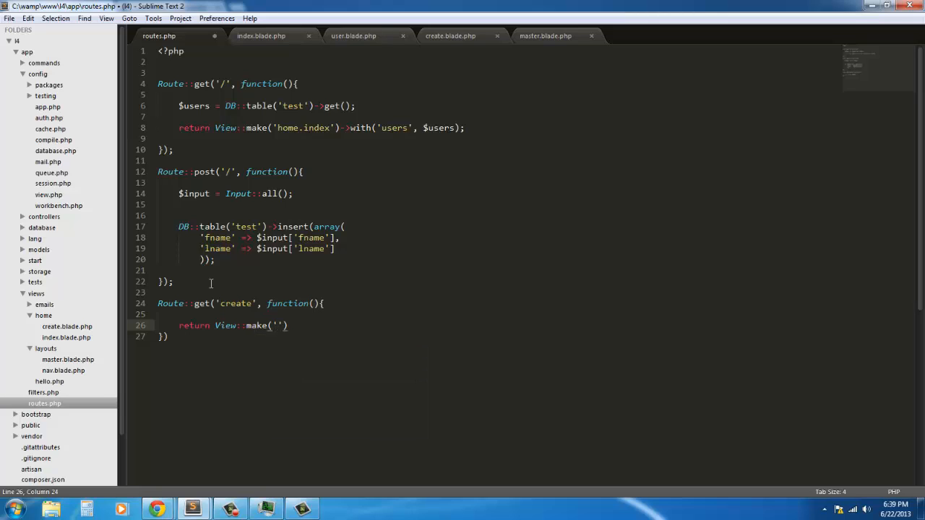
type("home.create")
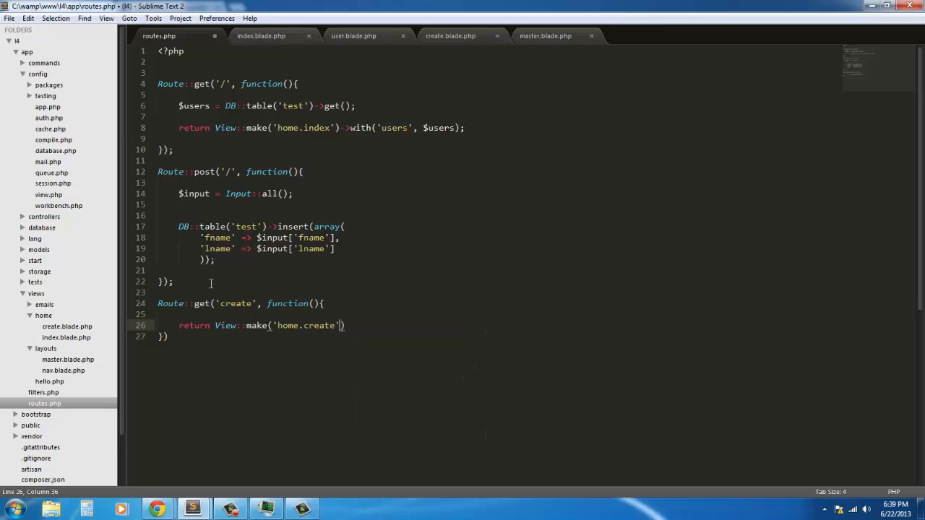
type("\");")
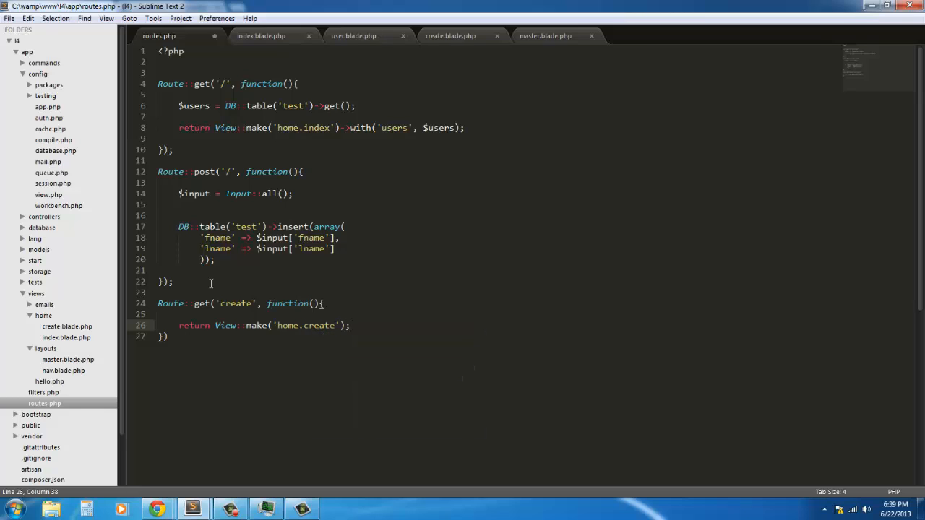
key("ctrl+s")
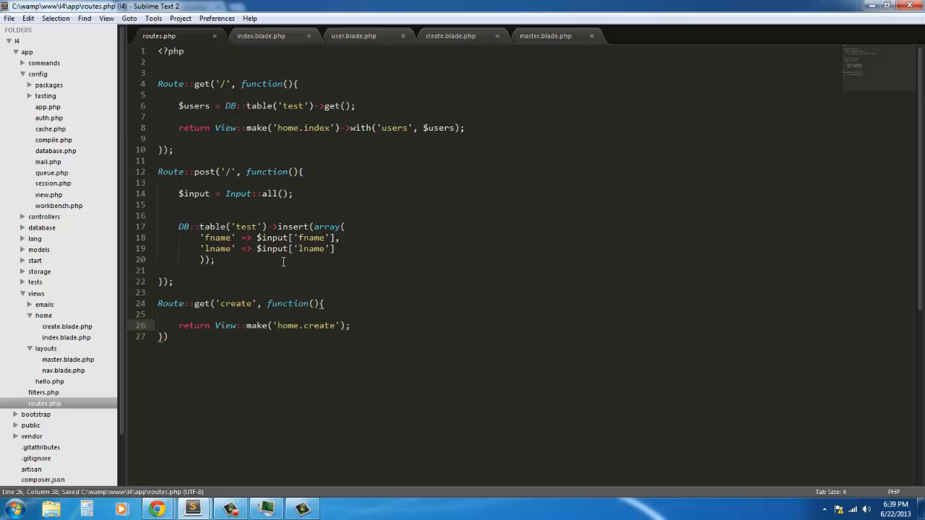
mouse_move(383, 334)
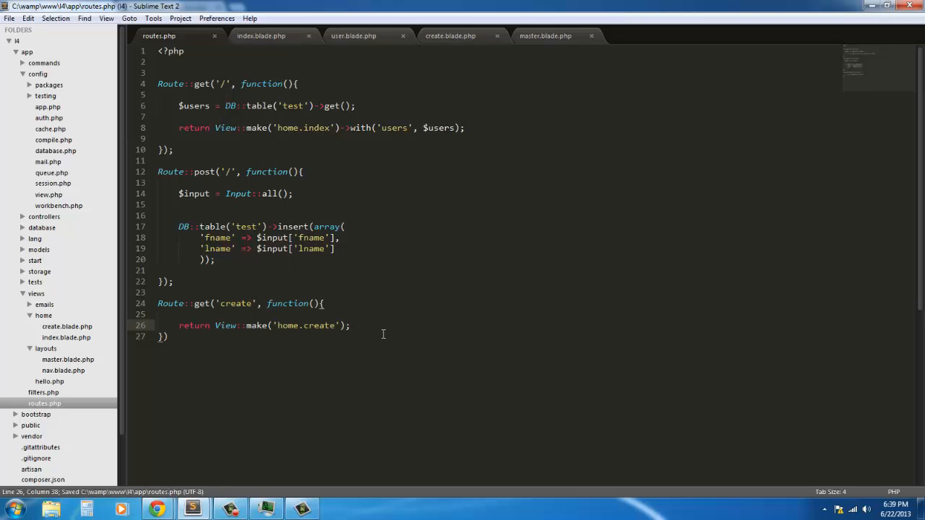
- Add a $rules = array() below the input line with 'fname' => 'required'
left_click(243, 205)
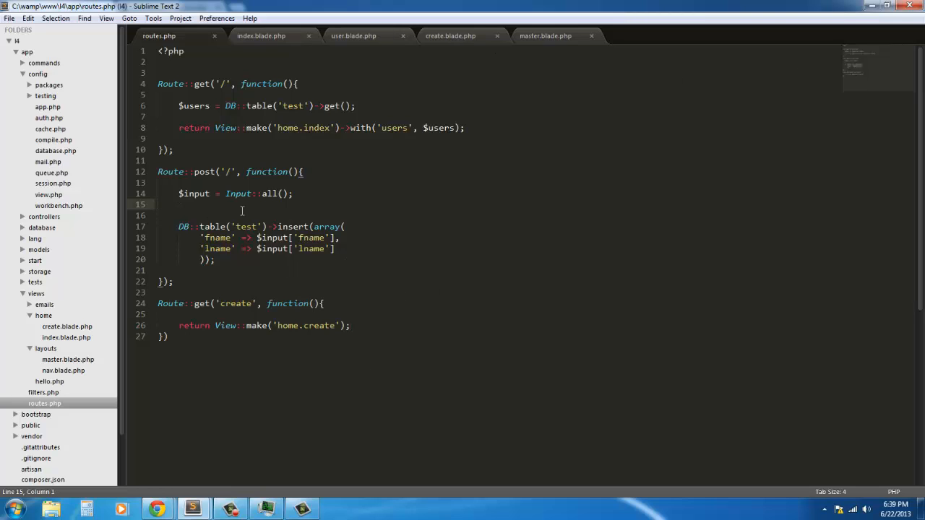
key("Return")
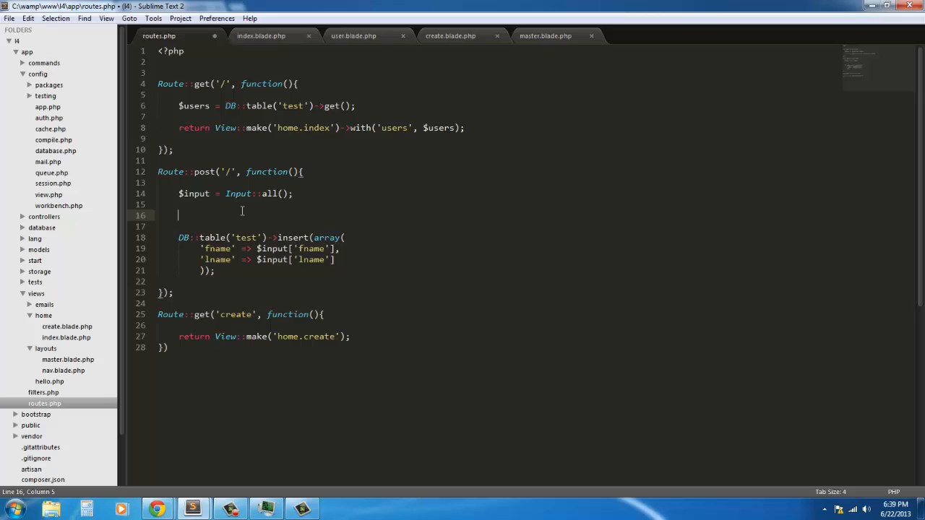
type("$rules")
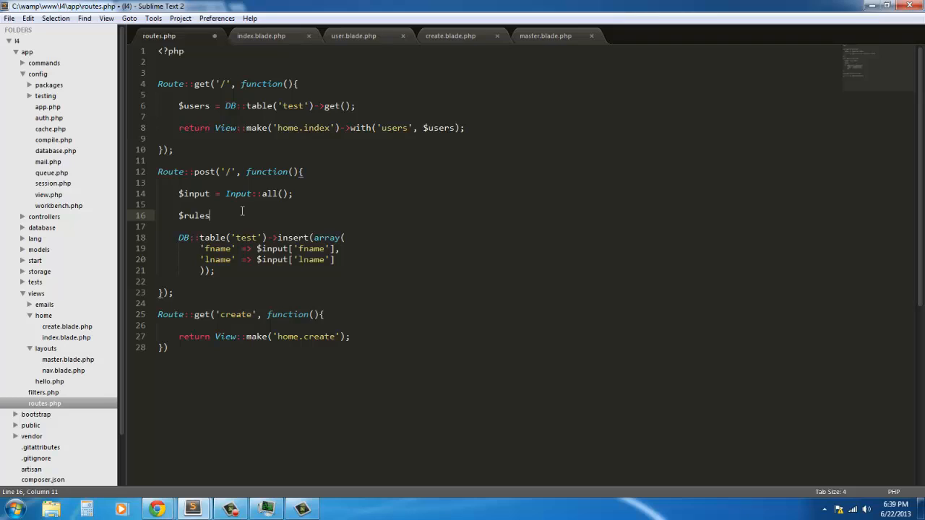
type("=")
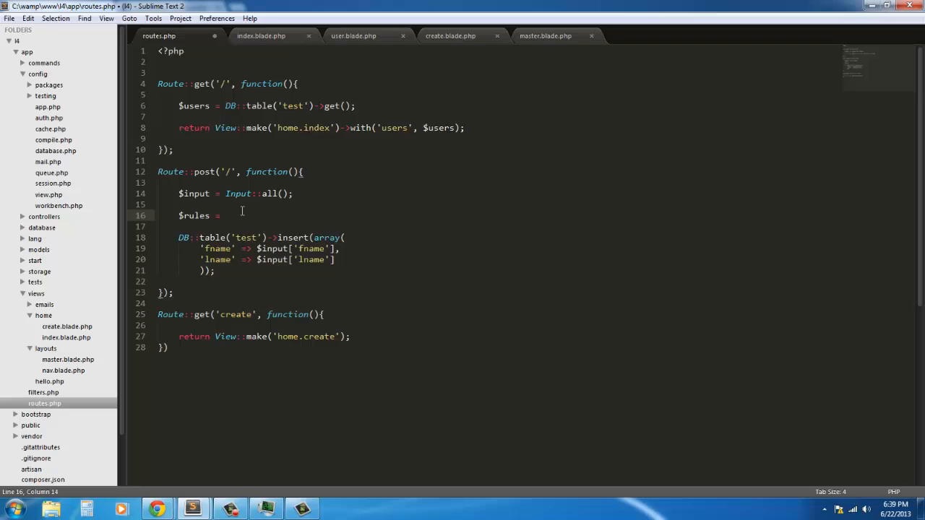
type("array(")
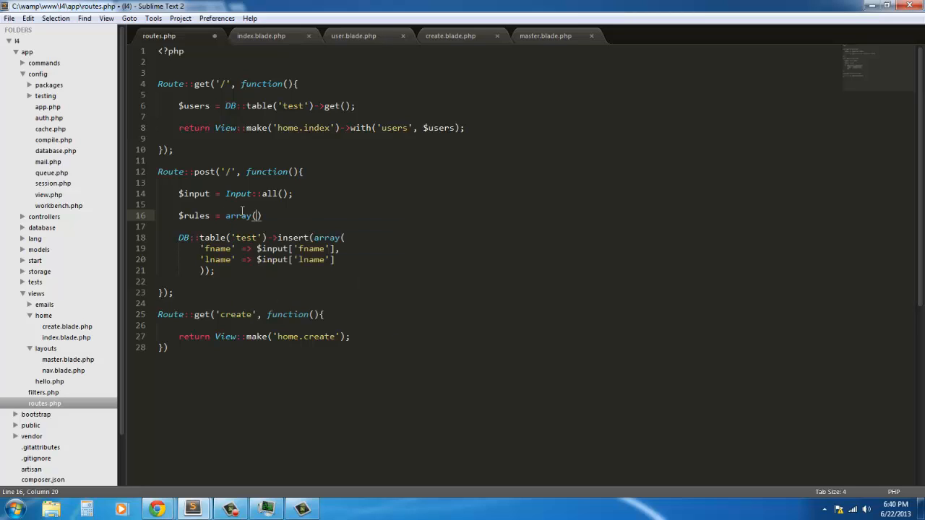
key("enter")
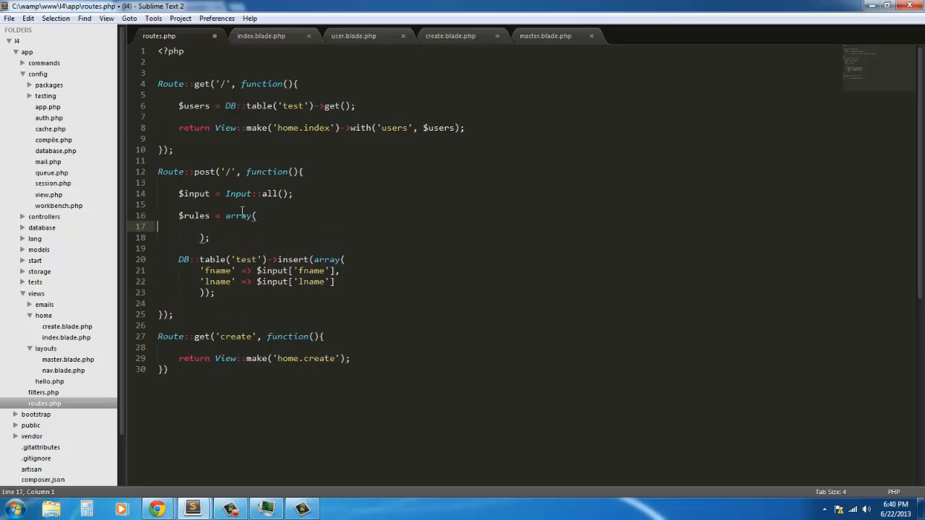
type("''")
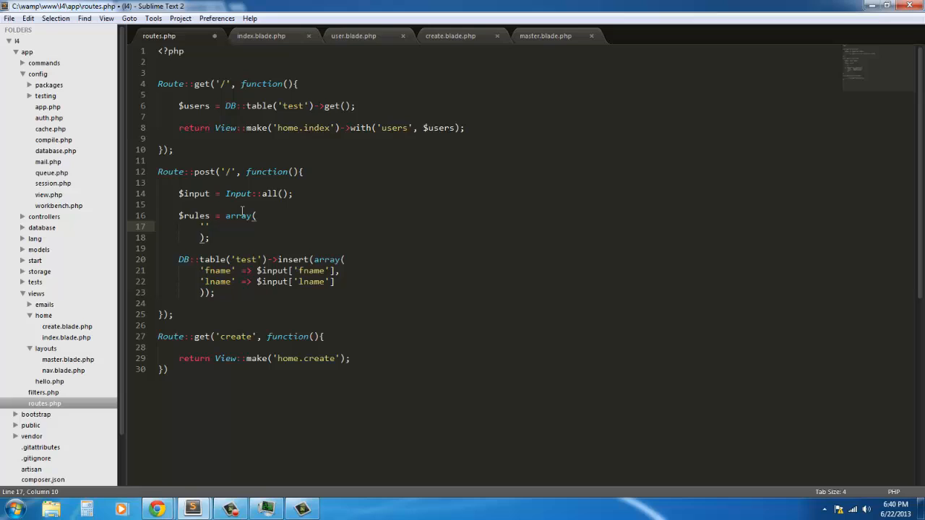
type("fb")
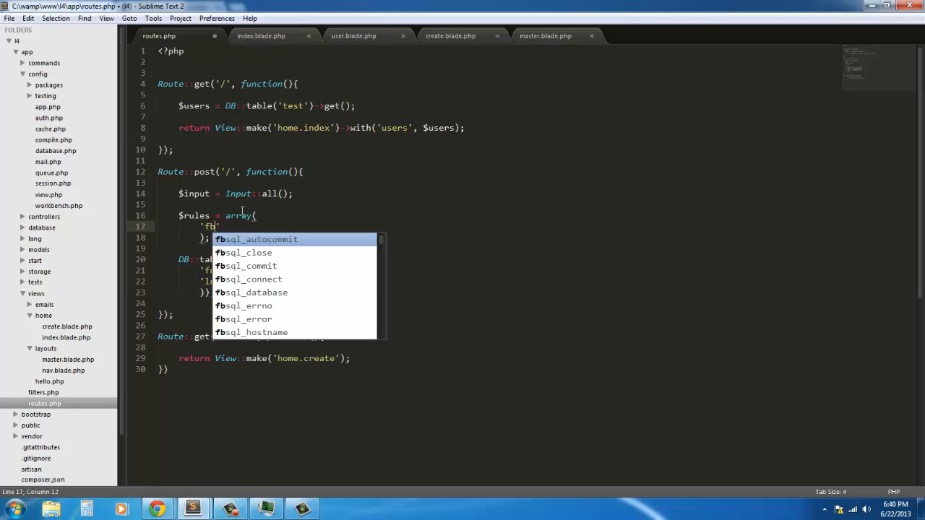
key("backspace")
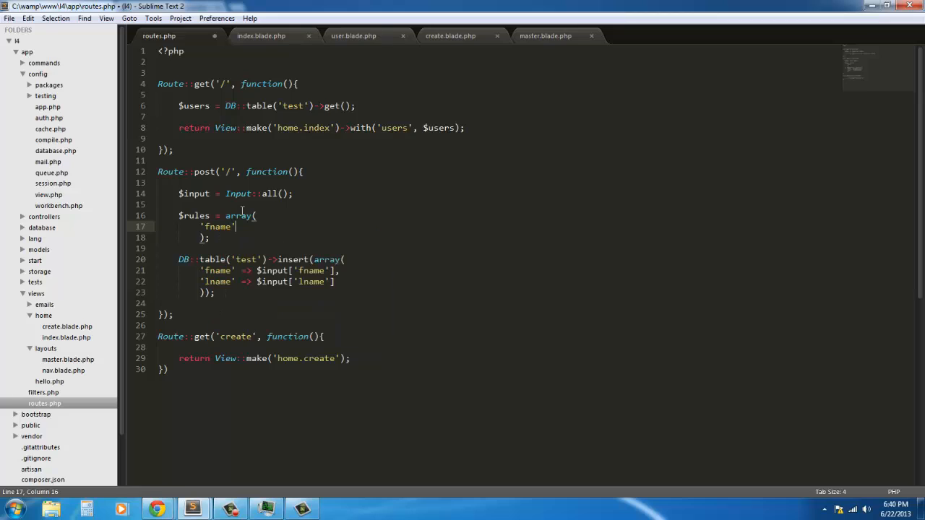
type("=> '")
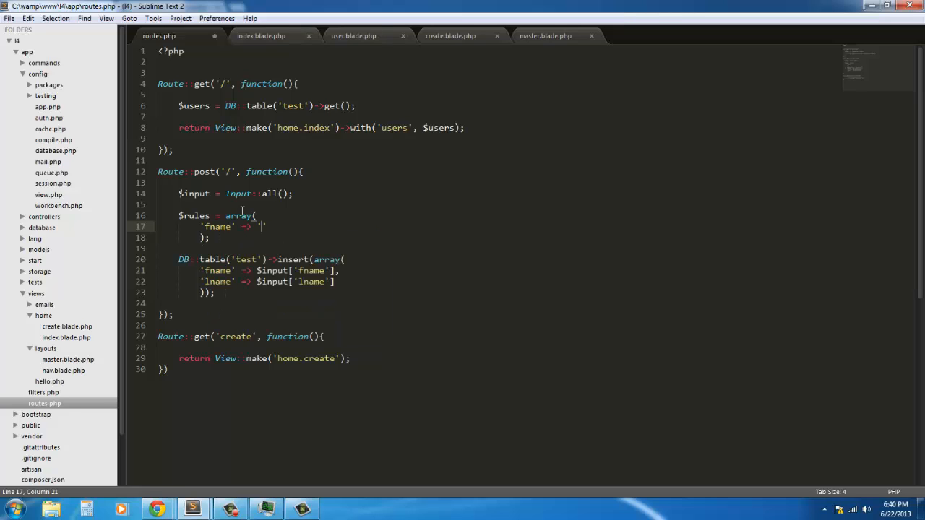
type("required")
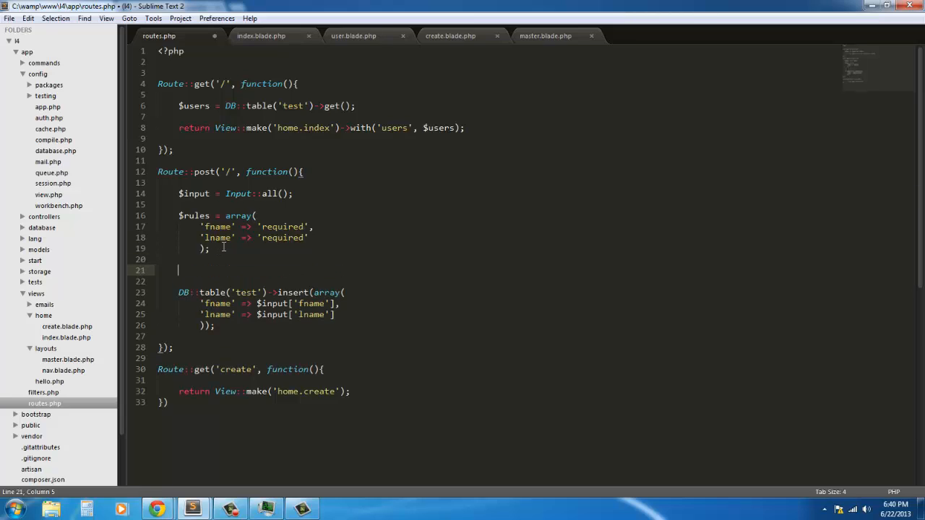
- Start $messages = array with 'fname.required' => 'A First Name is required'
type("$messages")
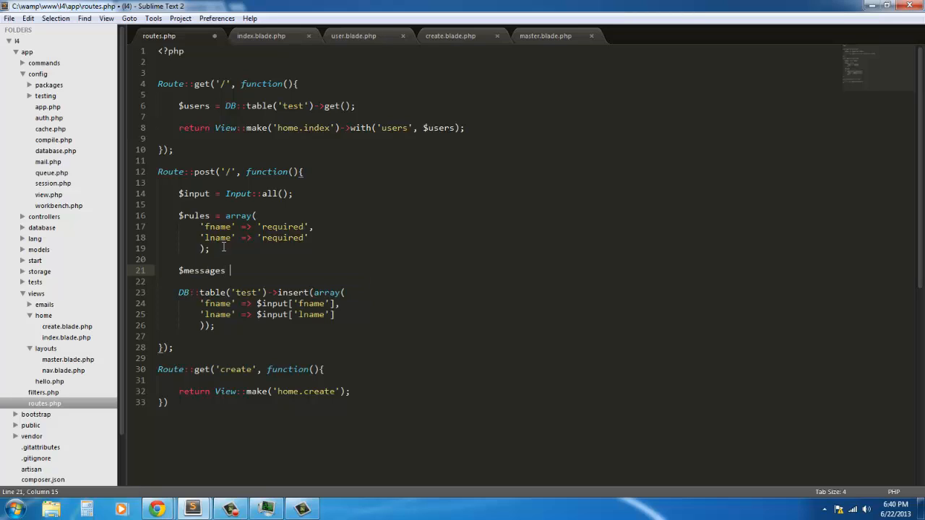
type("= array(")
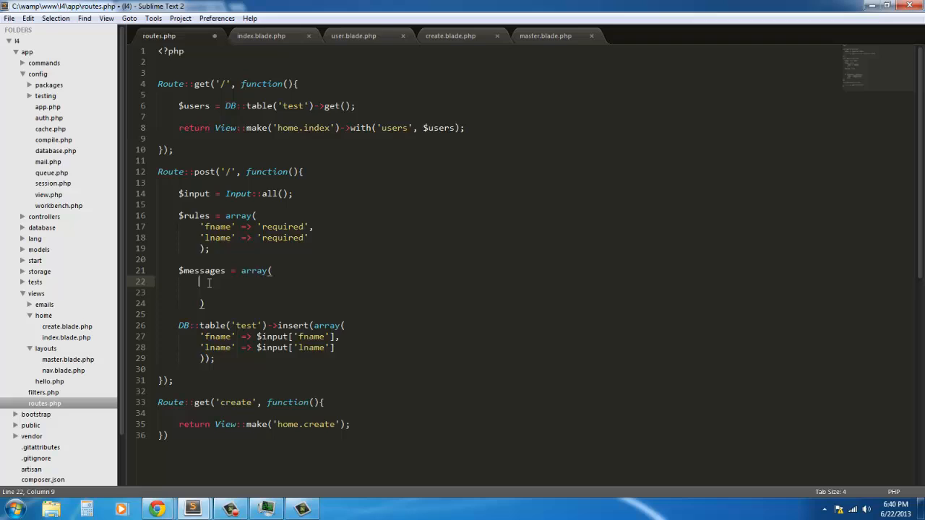
type("''")
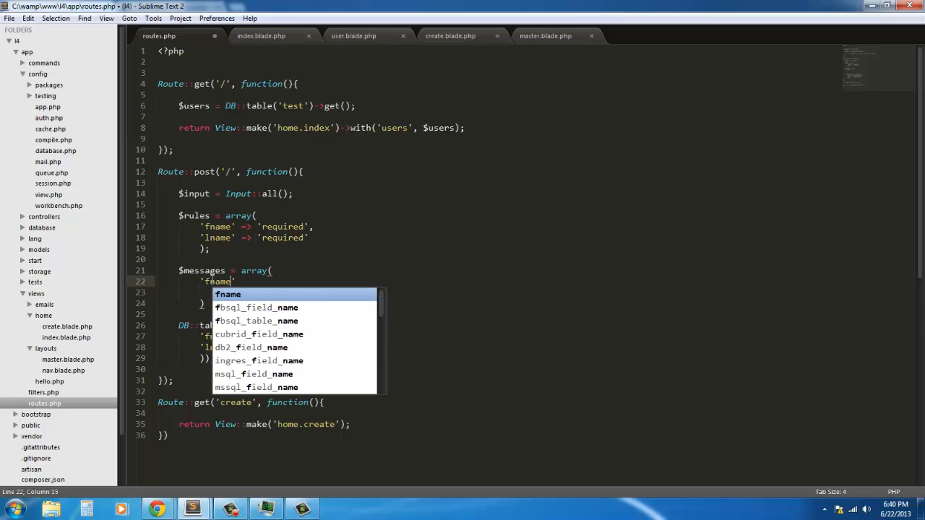
type(".re")
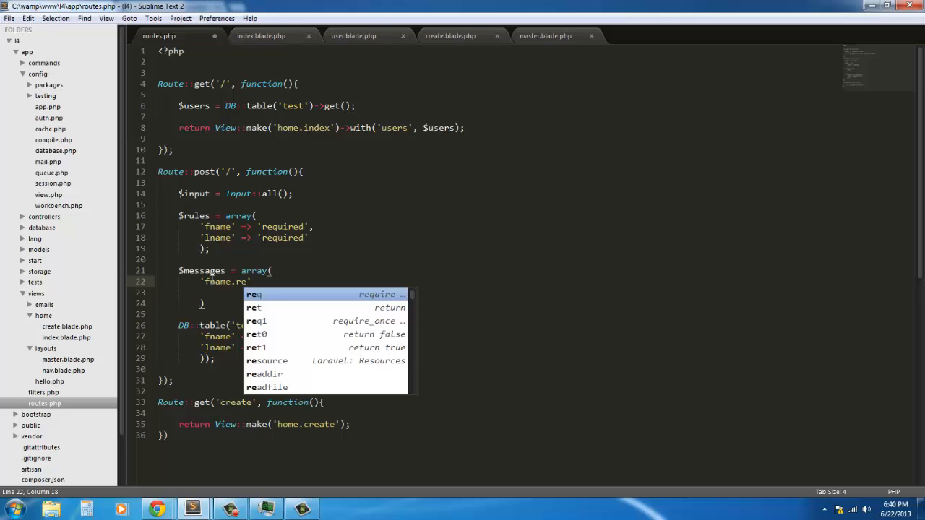
type("quired")
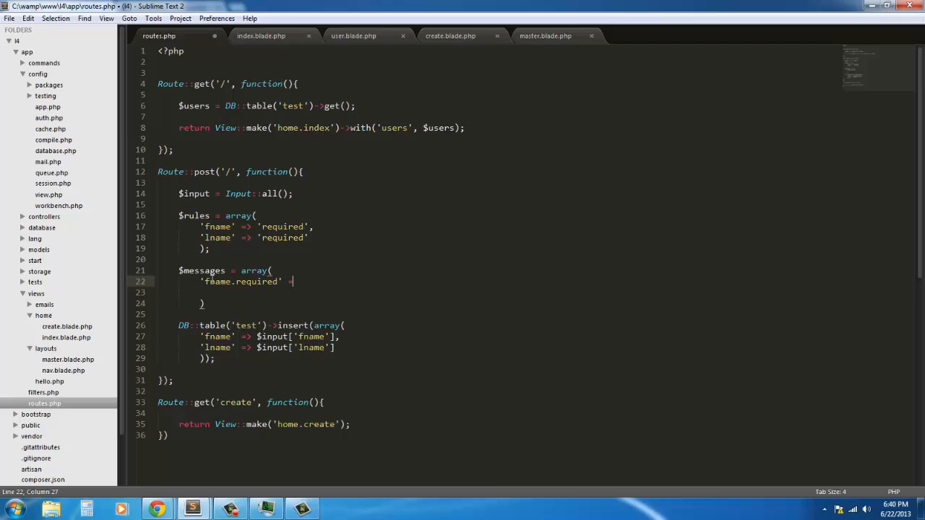
type("=> ''")
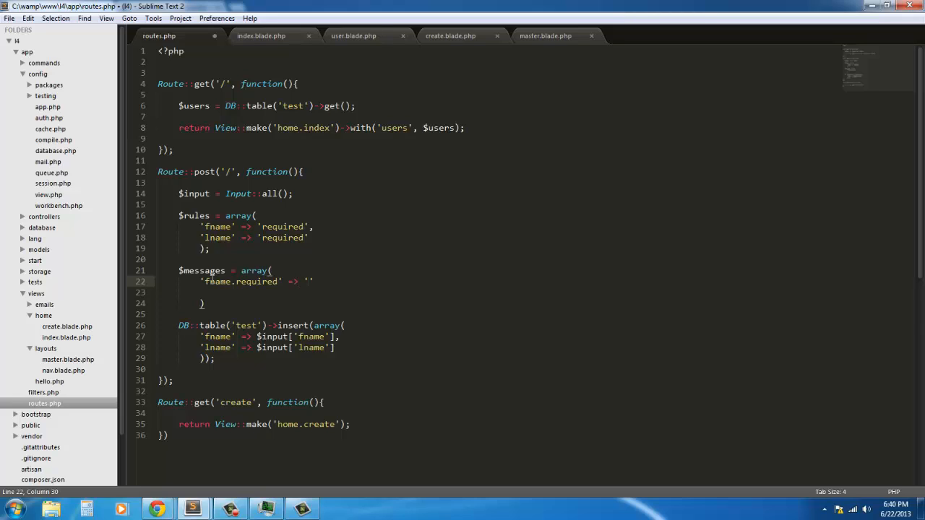
type("The")
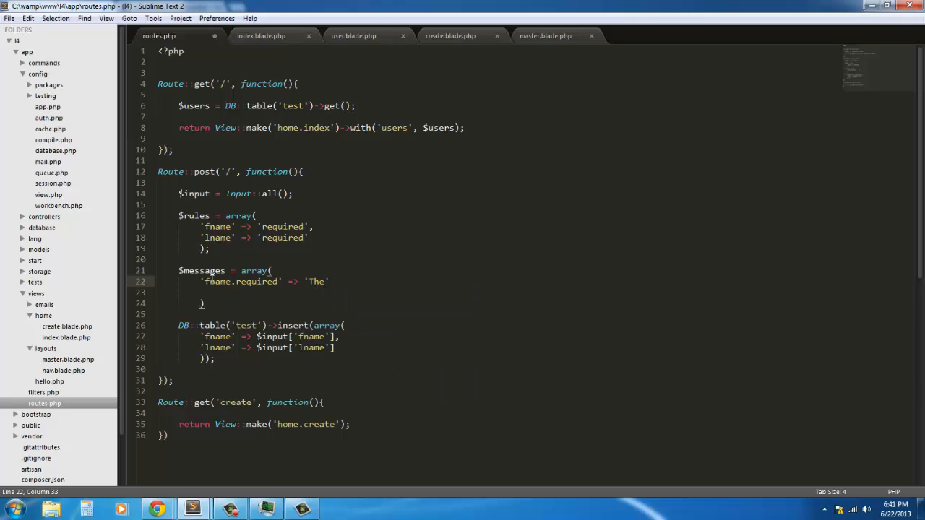
type("Your")
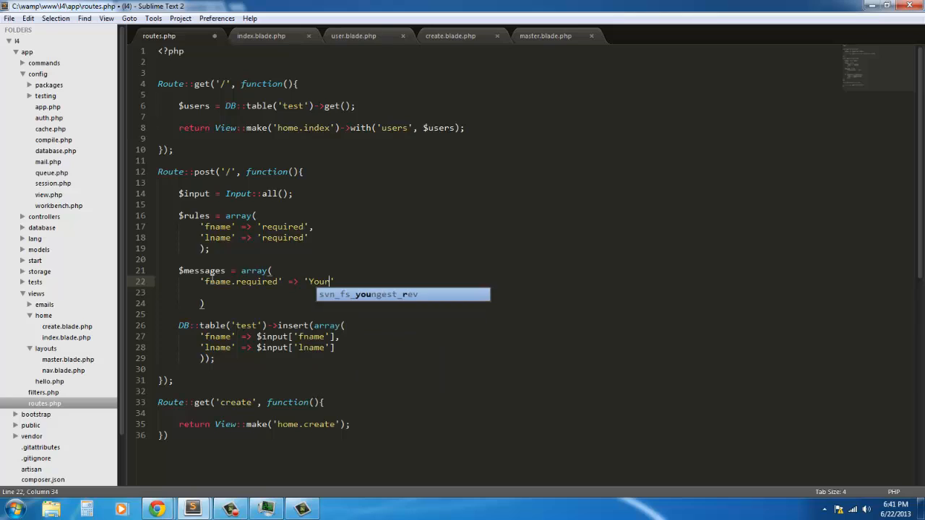
type("A")
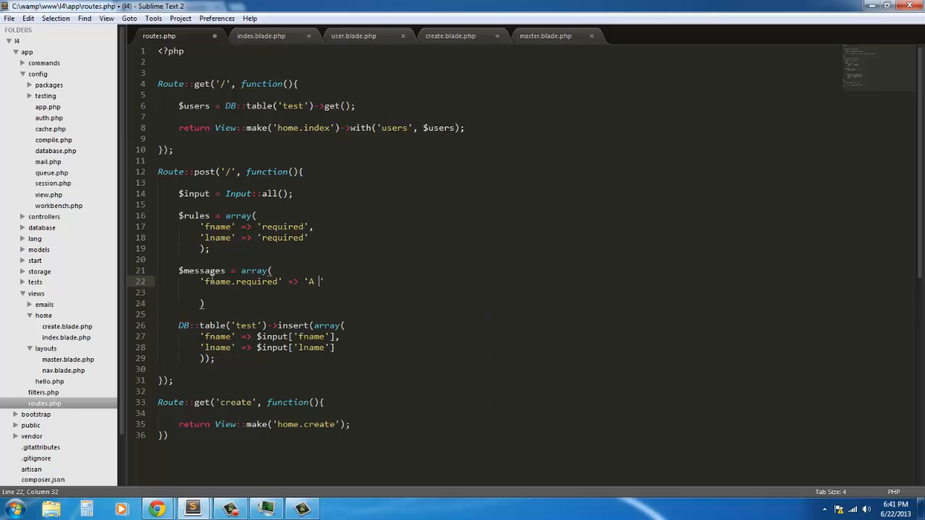
type("First")
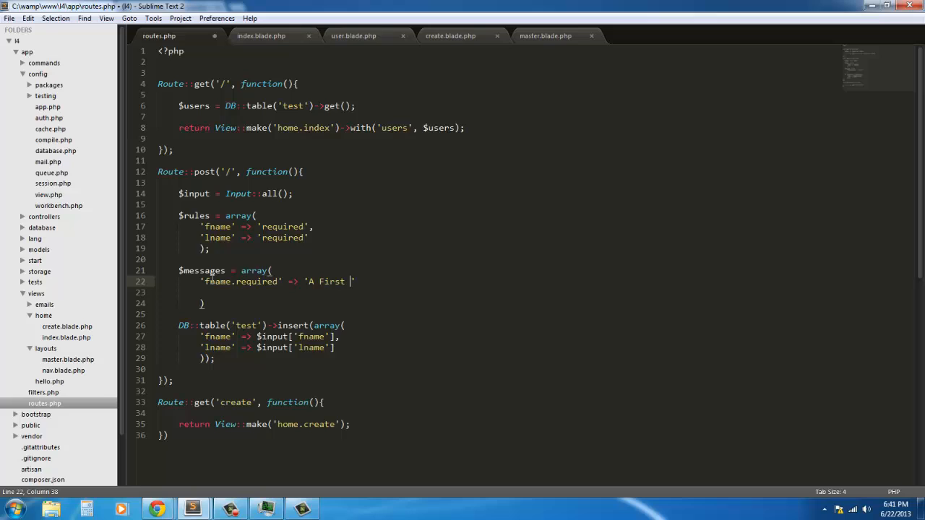
type("Name")
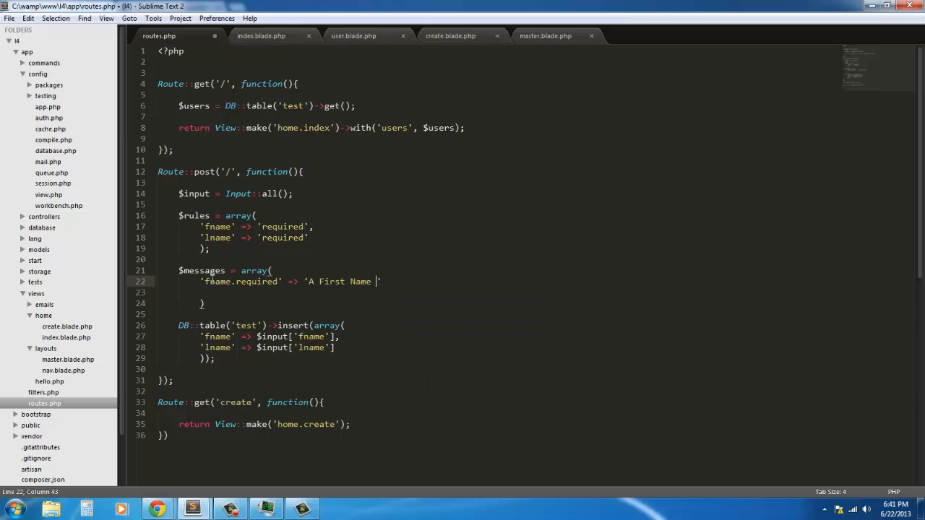
type("is requirt")
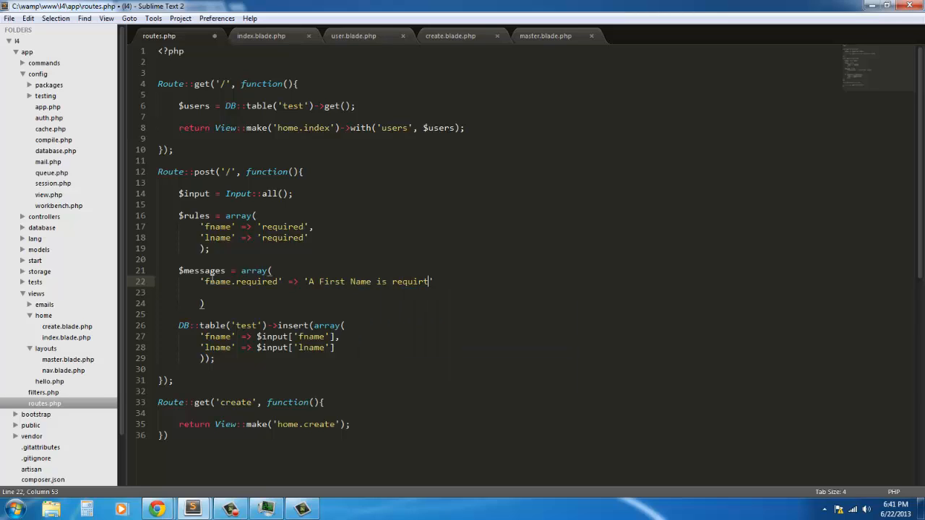
key("BackSpace")
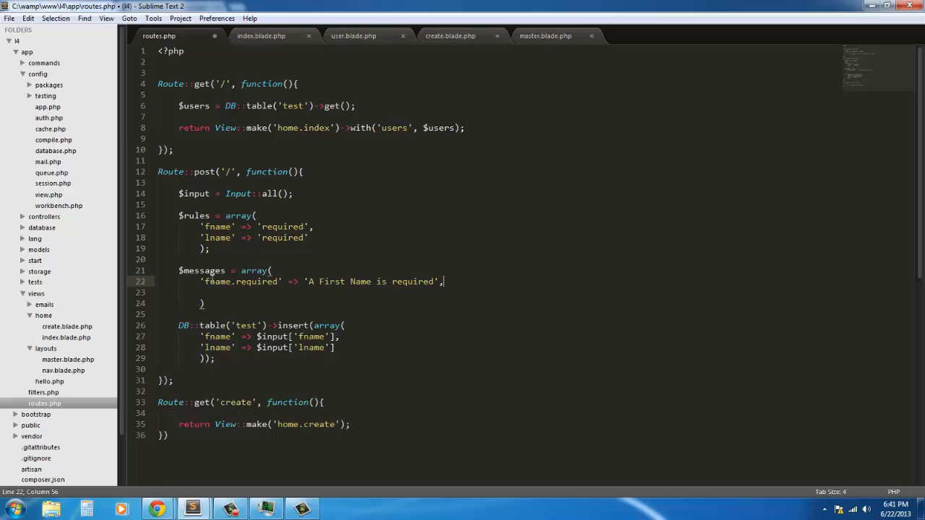
- Add 'lname.required' => 'A Last Name is required' to the messages array
type("'lname.required")
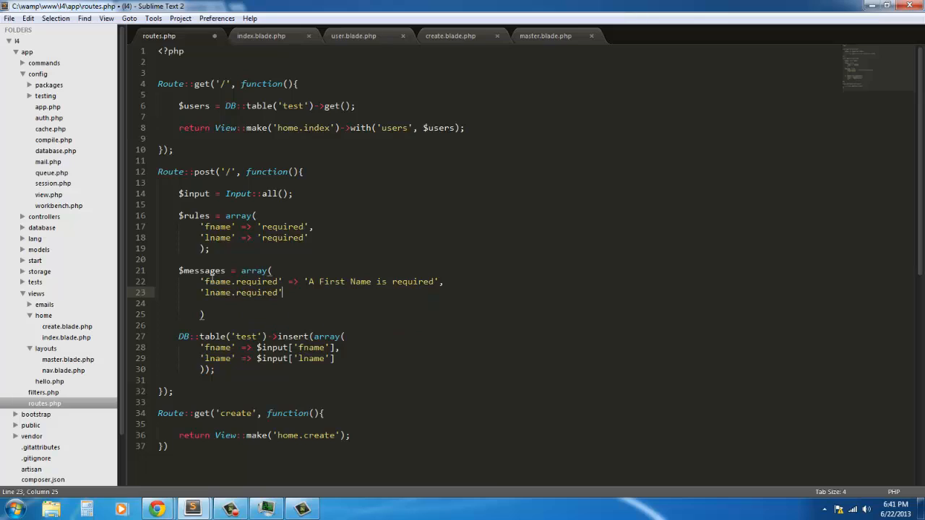
type("=> 'A")
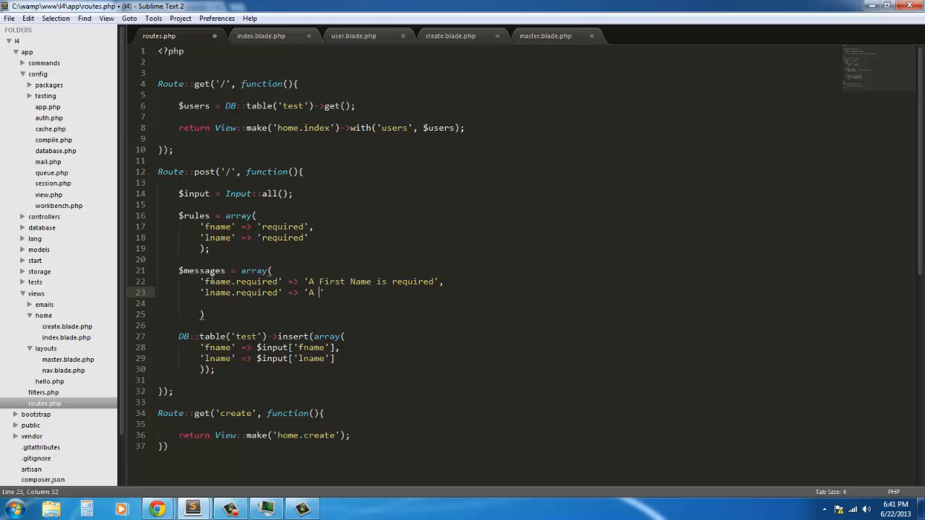
type("Last")
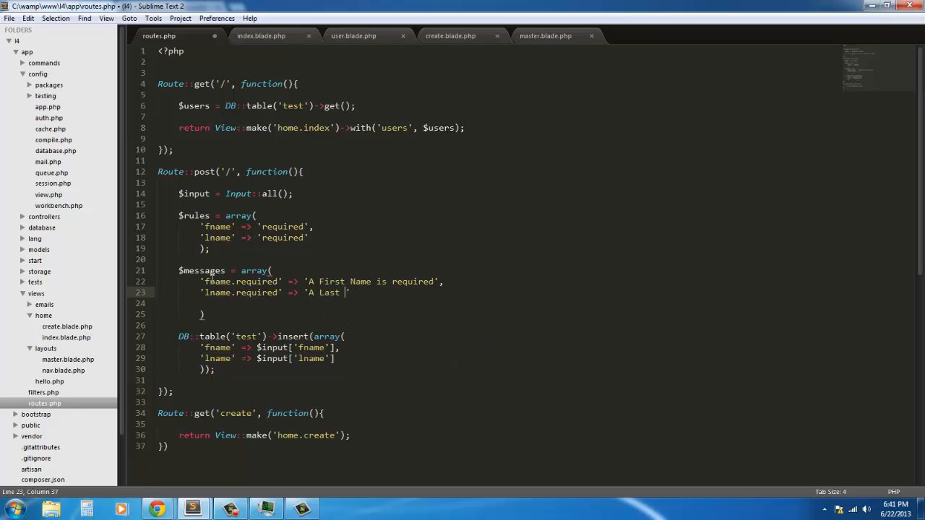
type("Name is RE")
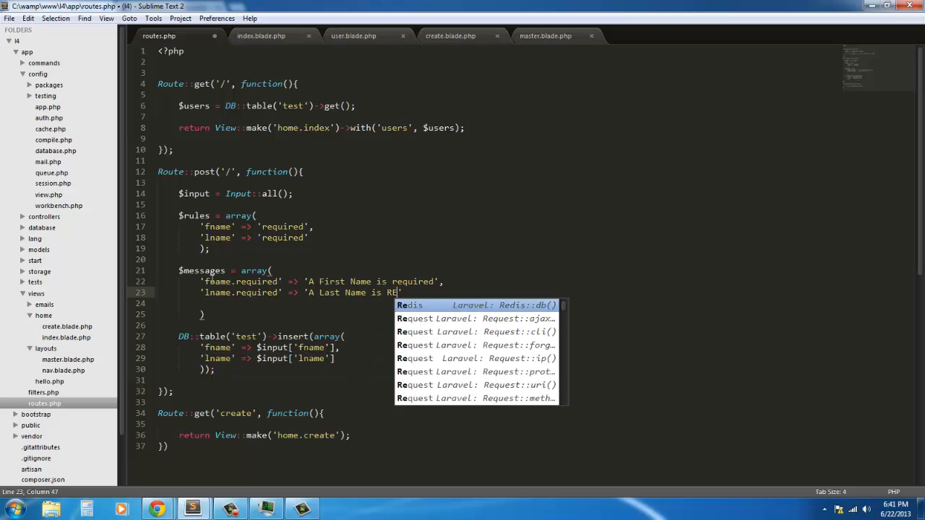
type("re")
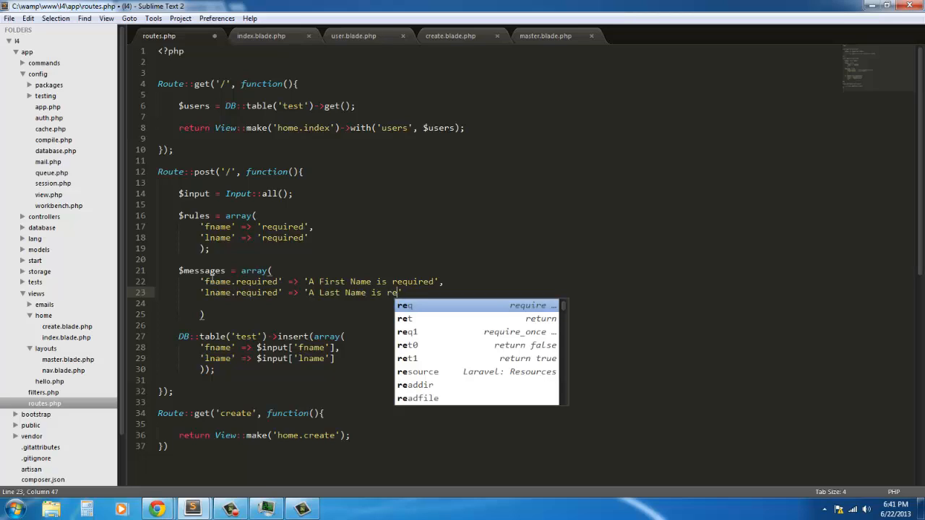
type("quired")
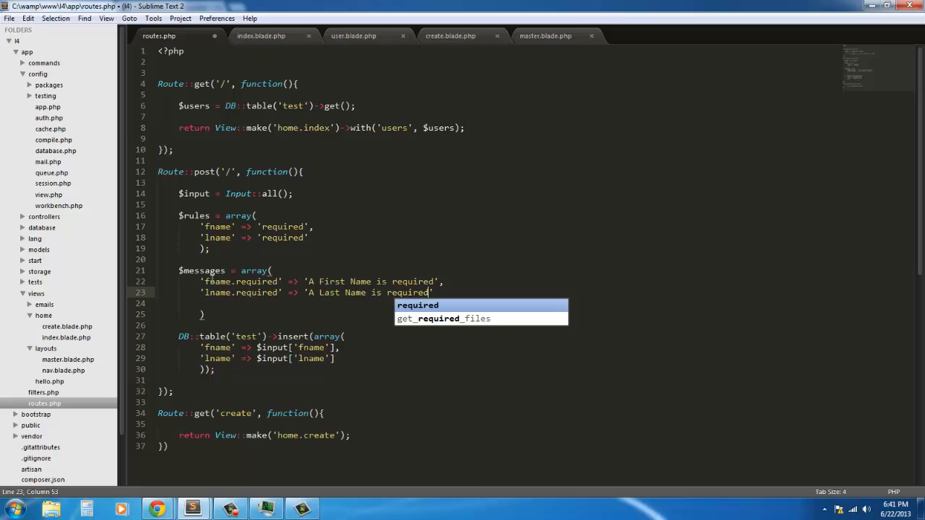